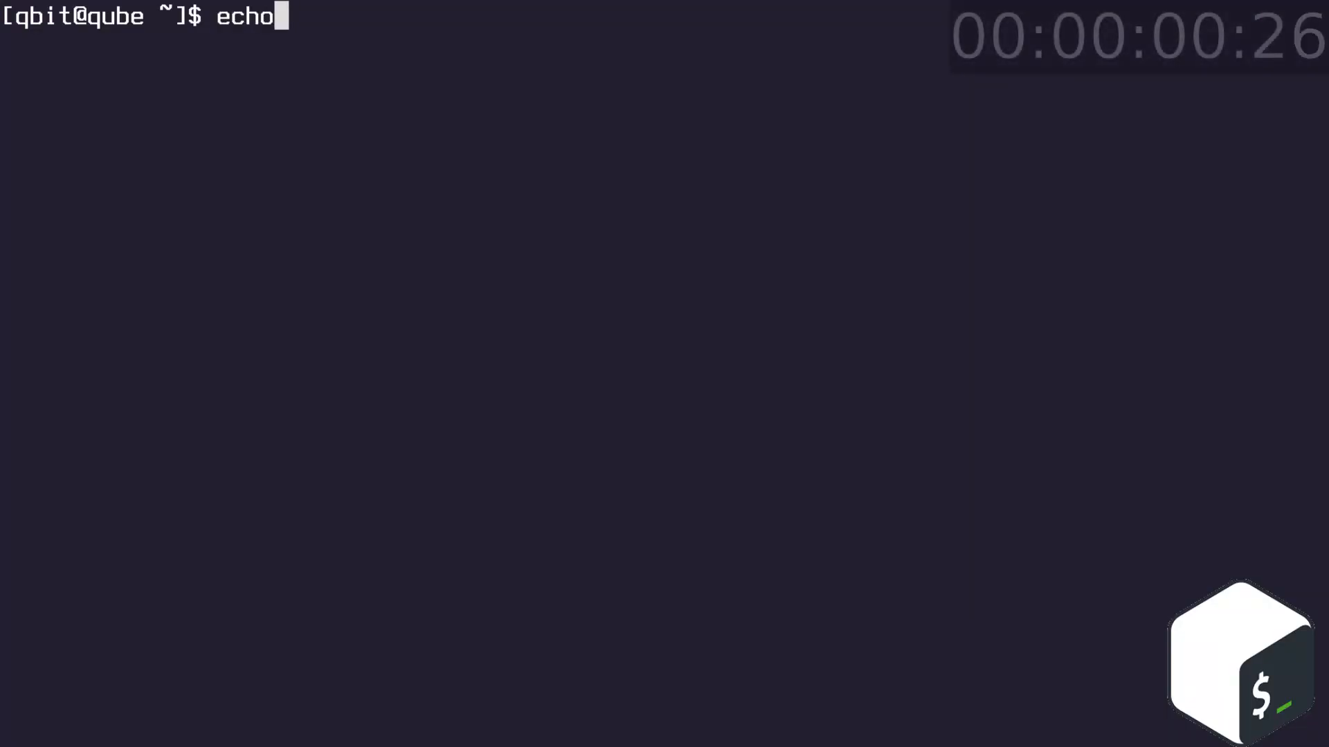
# - Create the hello folder, enter it, and write Virbox into a file named file
pyautogui.write('"Hello, world!')
pyautogui.write('mkdir')
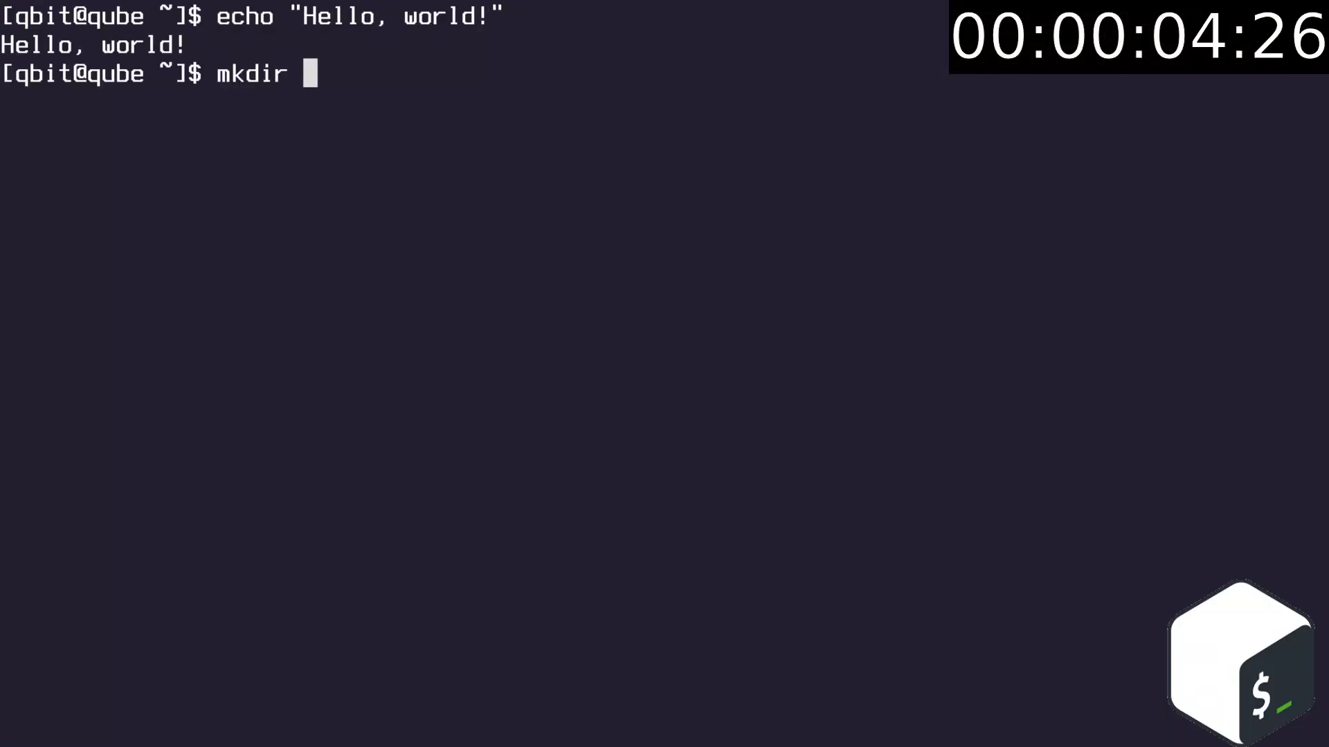
pyautogui.write('hello')
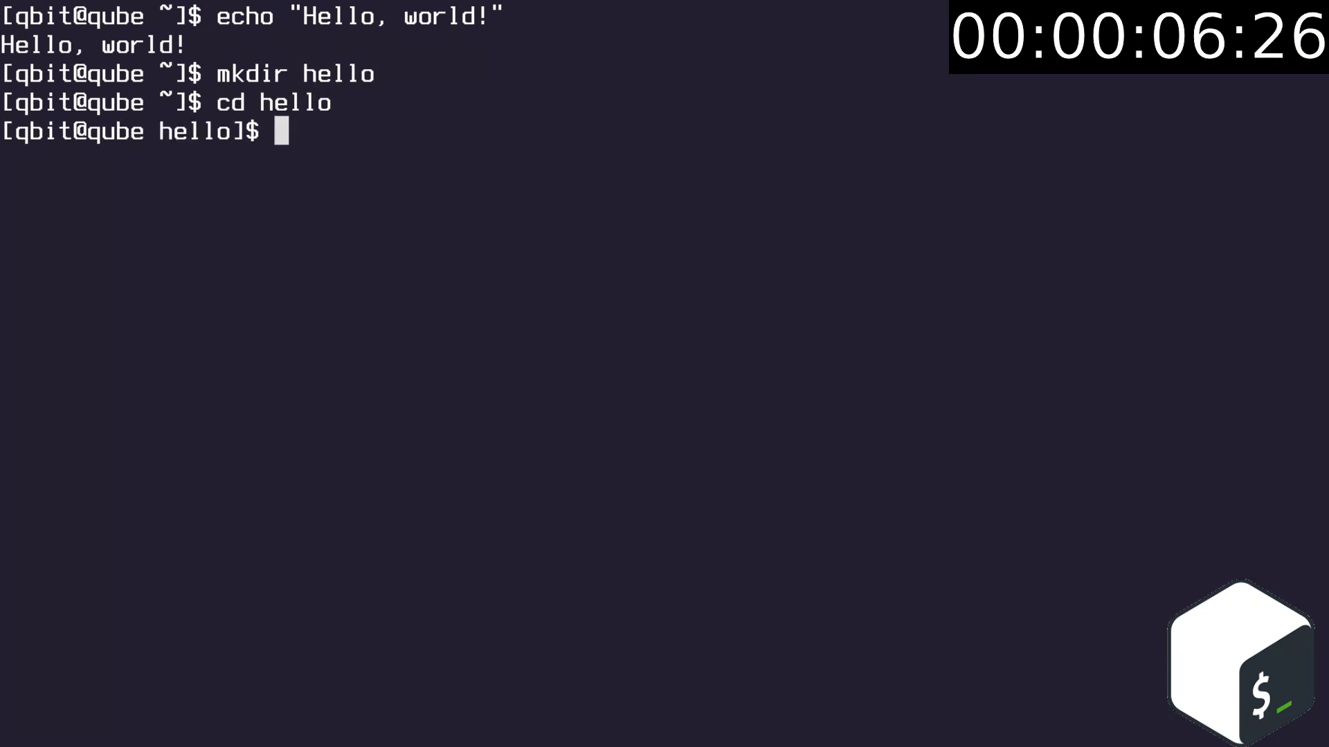
pyautogui.write('pwd')
pyautogui.write('touch fil')
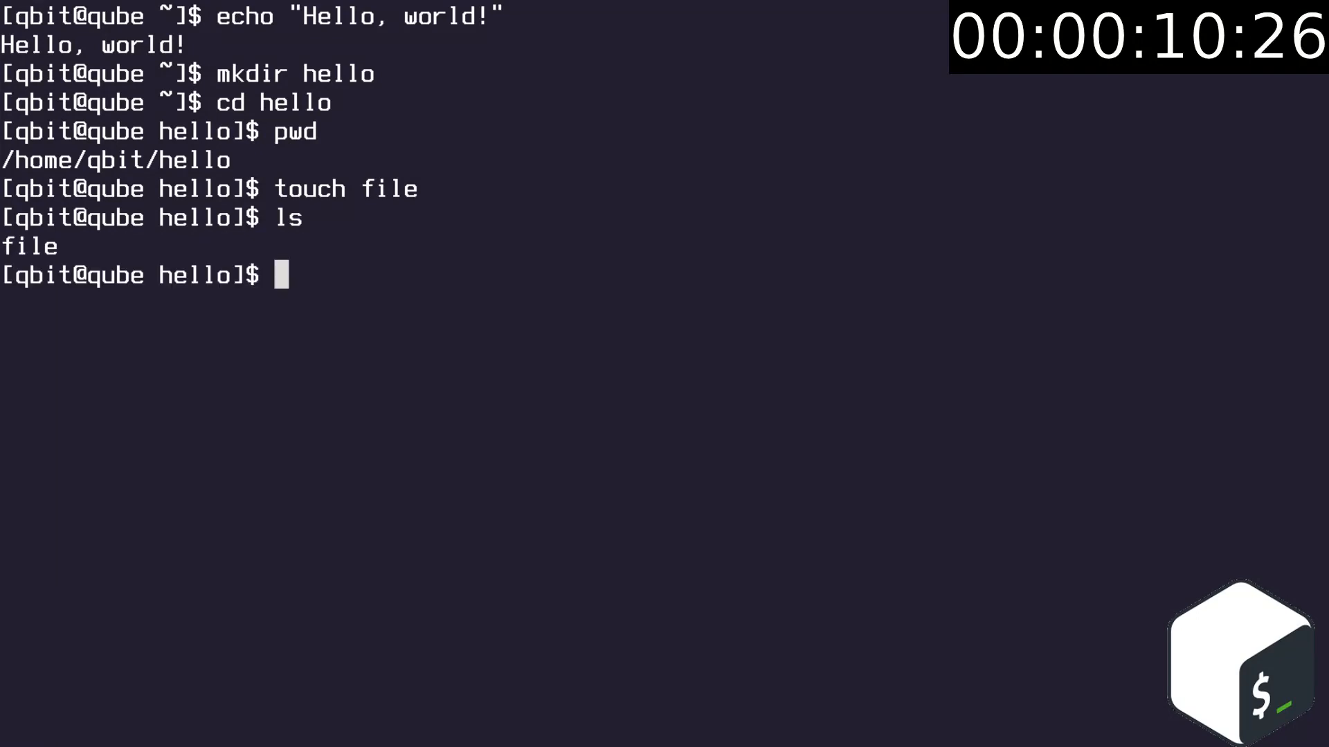
pyautogui.write('echo "Virbox" >')
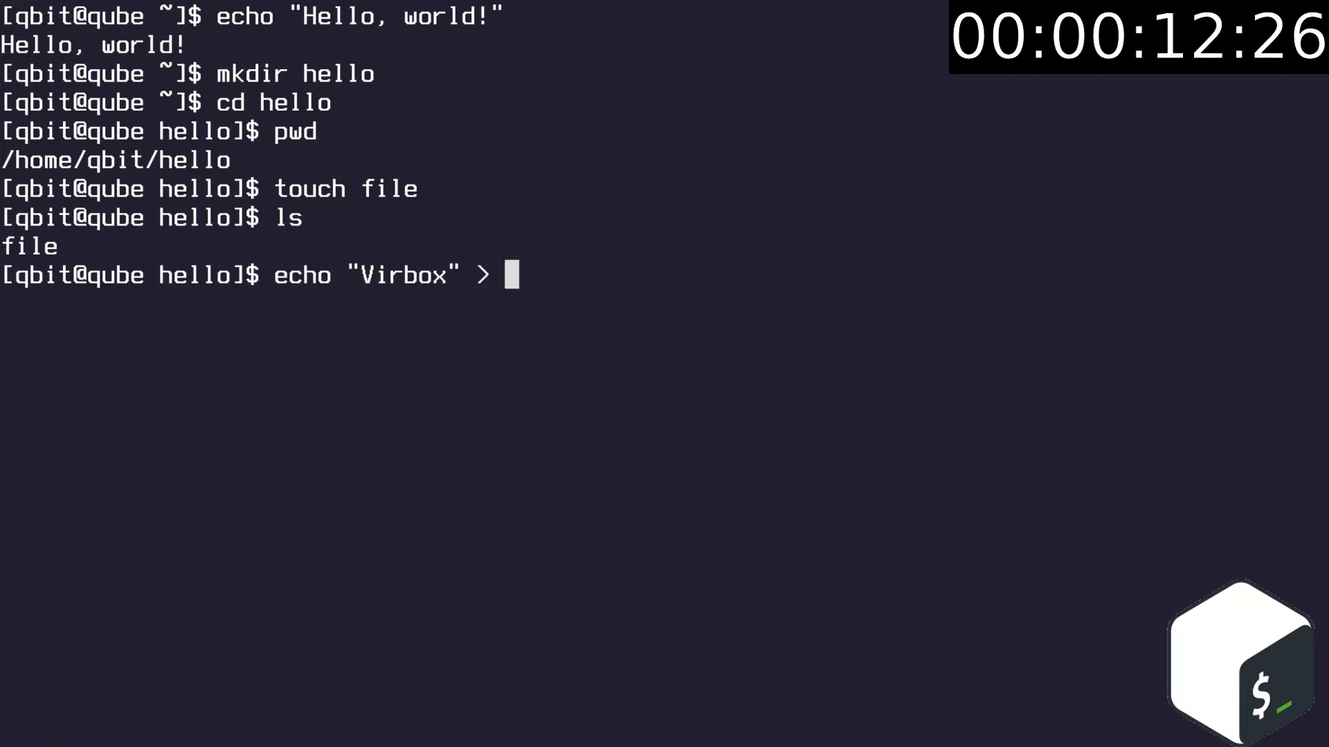
pyautogui.write('file')
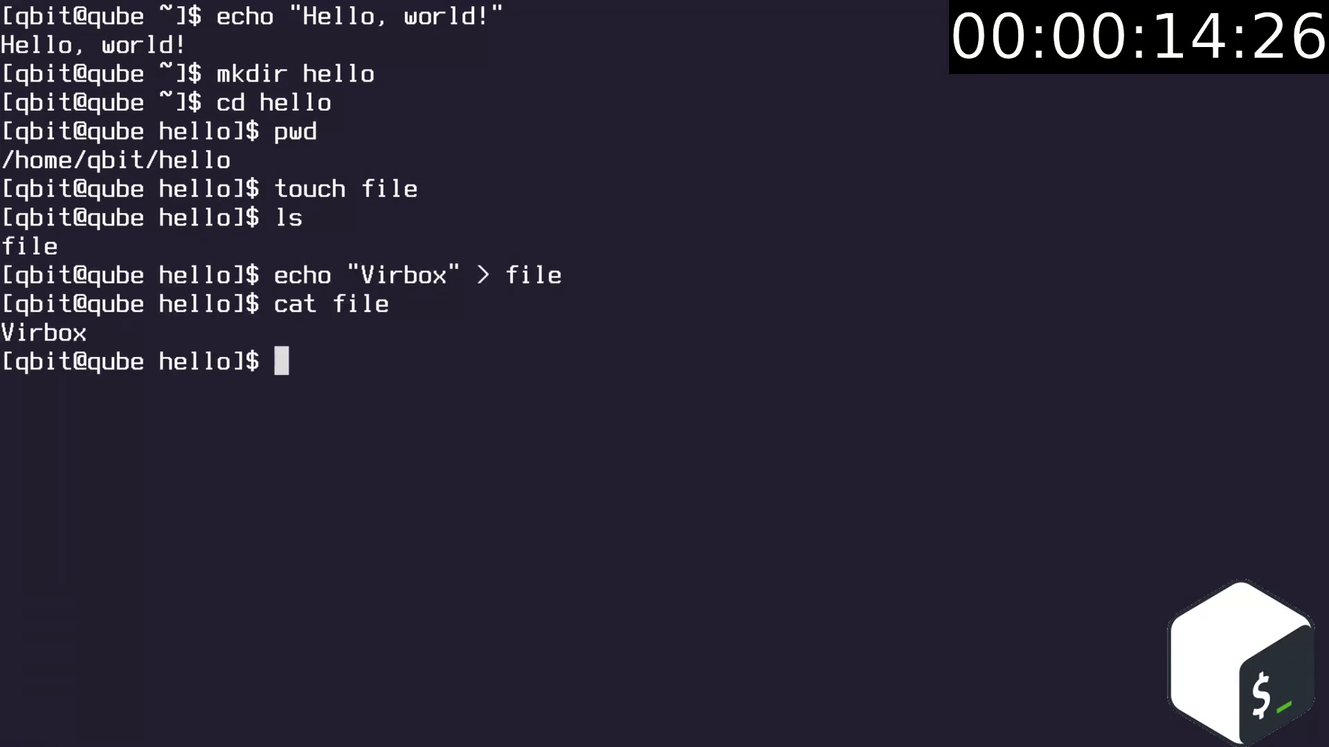
# - Start an if [[ $(cat file) == "Virbox" ]] test that should echo Yes
pyautogui.write('if [[ $')
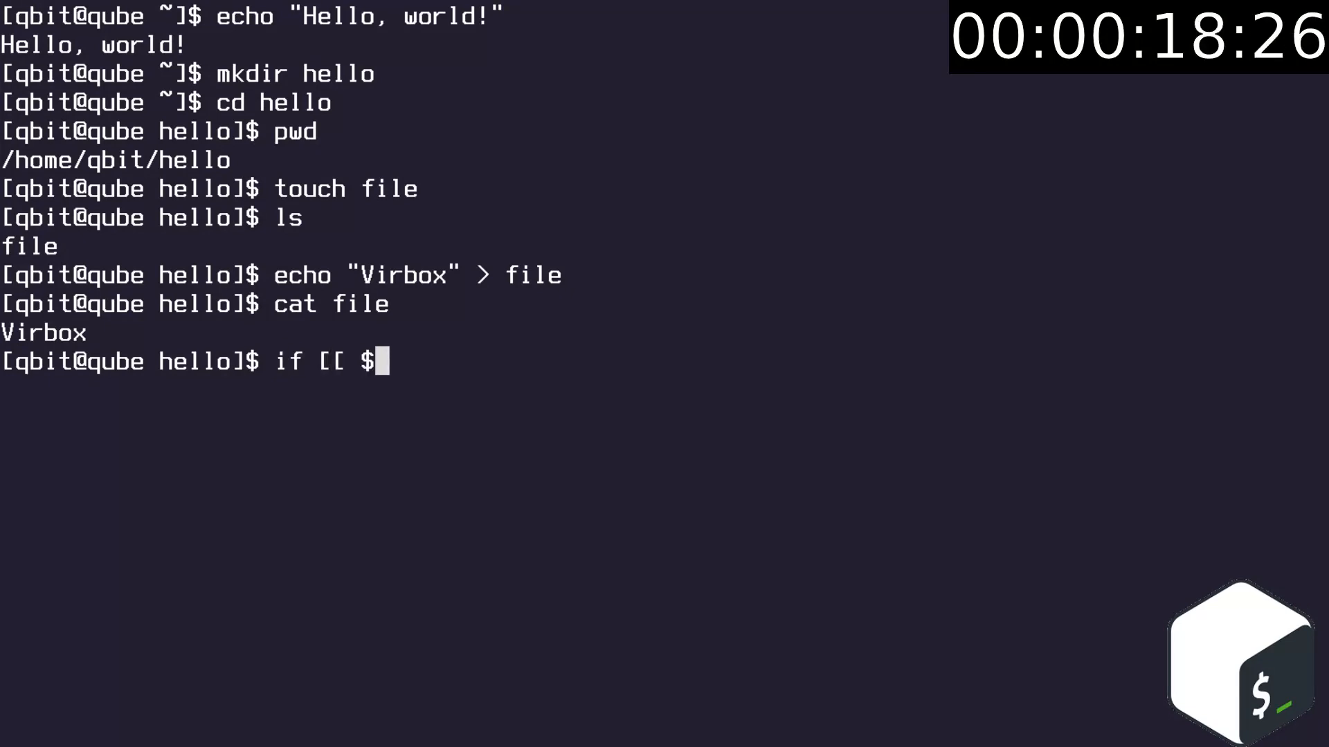
pyautogui.write('(cat file) == "Vi')
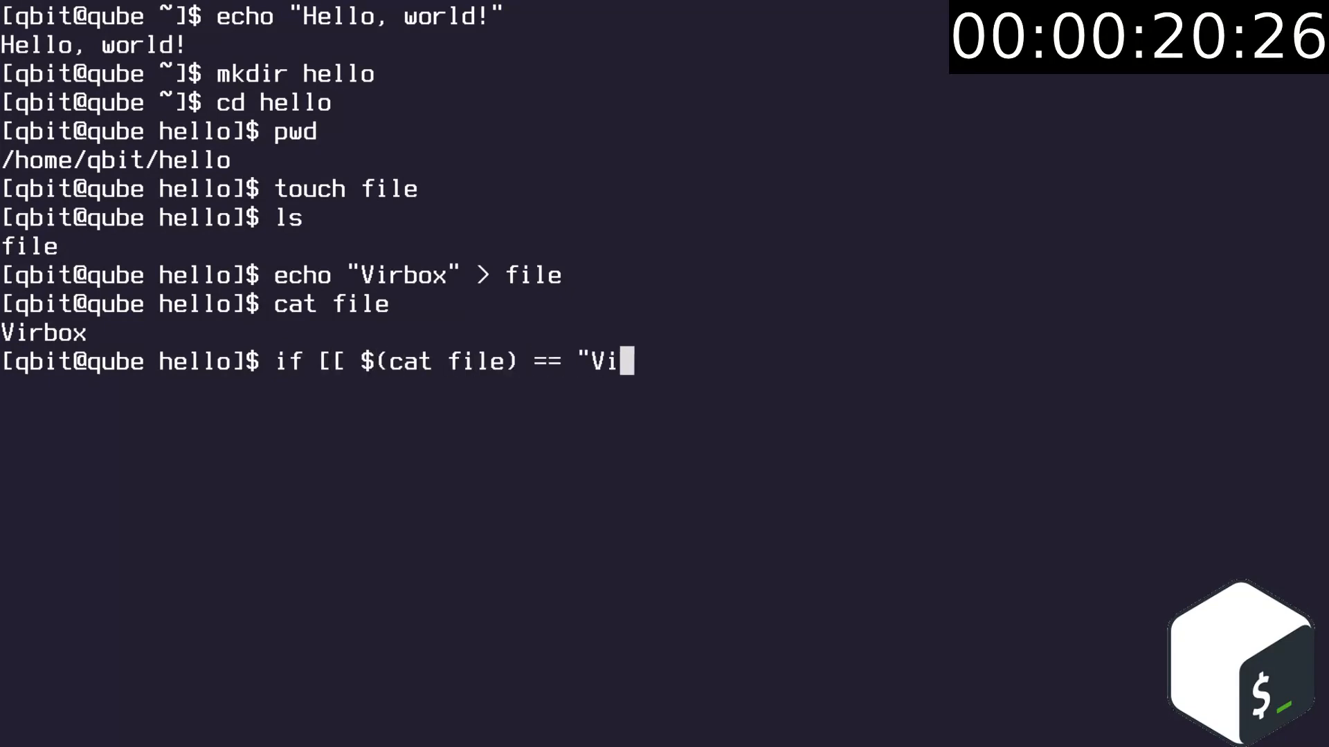
pyautogui.write('rbox" ]]; then')
pyautogui.write('echo "no.";')
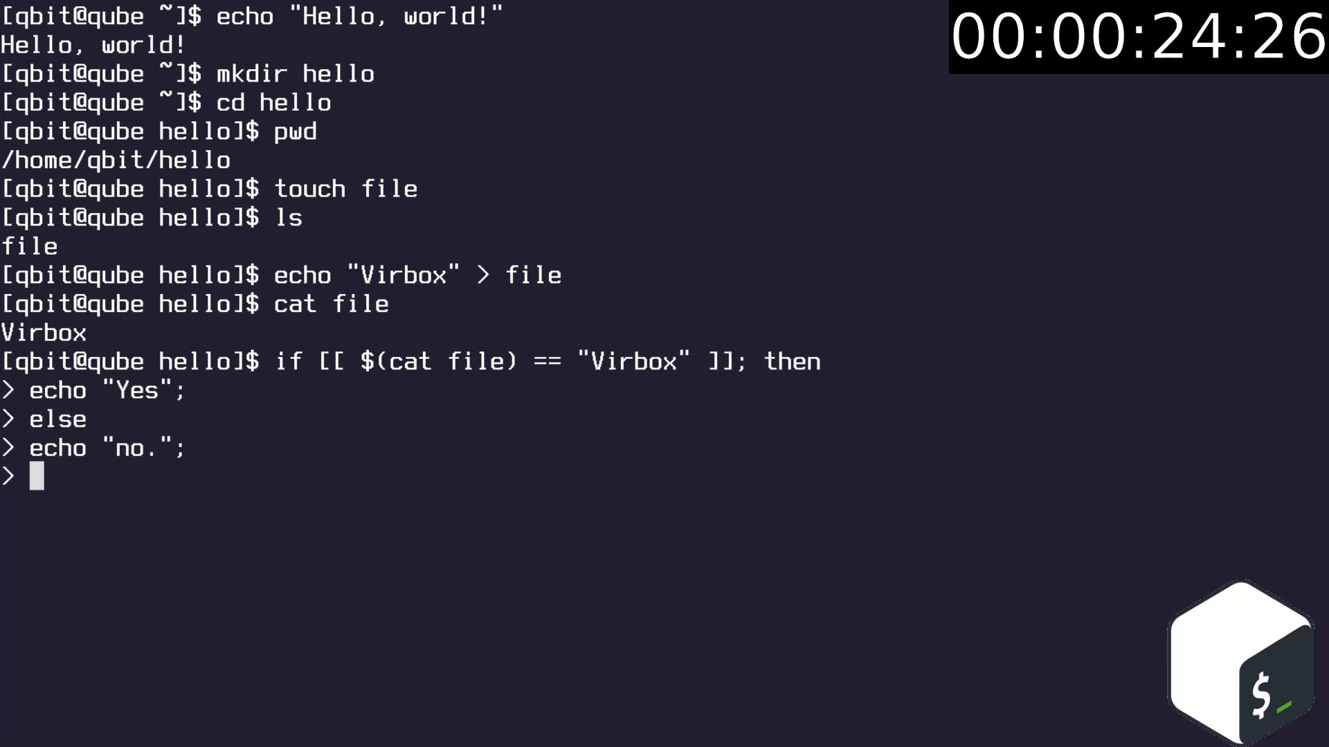
# - Close the if with fi and report the file's character count using wc -c file
pyautogui.write('fi')
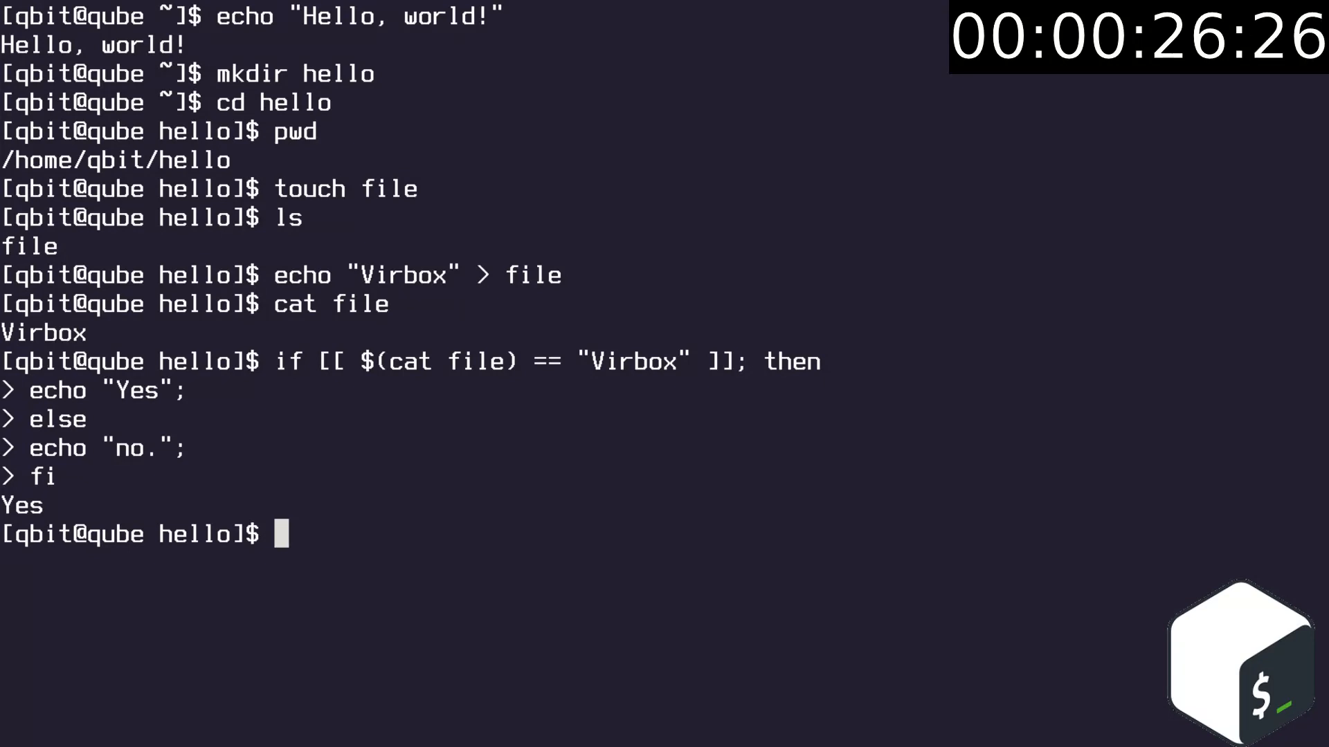
pyautogui.write('echo "The file ha')
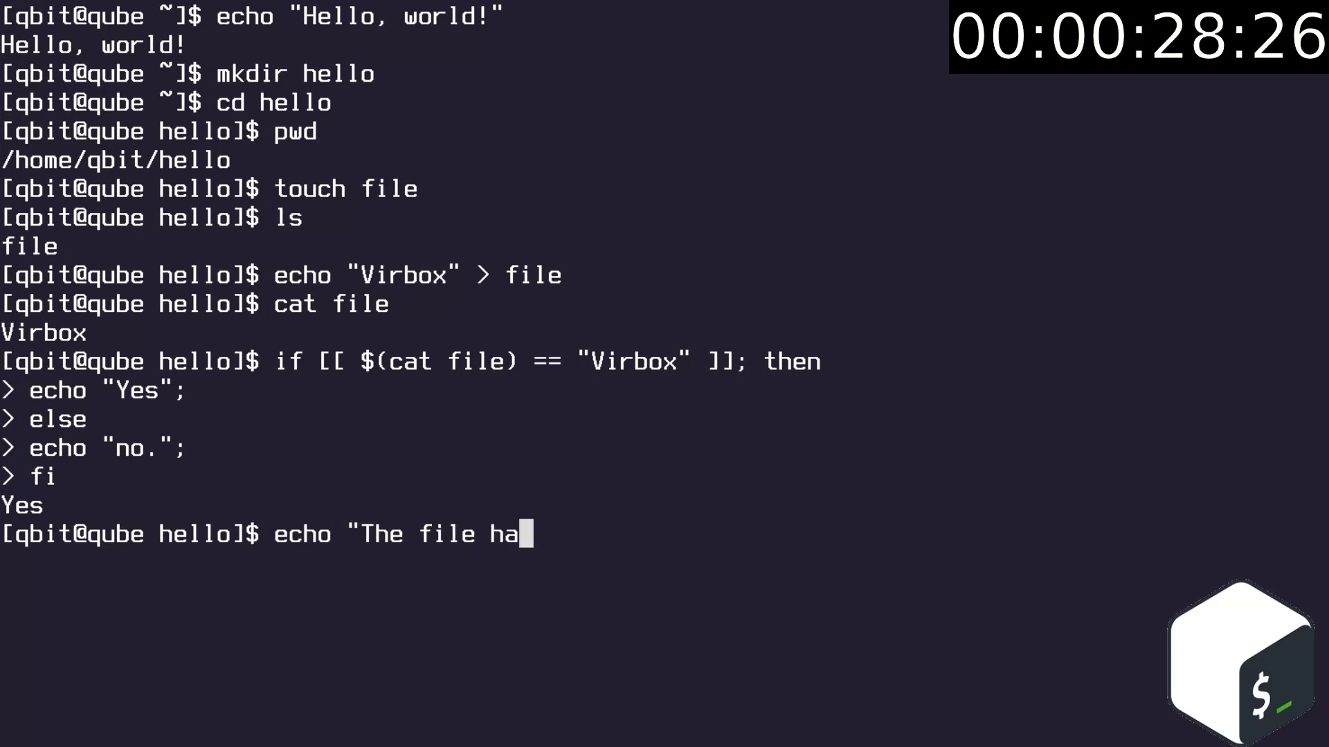
pyautogui.write('s $(wc -c file) characters"')
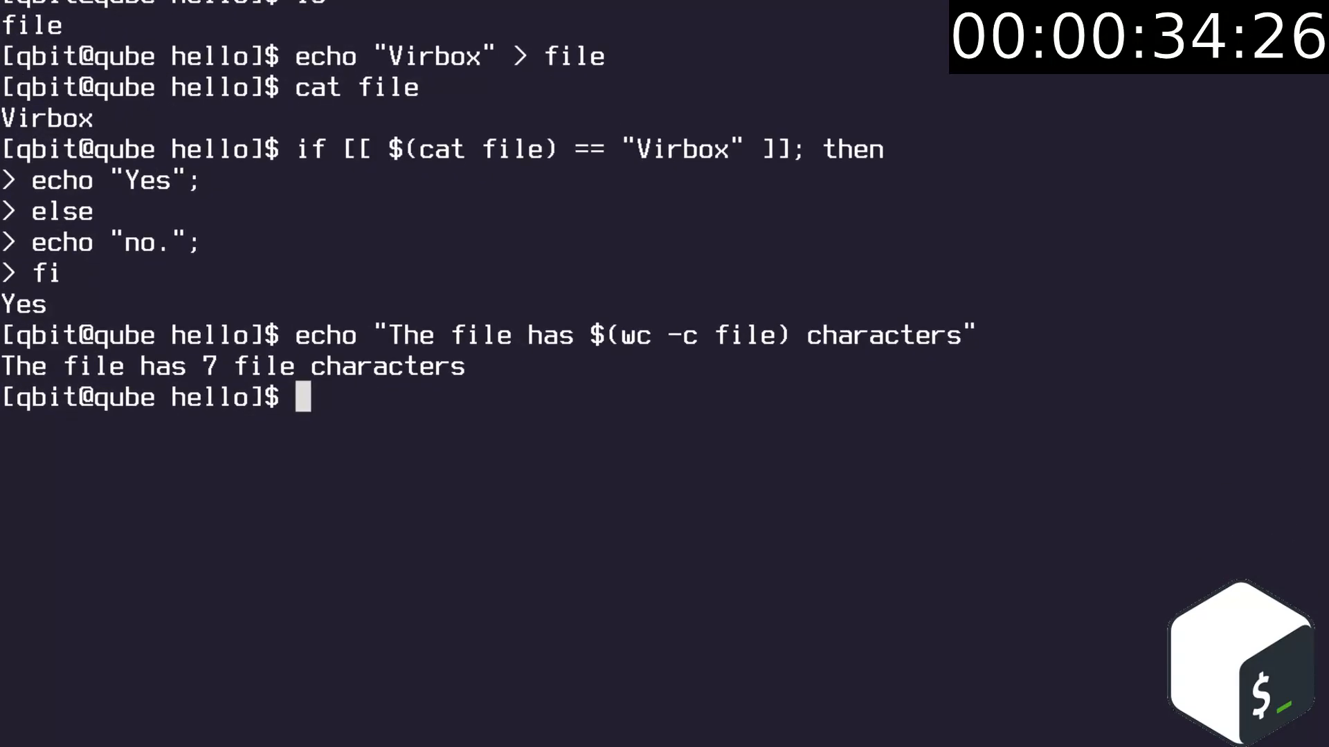
pyautogui.write('wc -c file')
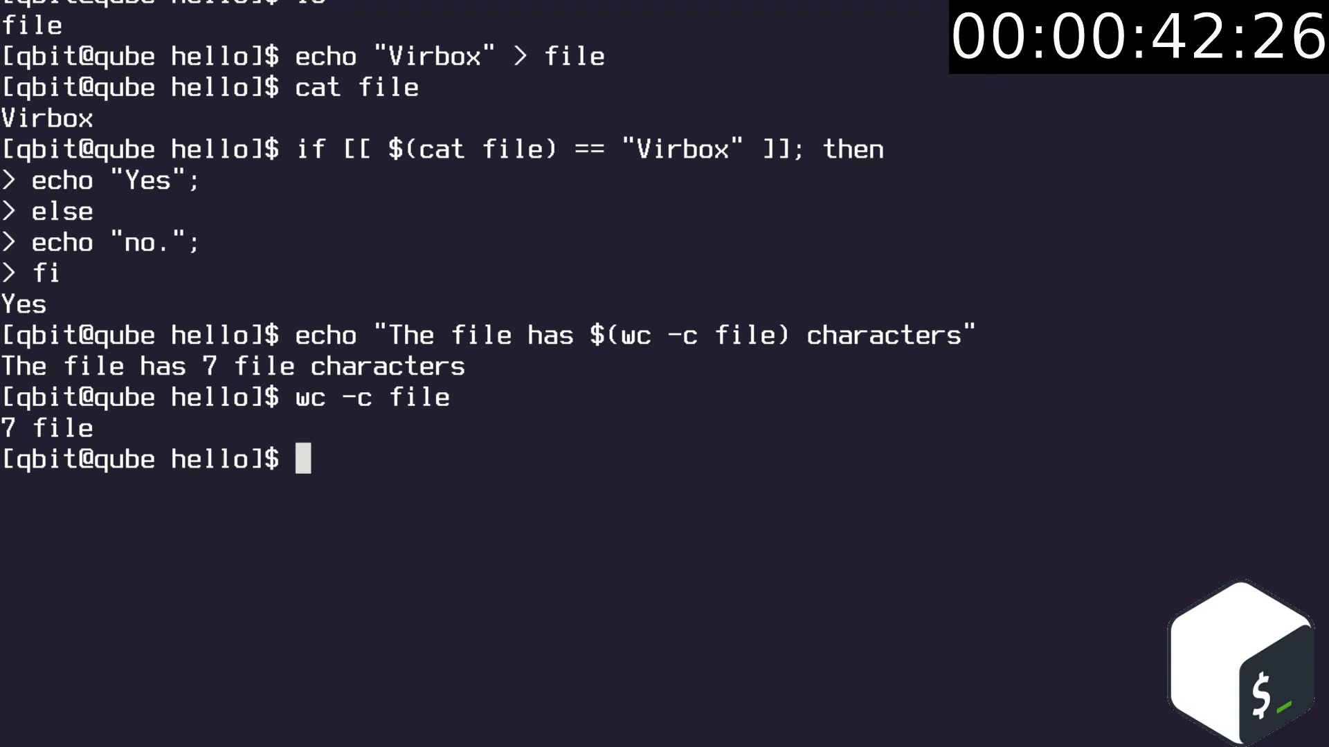
# - Copy file to file2, append an asdfasdf line to file2, and diff the two files
pyautogui.write('cp file file')
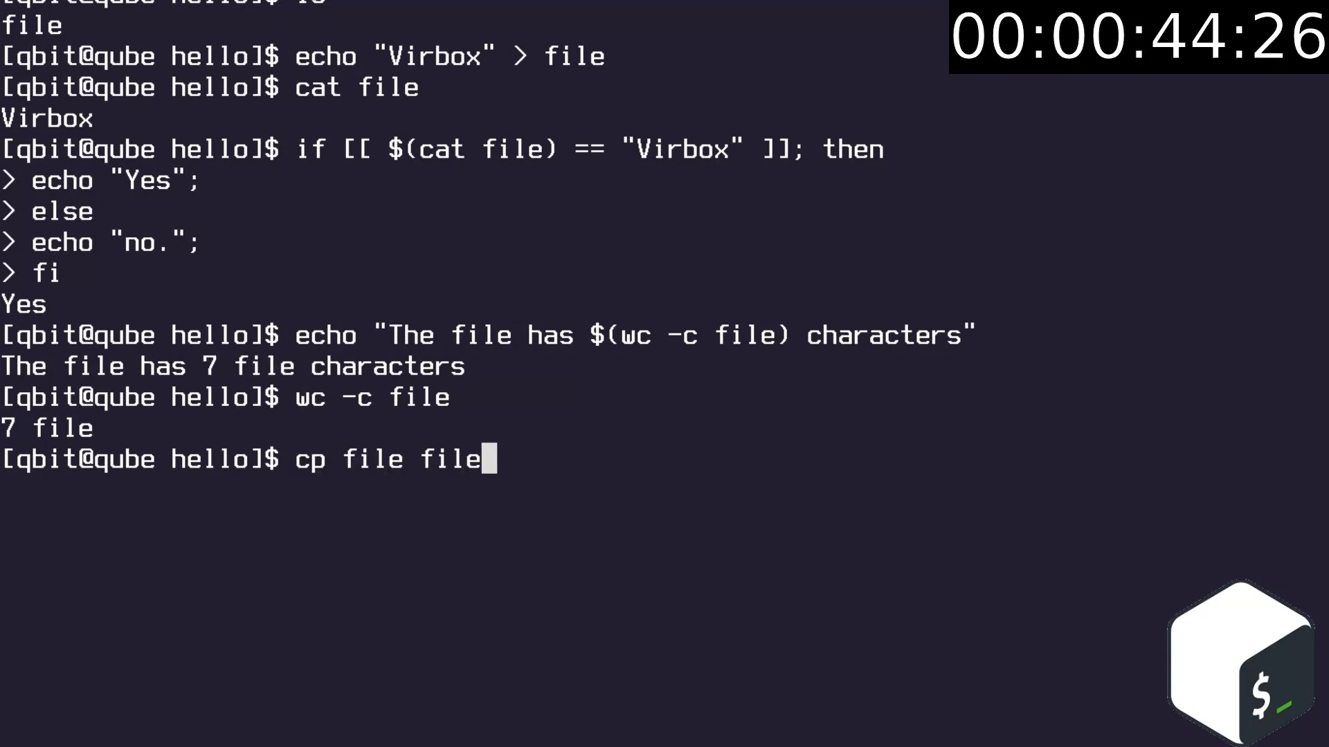
pyautogui.write('2')
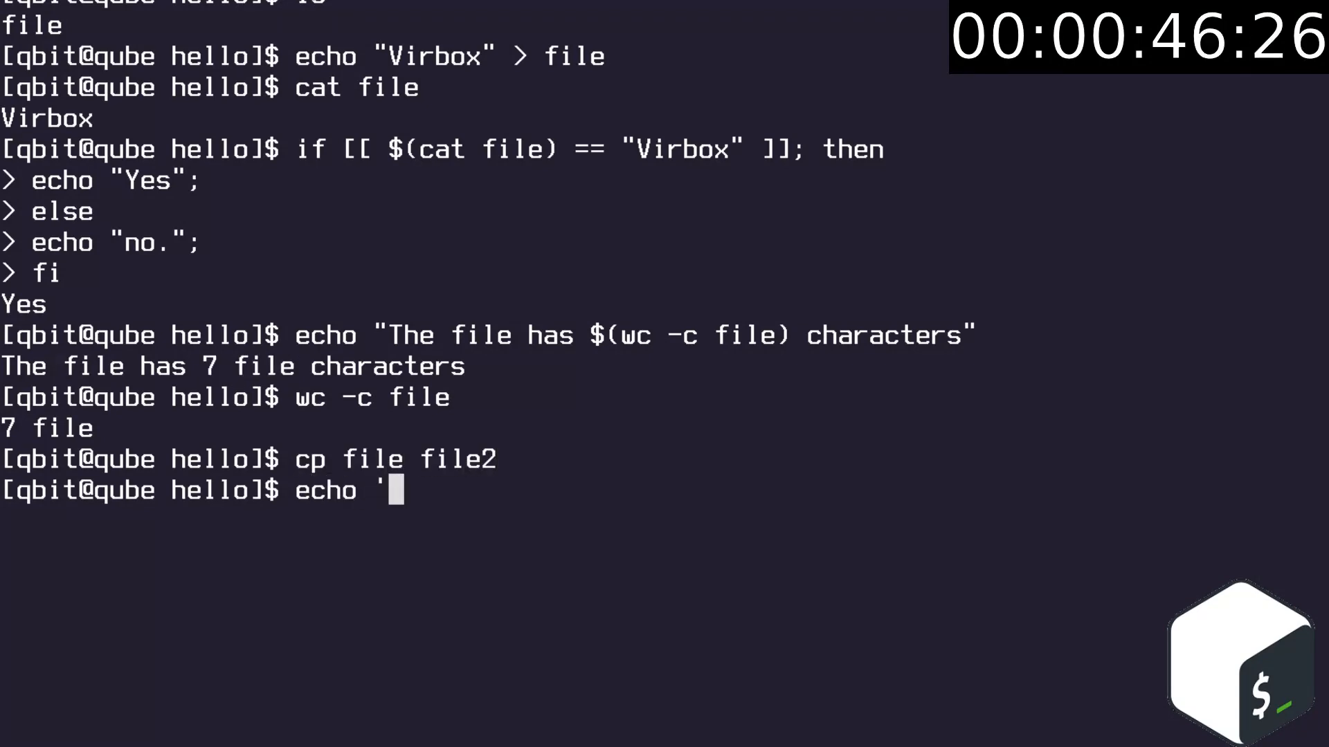
pyautogui.write("asdfasdf'")
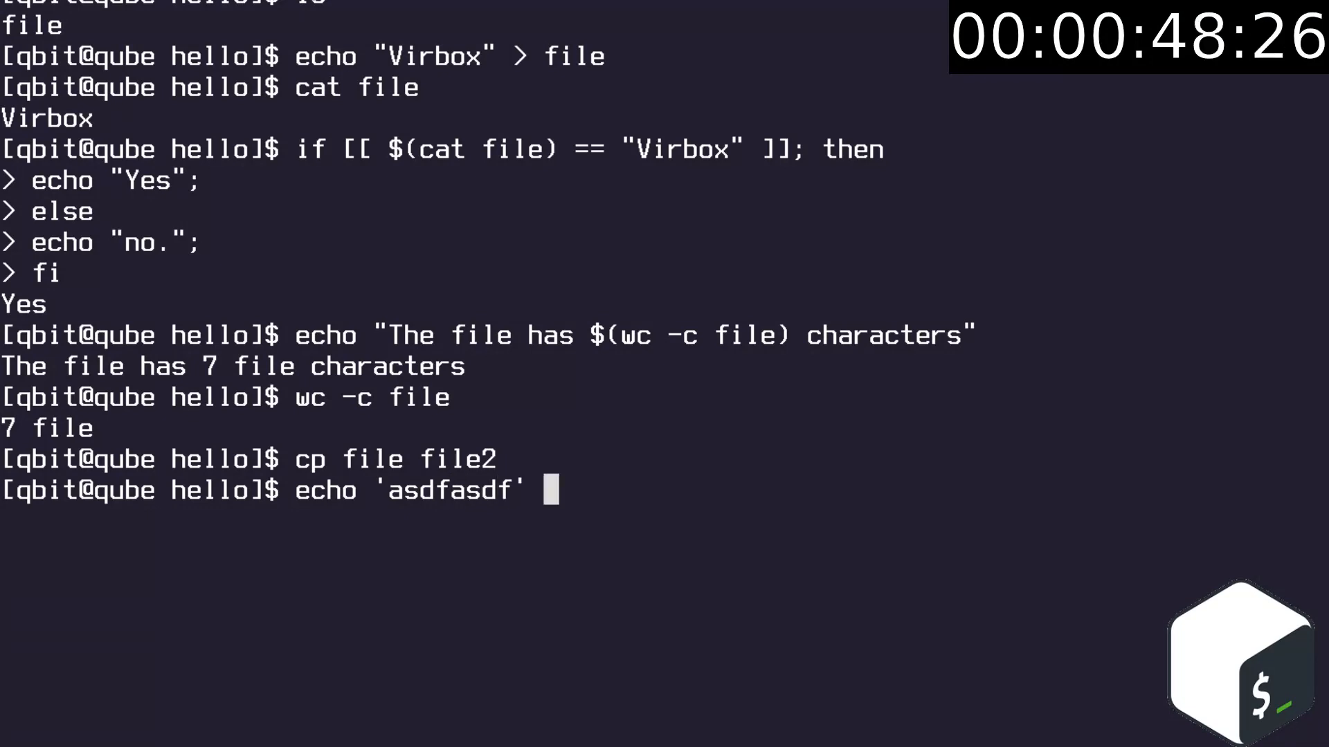
pyautogui.write('>> file2')
pyautogui.write('cat file')
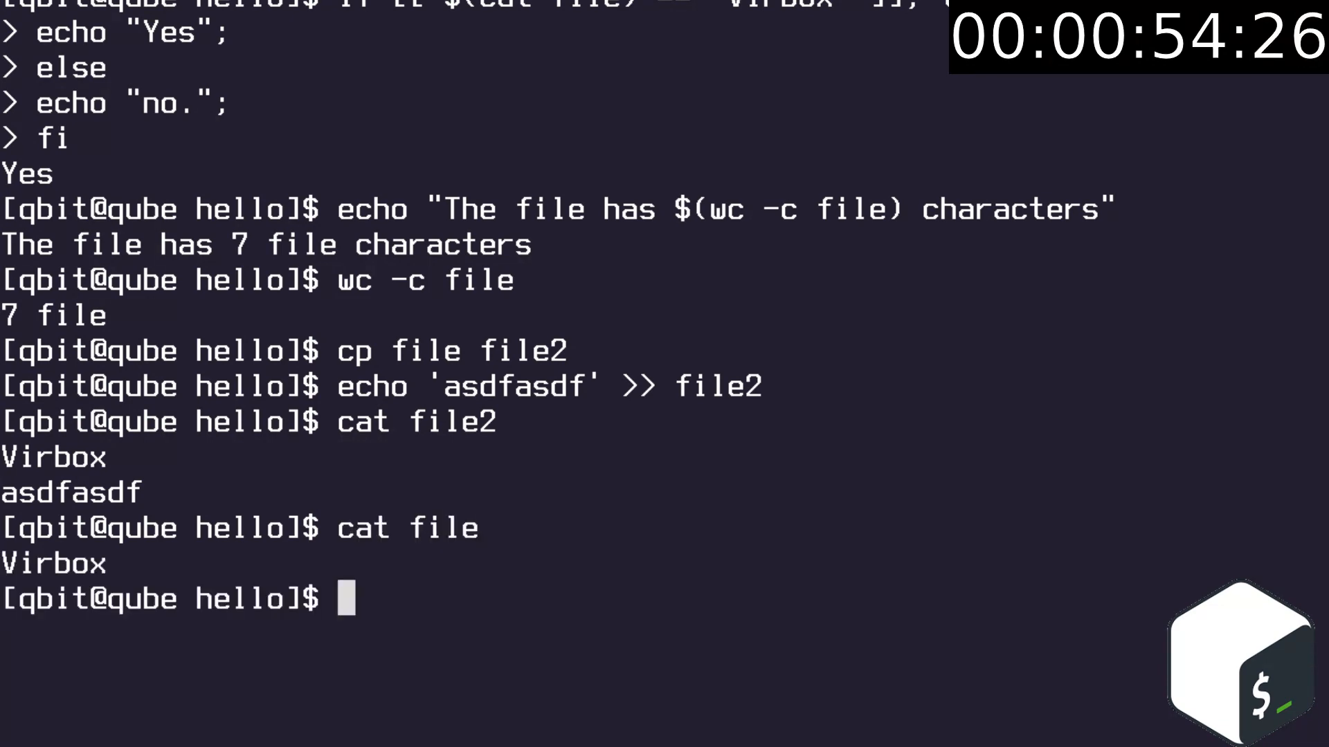
pyautogui.write('diff file fil')
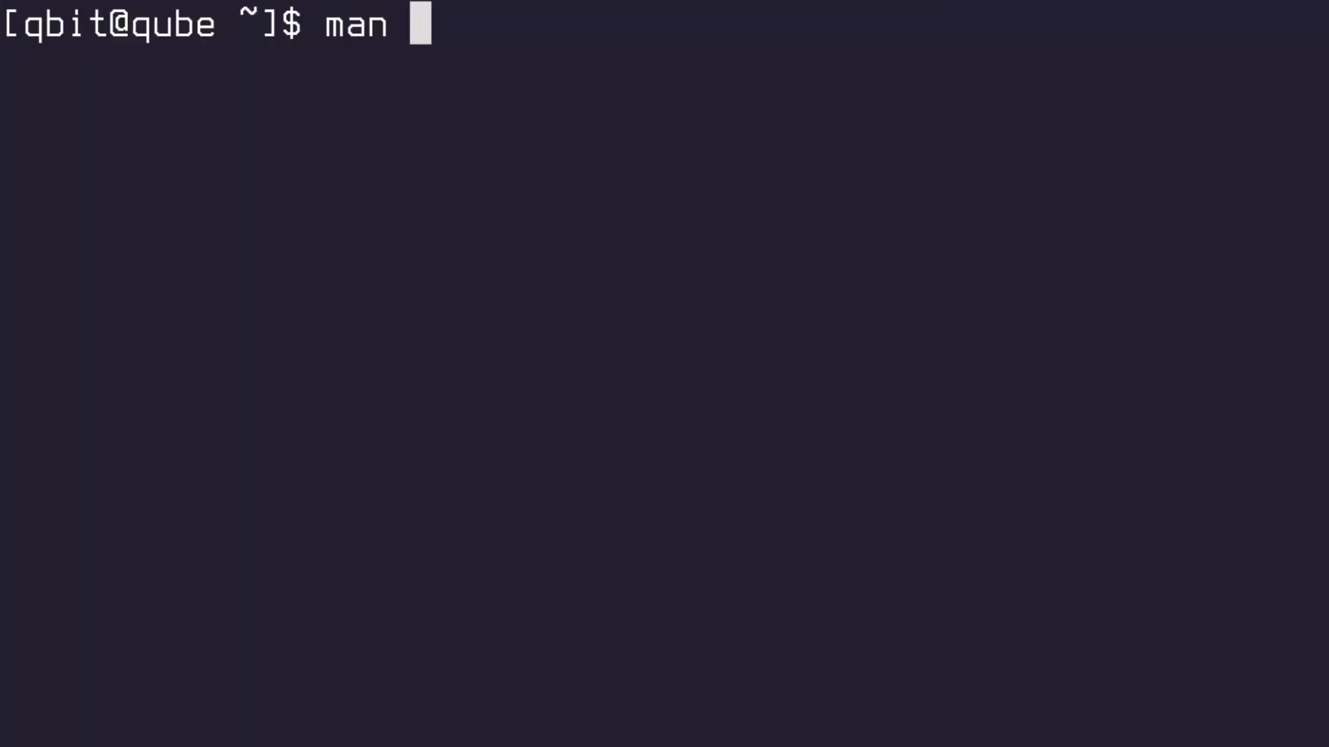
pyautogui.write('bash')
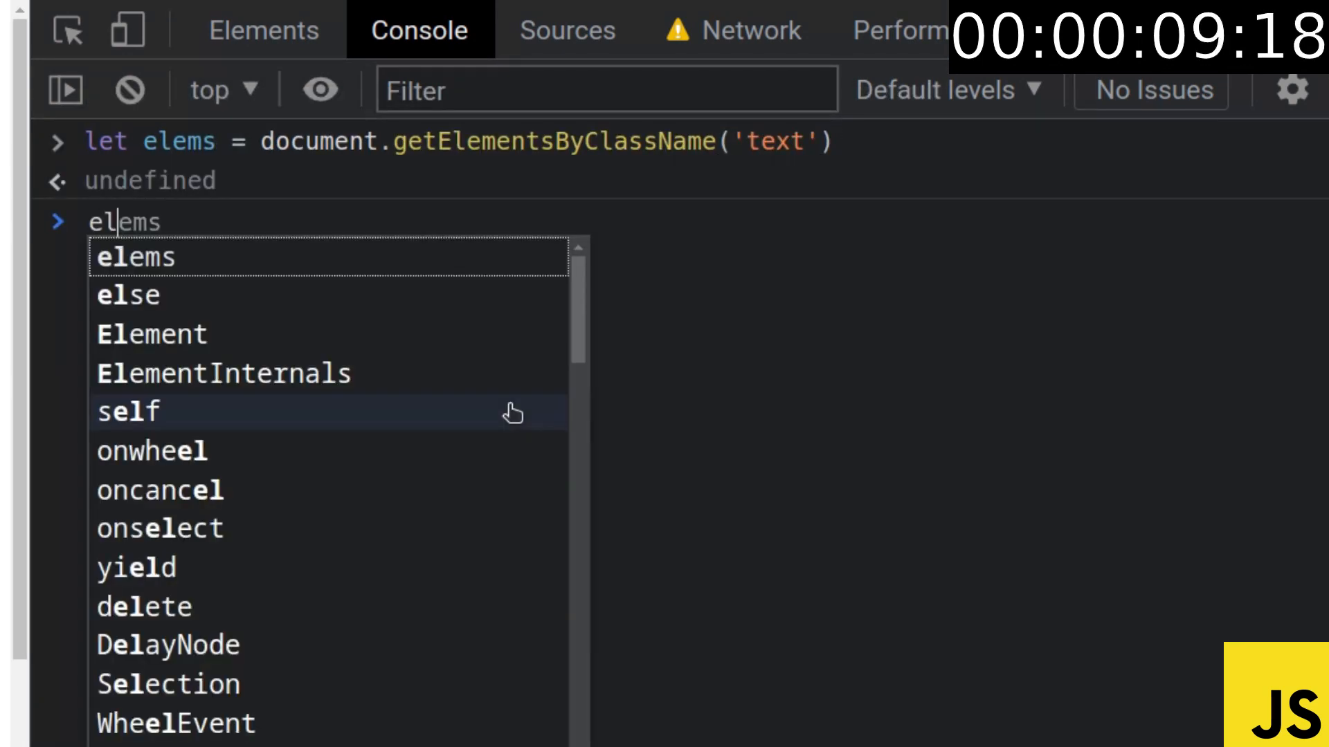
# - Evaluate elems, then log every quote's innerText with a for-of loop over elems
pyautogui.press('Enter')
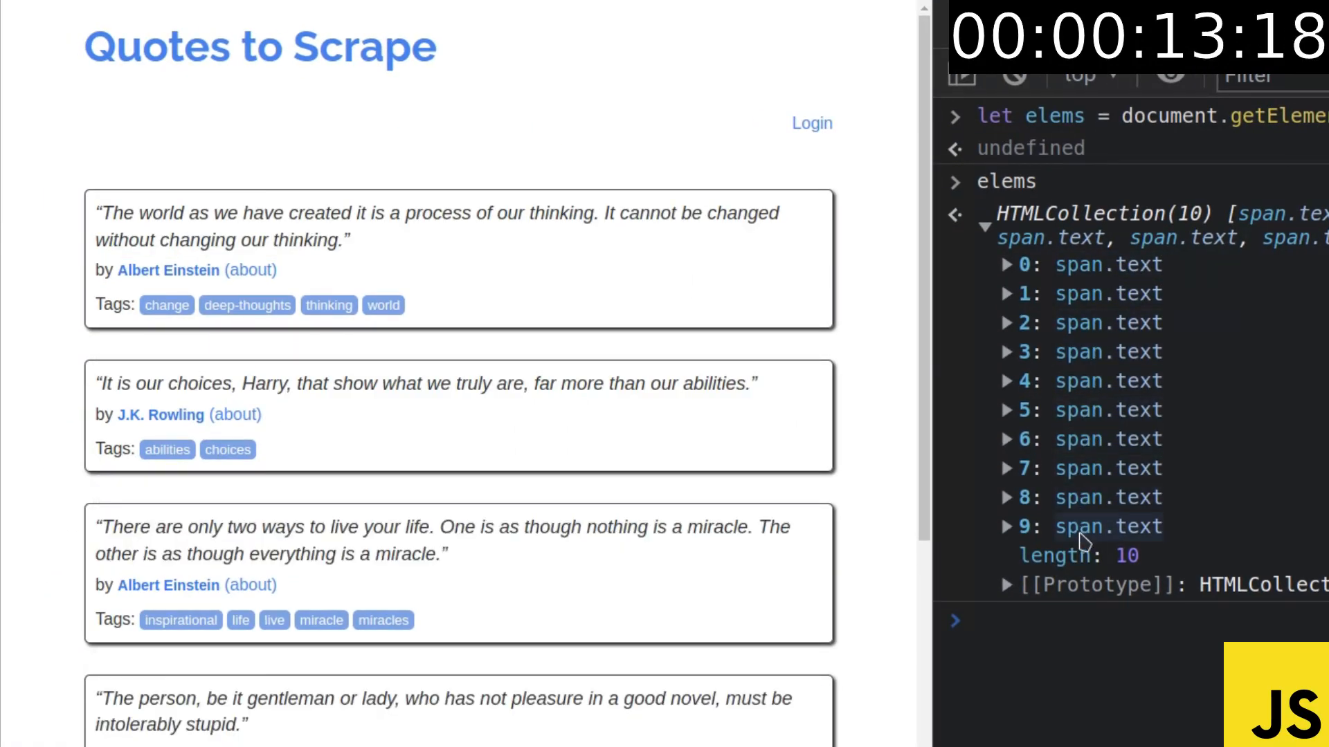
pyautogui.write('for (let e of elems) { console.log(e.innerText) }')
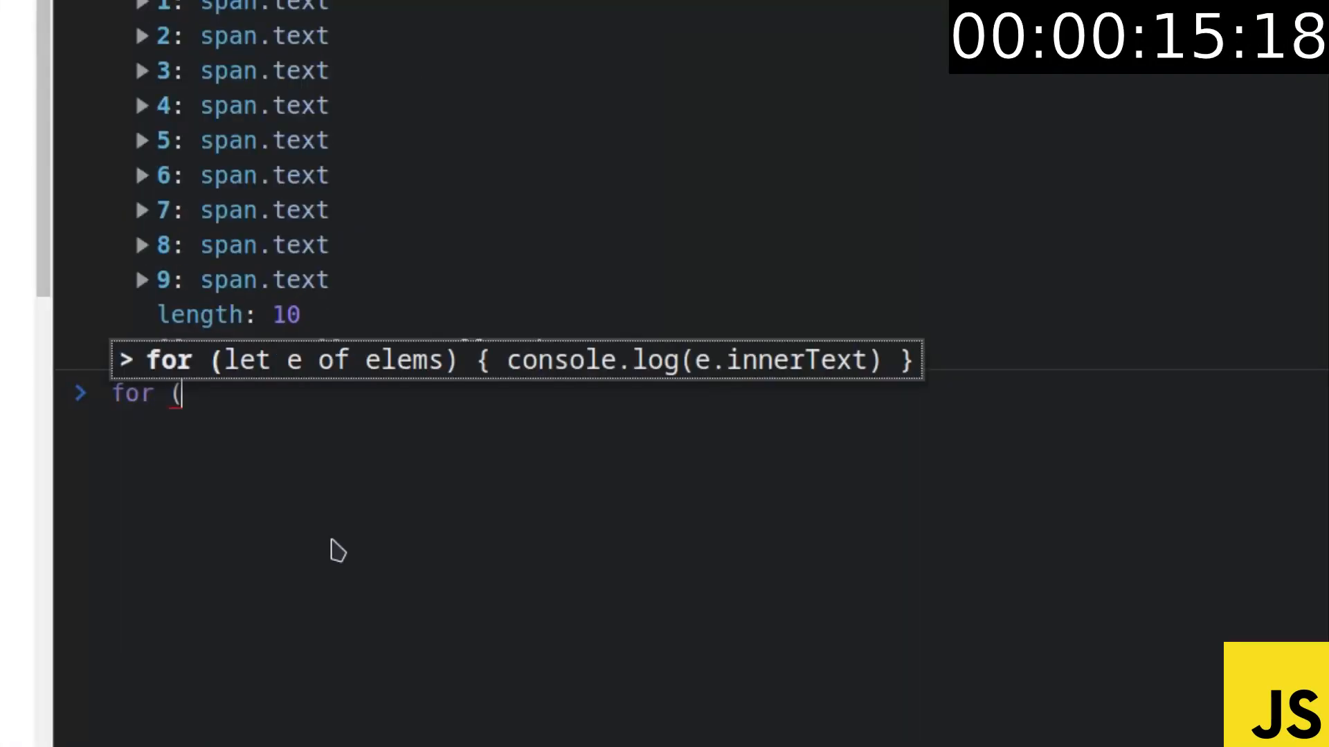
pyautogui.write('for (let e of elems) { console.log(e.innerText) }')
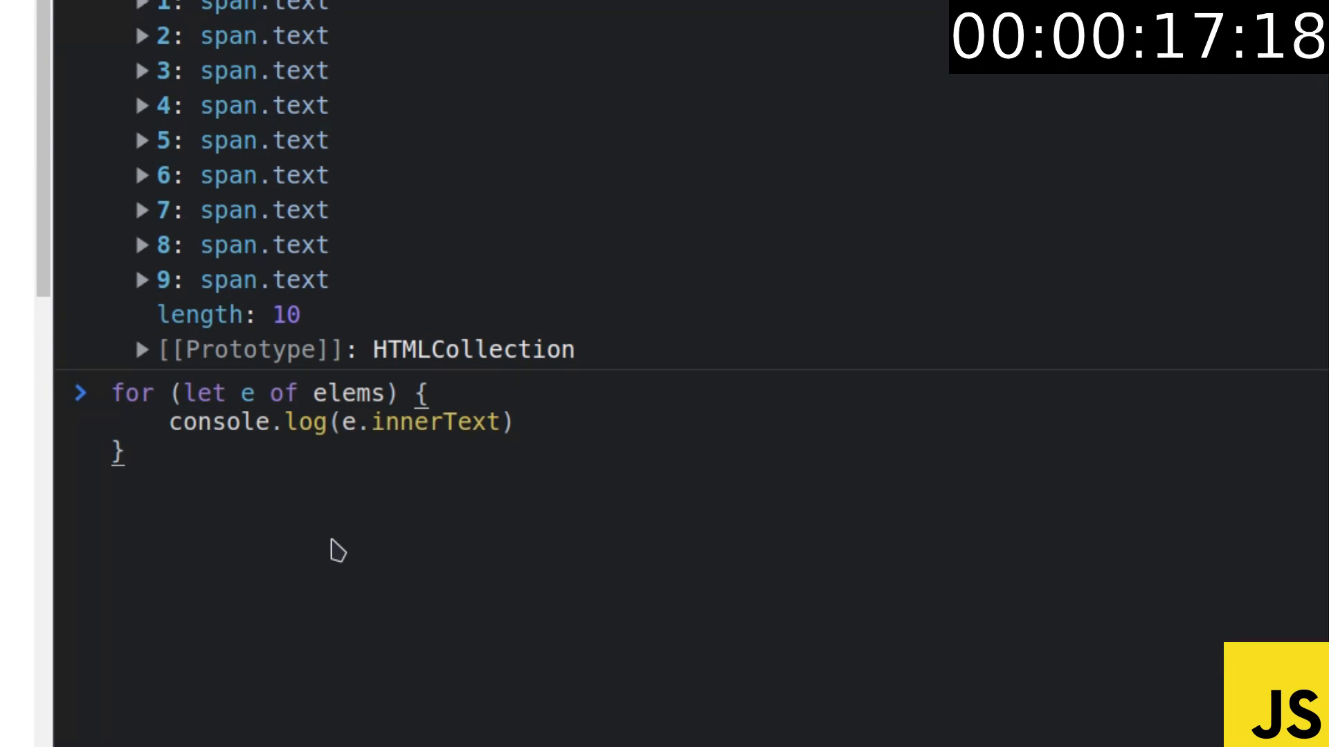
pyautogui.press('Enter')
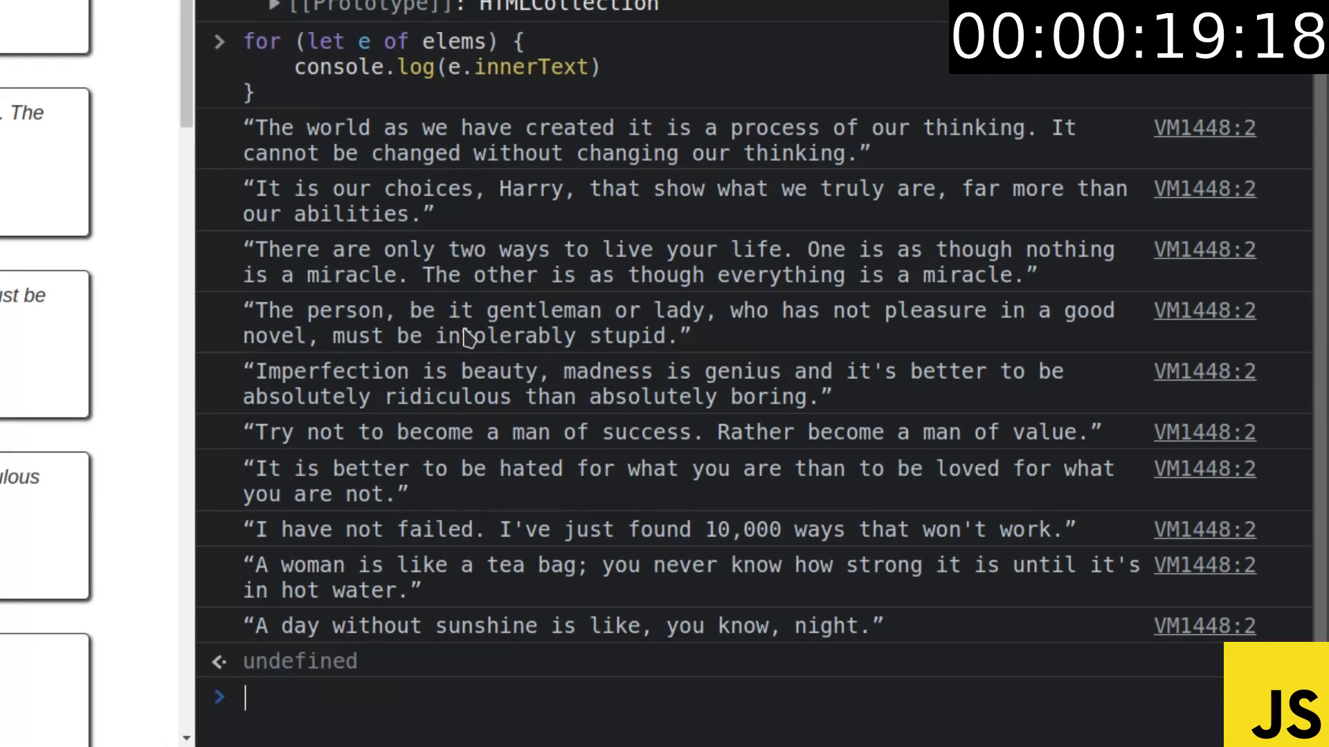
pyautogui.moveTo(1146, 590)
pyautogui.write('e.a')
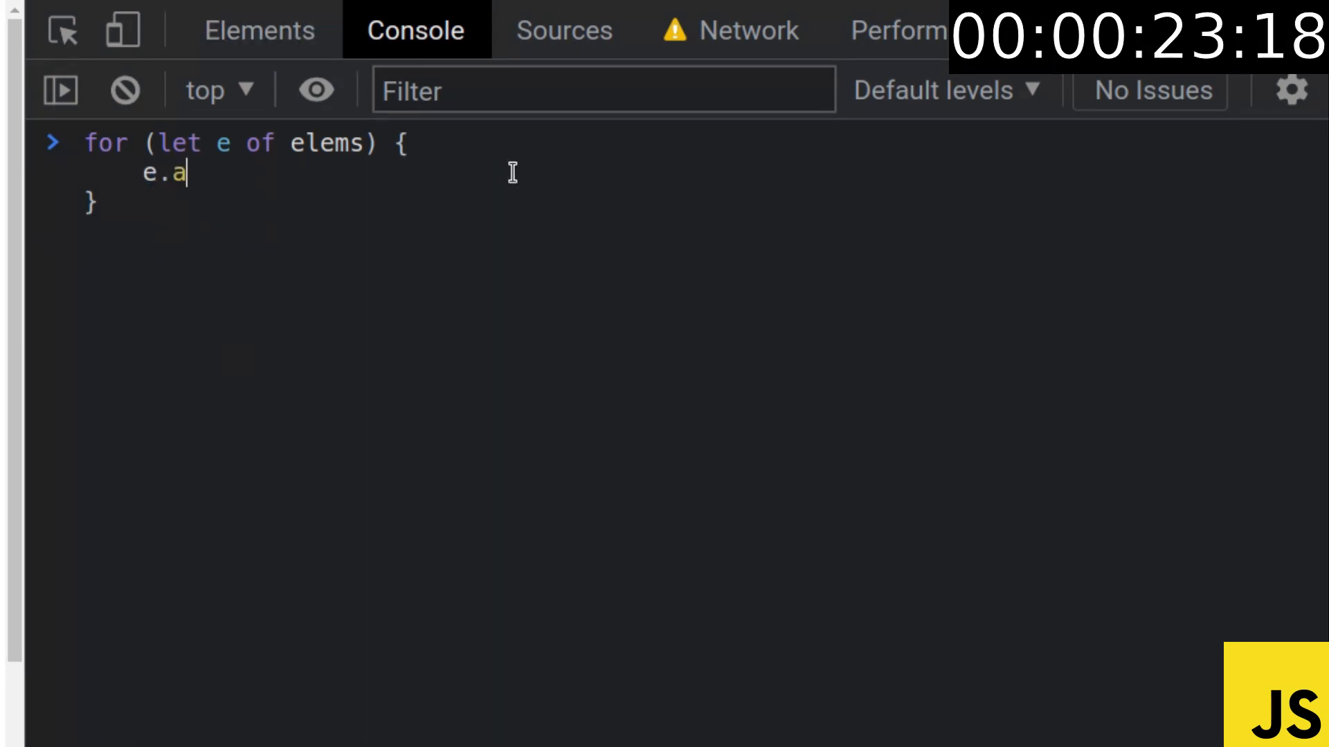
# - Register click listeners that uppercase each quote's text, then begin declaring inp
pyautogui.write("ddEventListener('click")
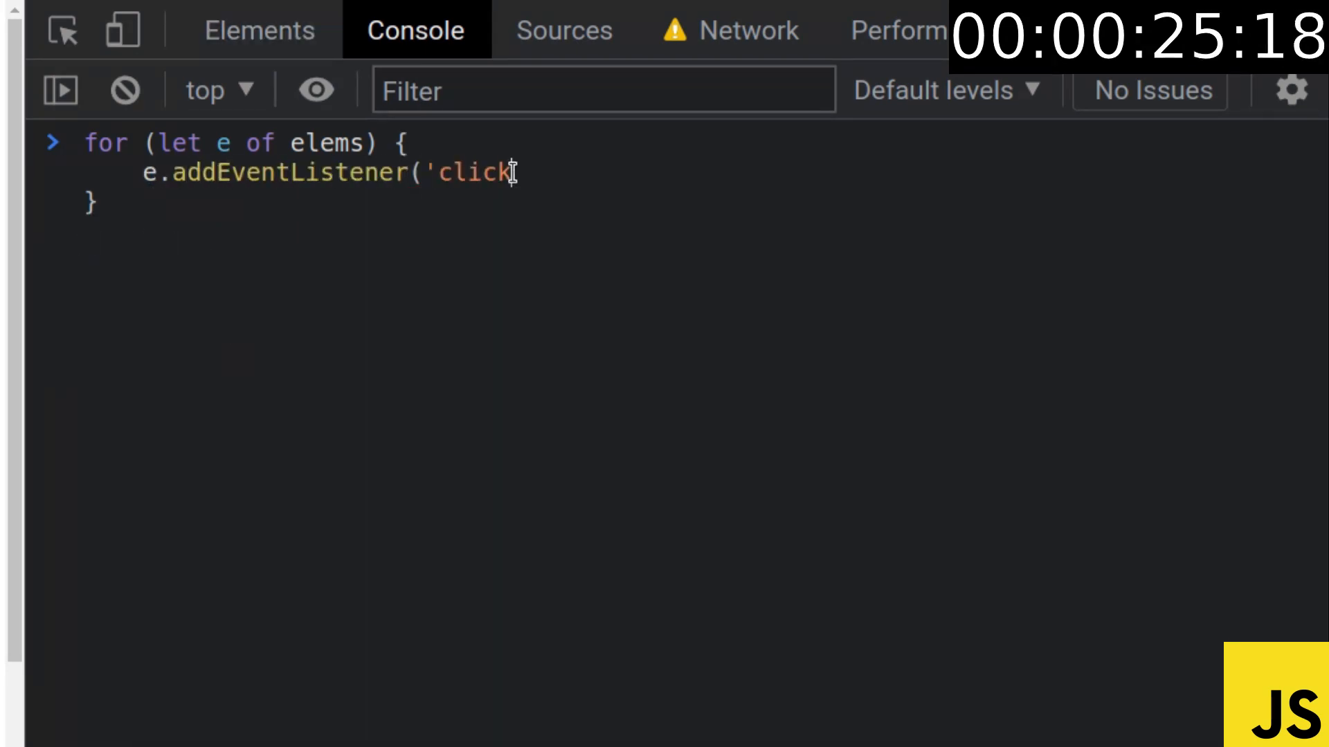
pyautogui.write("', function() {}")
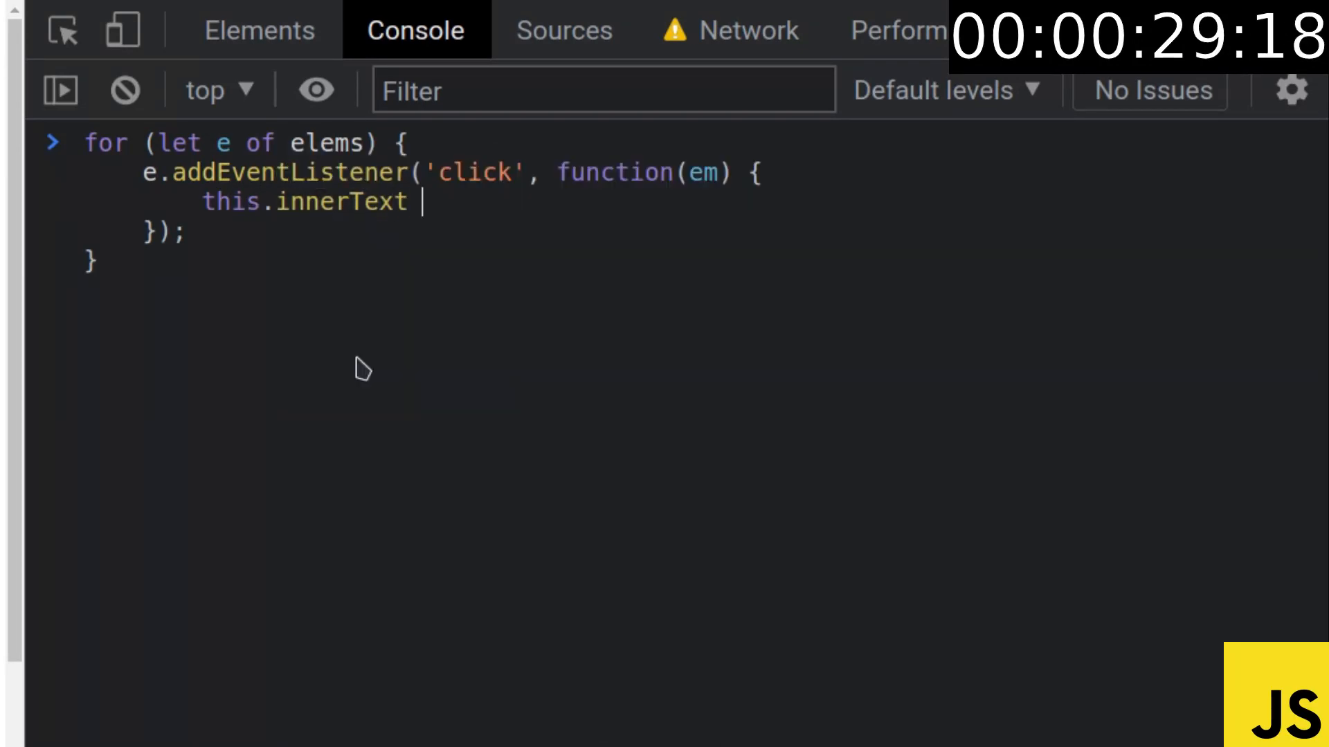
pyautogui.write('= this.innerText')
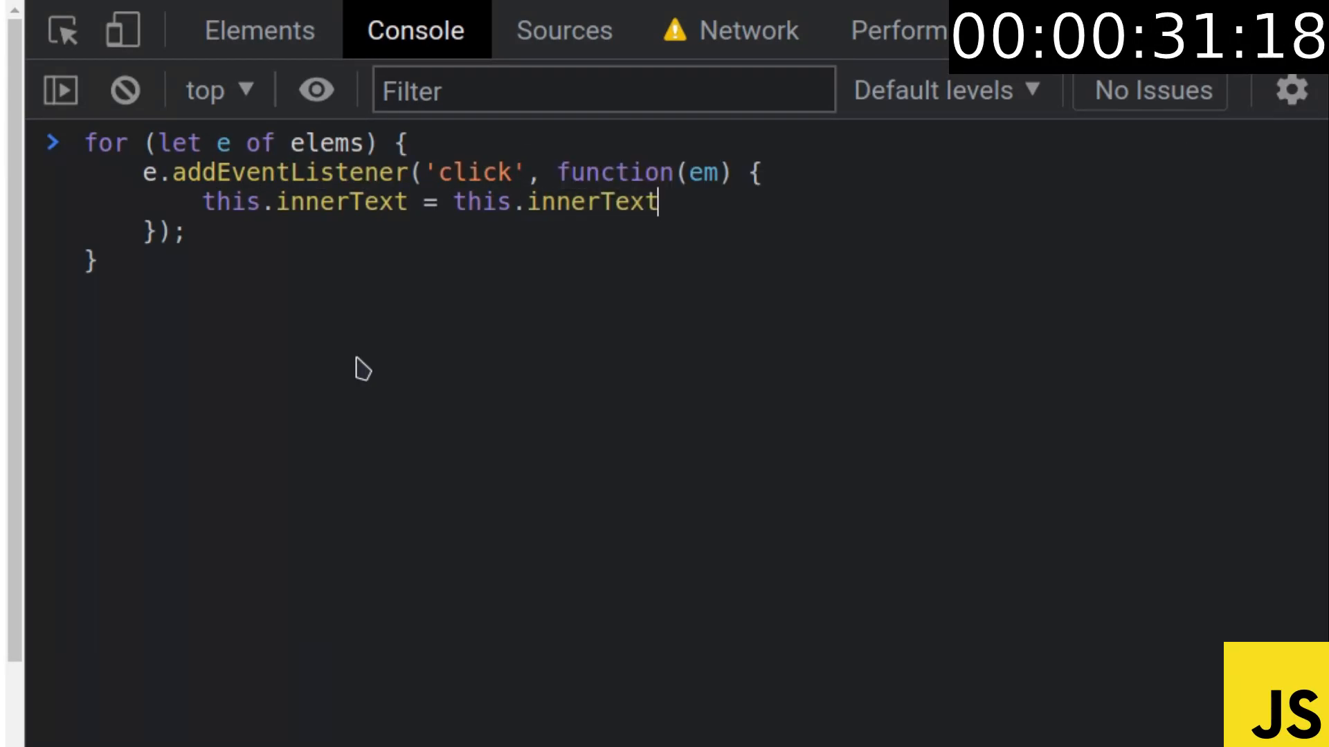
pyautogui.write('.toUpperCase();')
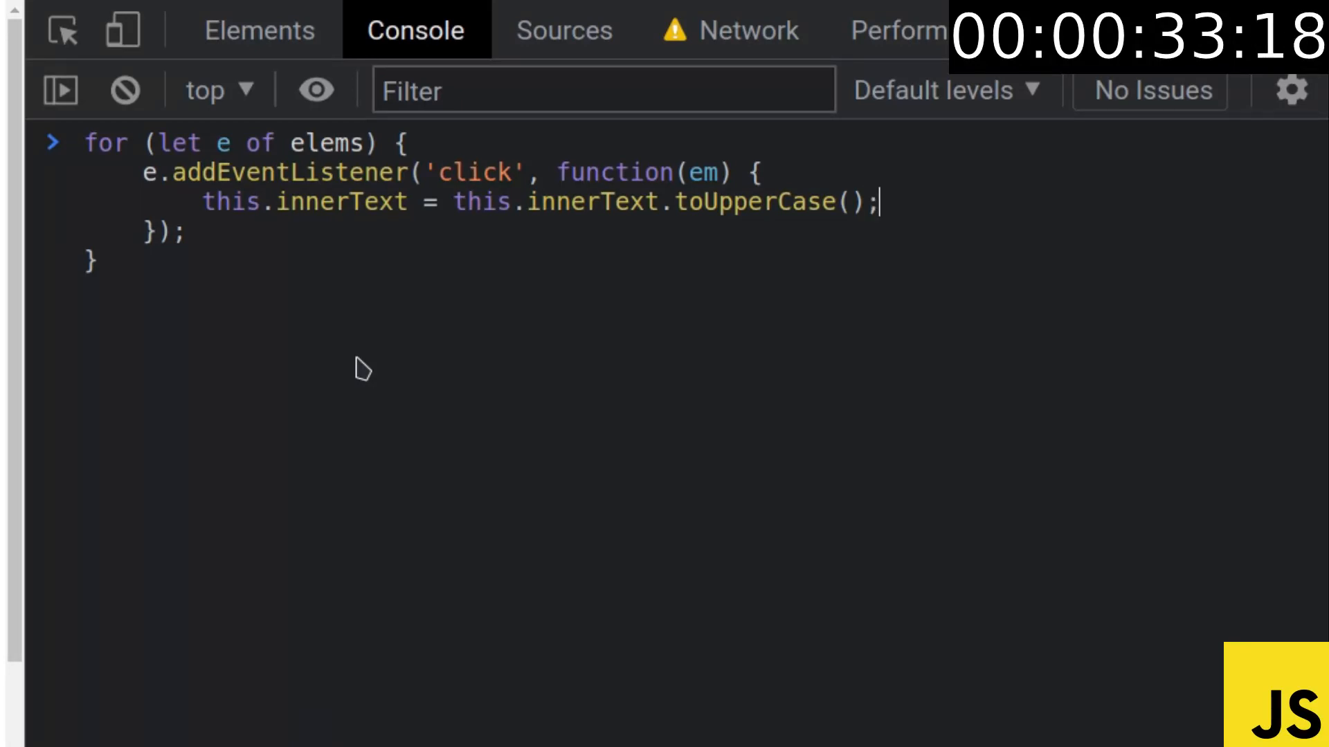
pyautogui.press('Enter')
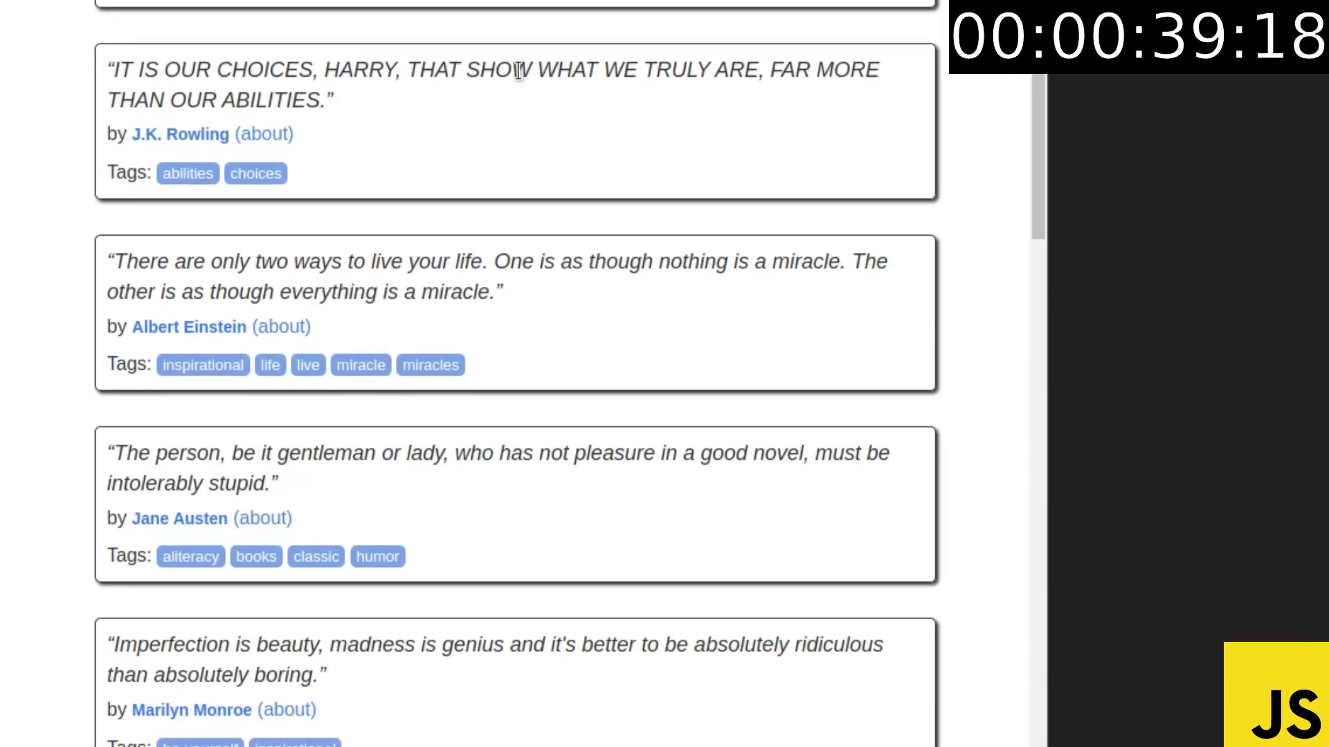
pyautogui.write("let inp = document.createElement('input');")
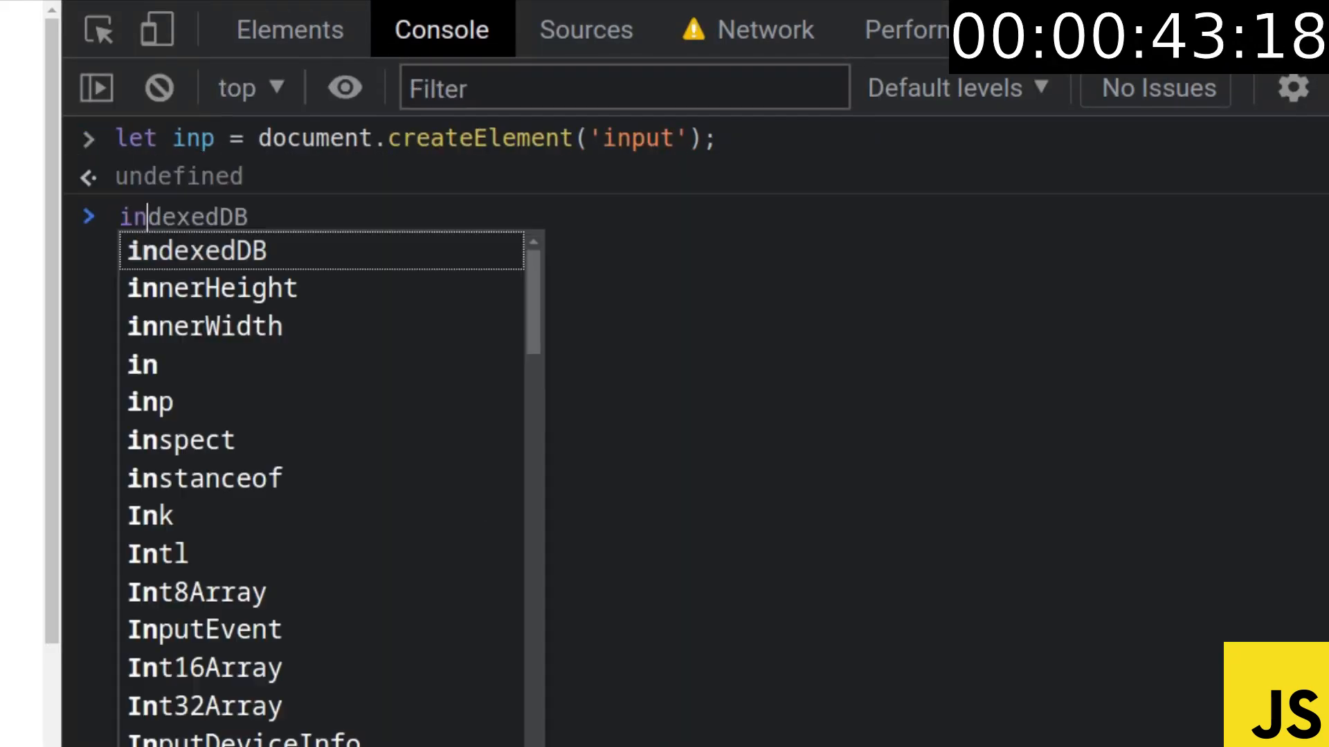
# - Make inp a number input on elems[0] and evaluate parseInt(inp.value) tripled to 36
pyautogui.write("inp.type = 'number'")
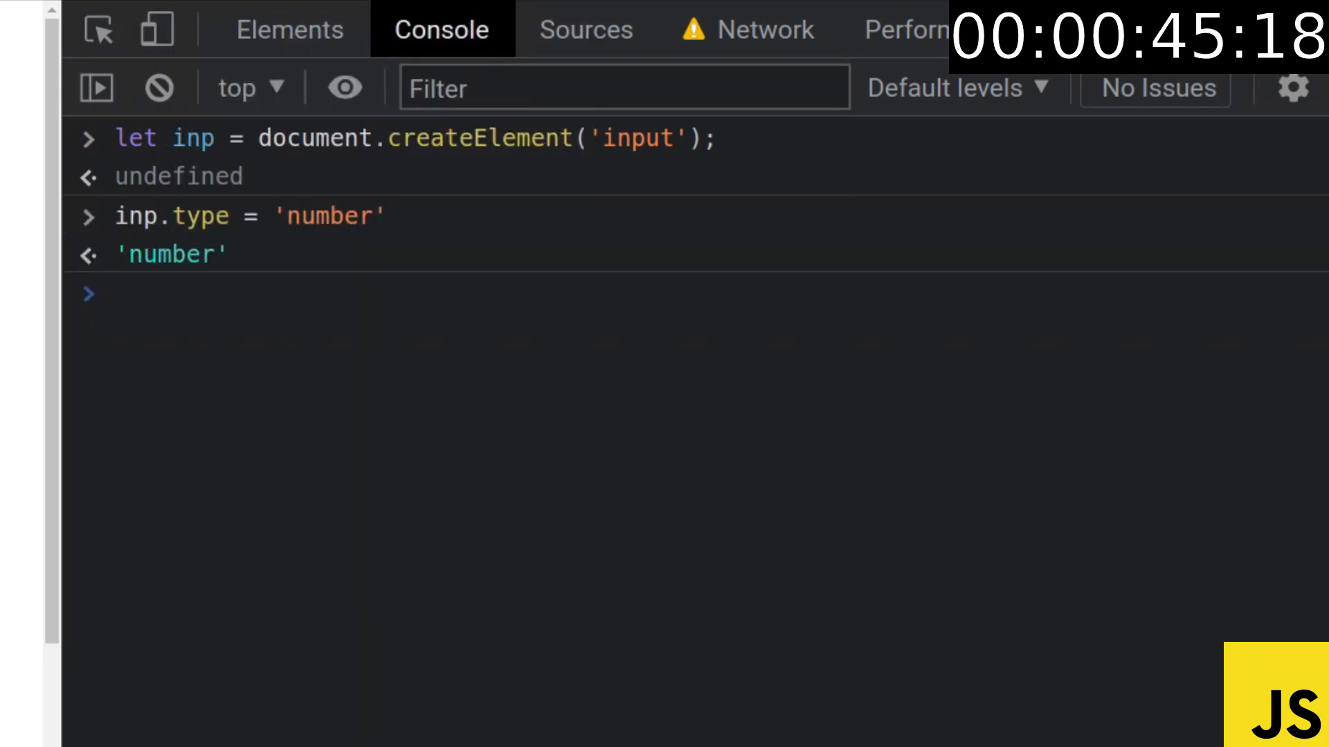
pyautogui.write('elems[0].accessKey')
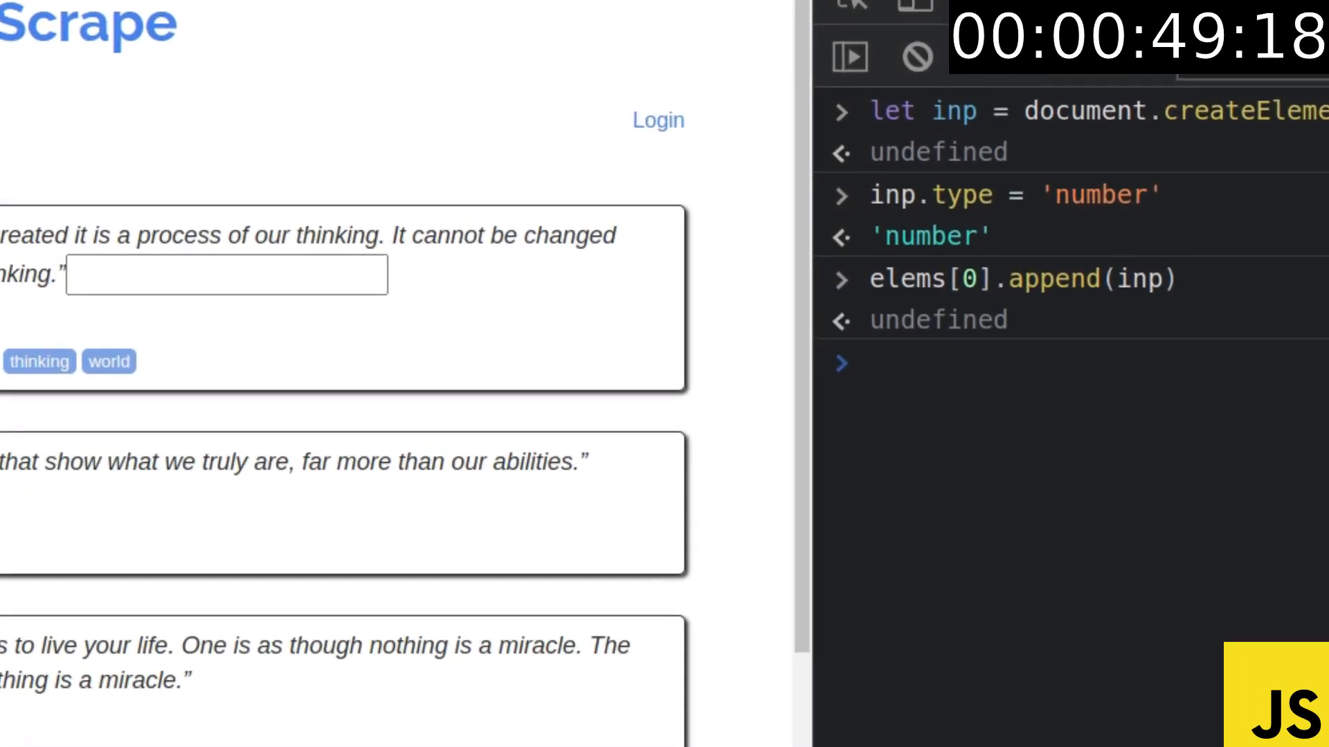
pyautogui.write('4')
pyautogui.write('inp.value')
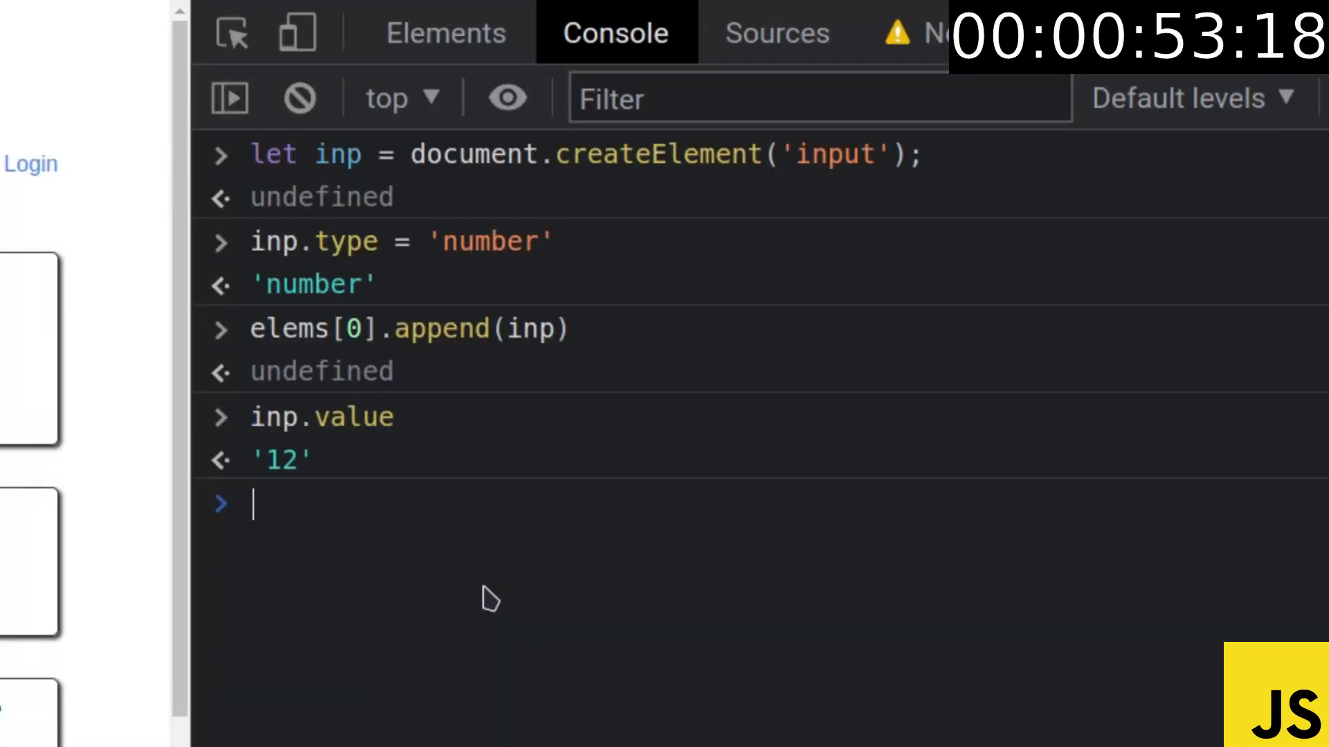
pyautogui.write('parseInt(inp.value)')
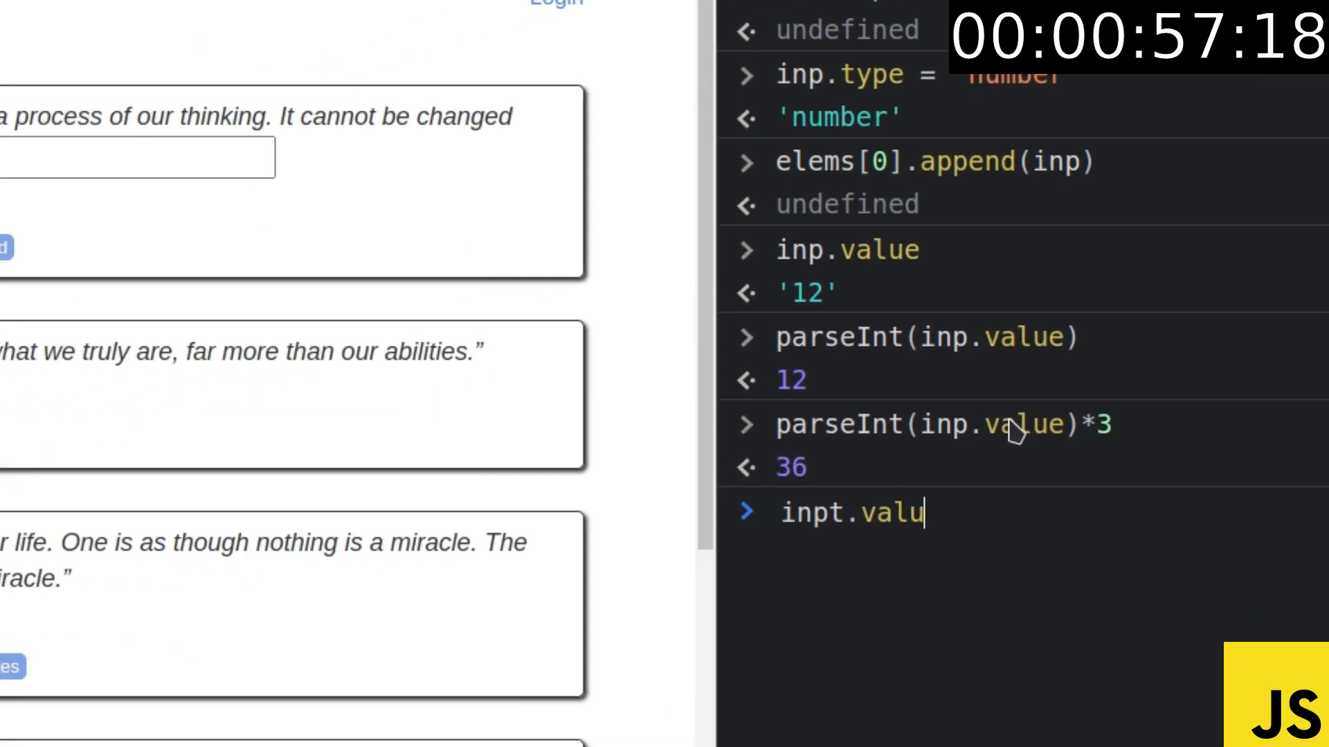
pyautogui.press('Enter')
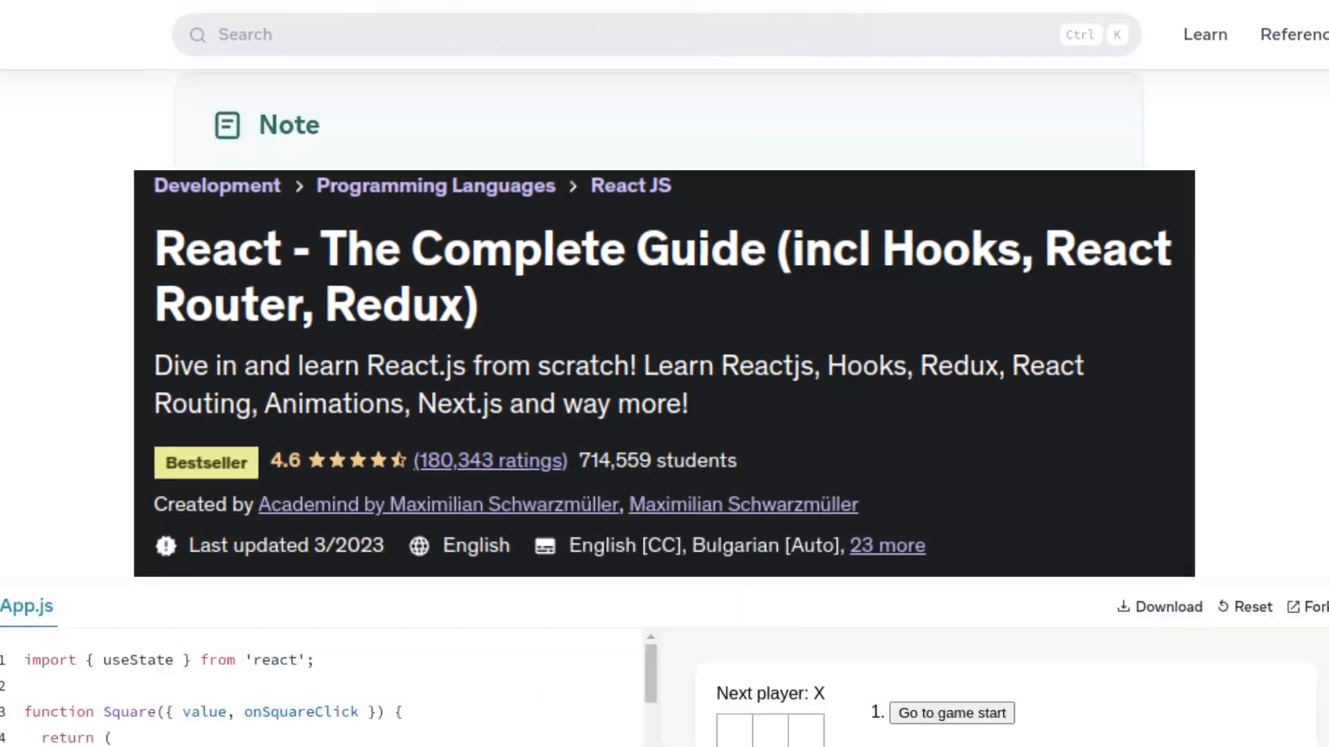
# - Scroll the React docs down to the Quick start tic-tac-toe sandbox
pyautogui.scroll(-3)
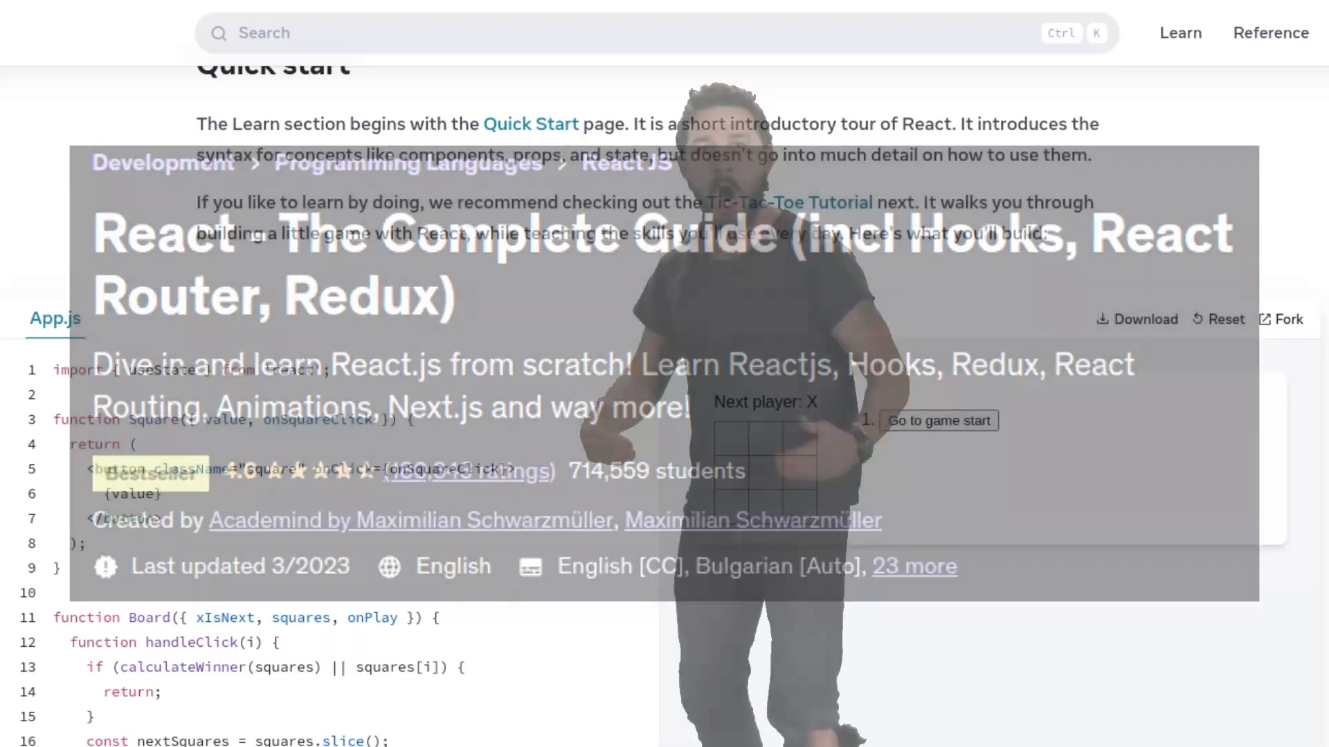
pyautogui.scroll(-3)
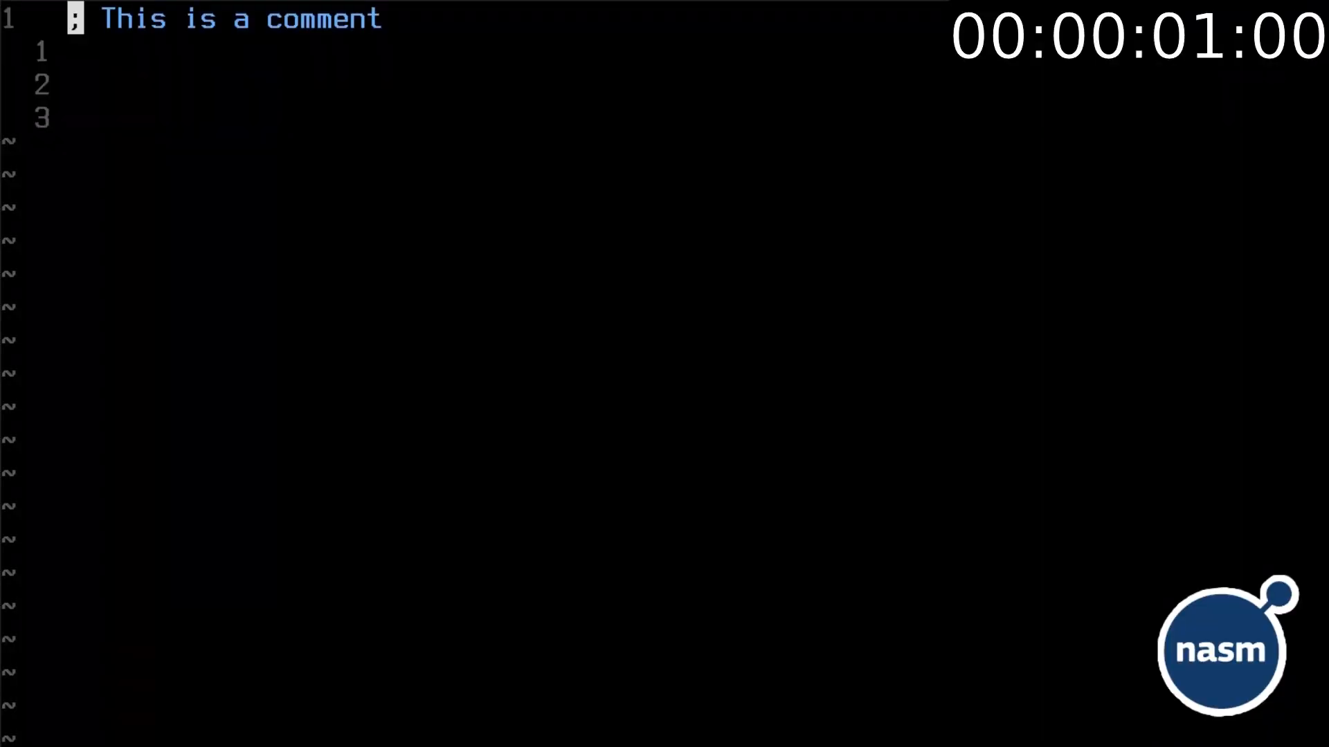
# - Declare global _start and a section .text for the entry label
pyautogui.write('global _start')
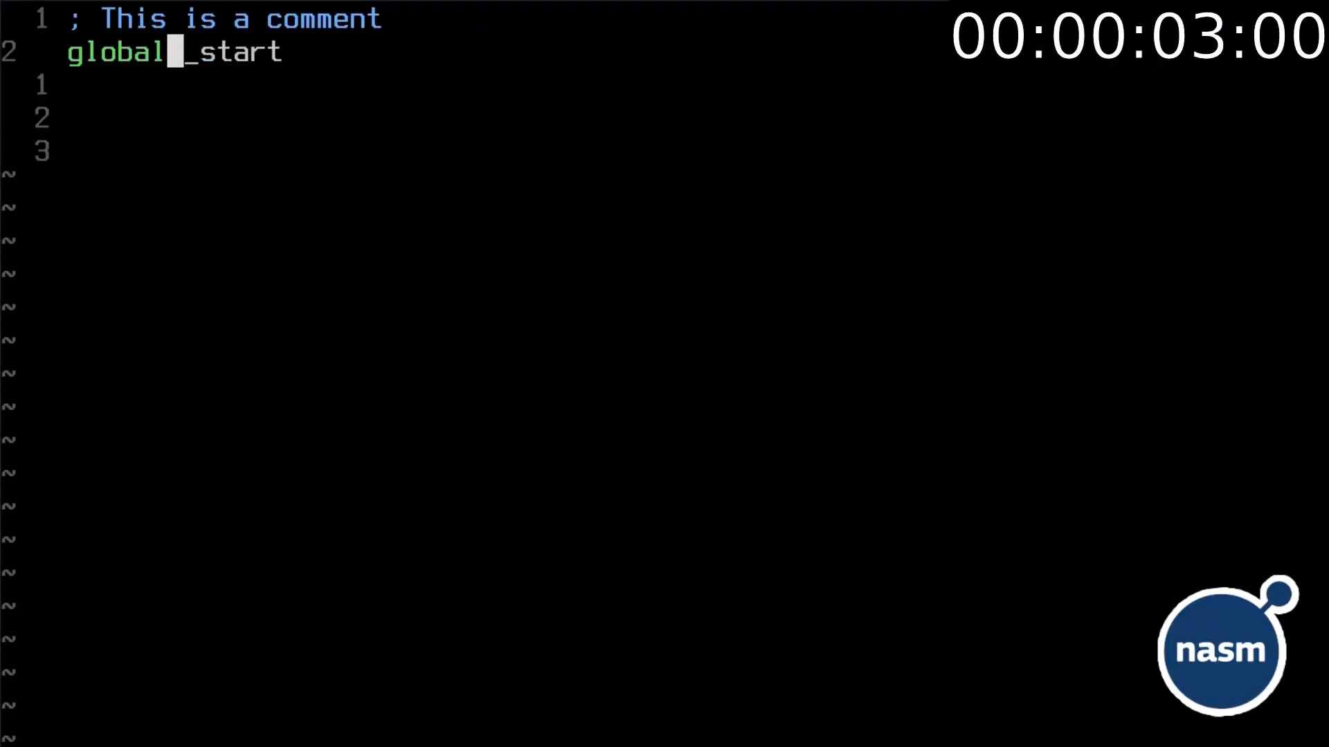
pyautogui.write('section .text')
pyautogui.write('hi')
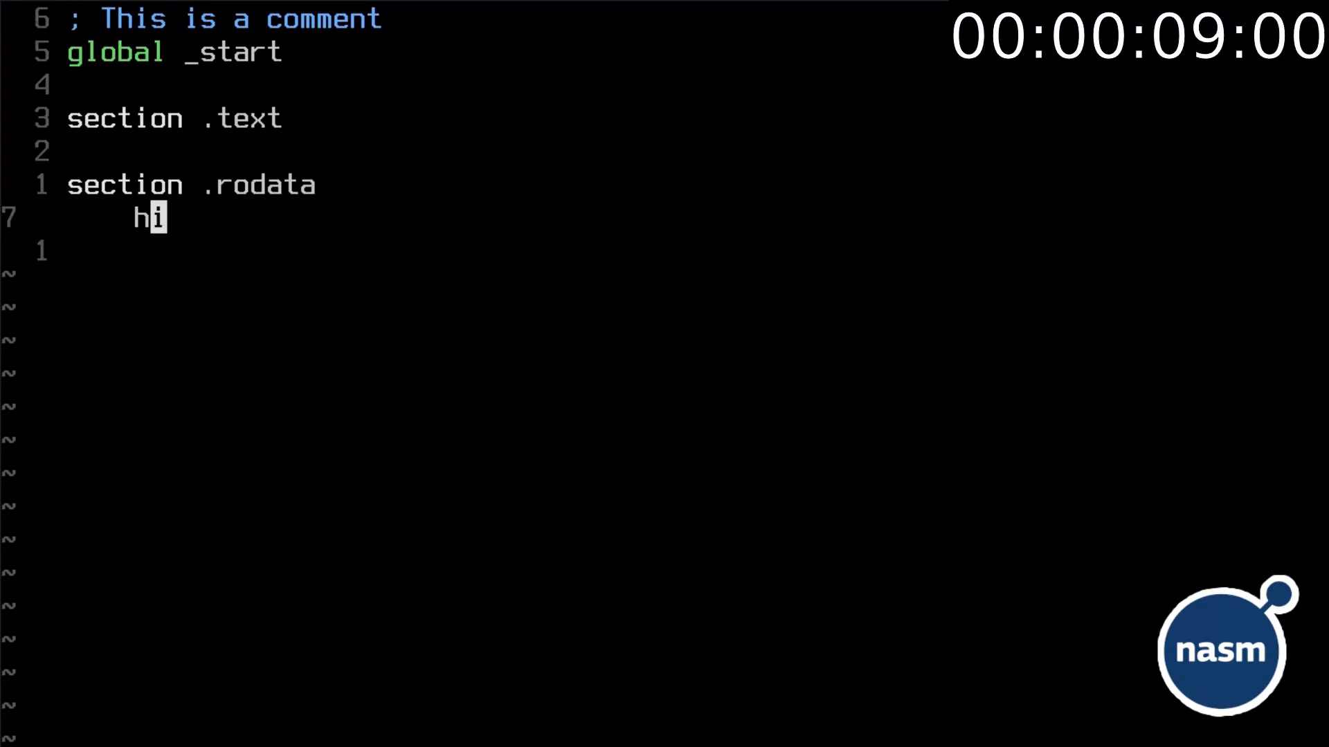
# - Define hi as db "Hello, world!", 0x0A and hiLen as equ $ - hi in rodata
pyautogui.write('db "Hello, world!",')
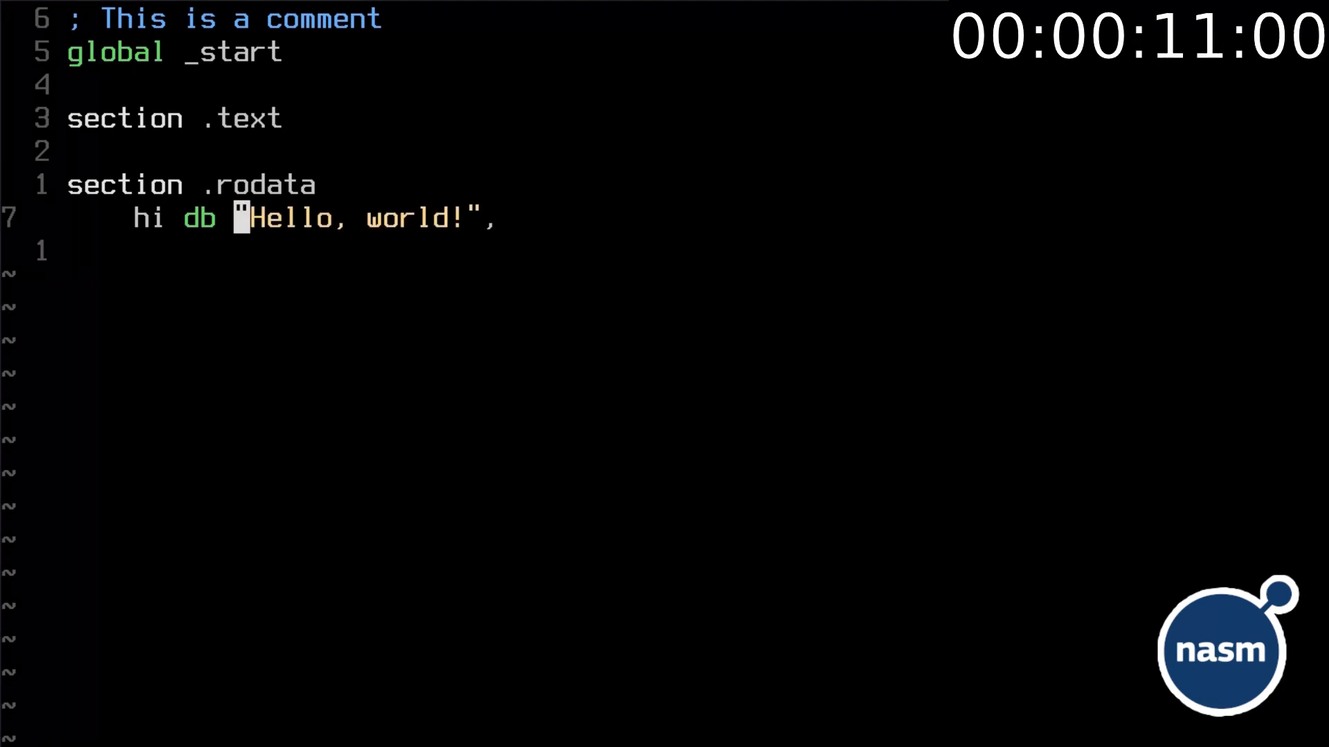
pyautogui.write('0x0A')
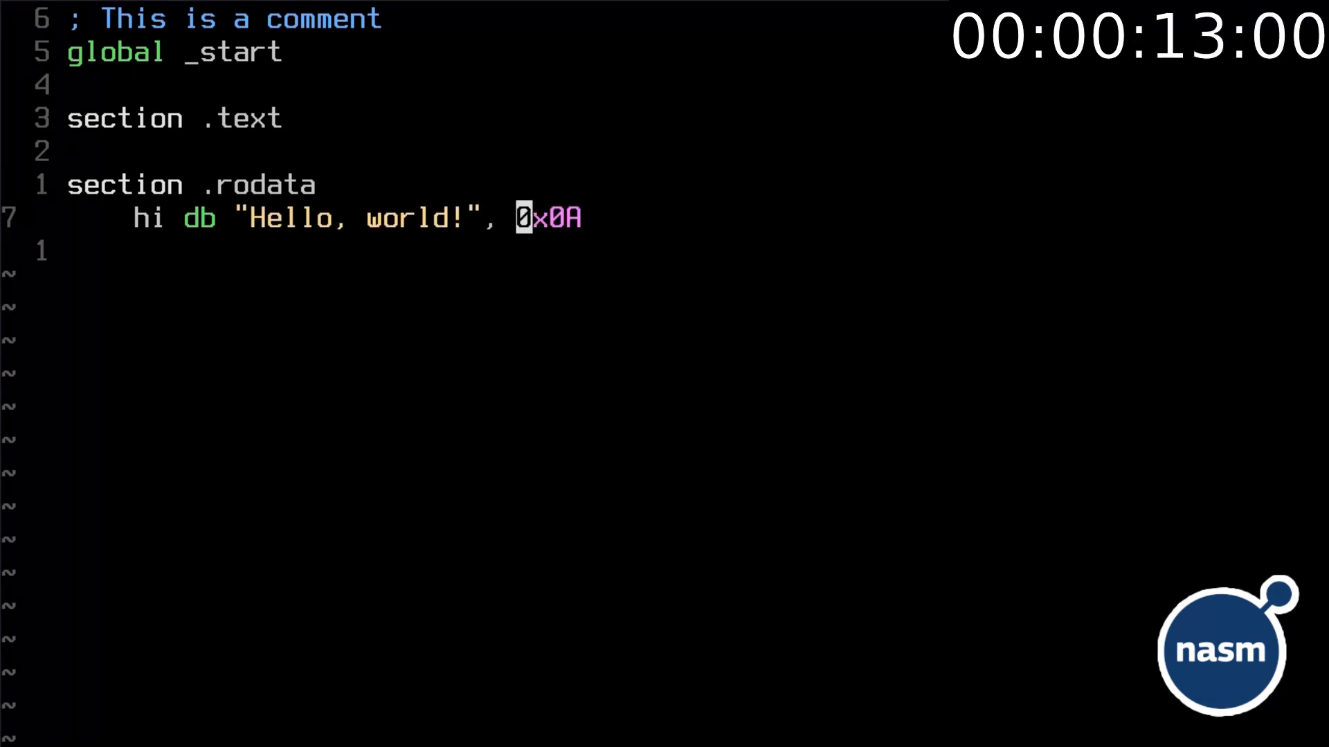
pyautogui.write('hiLen')
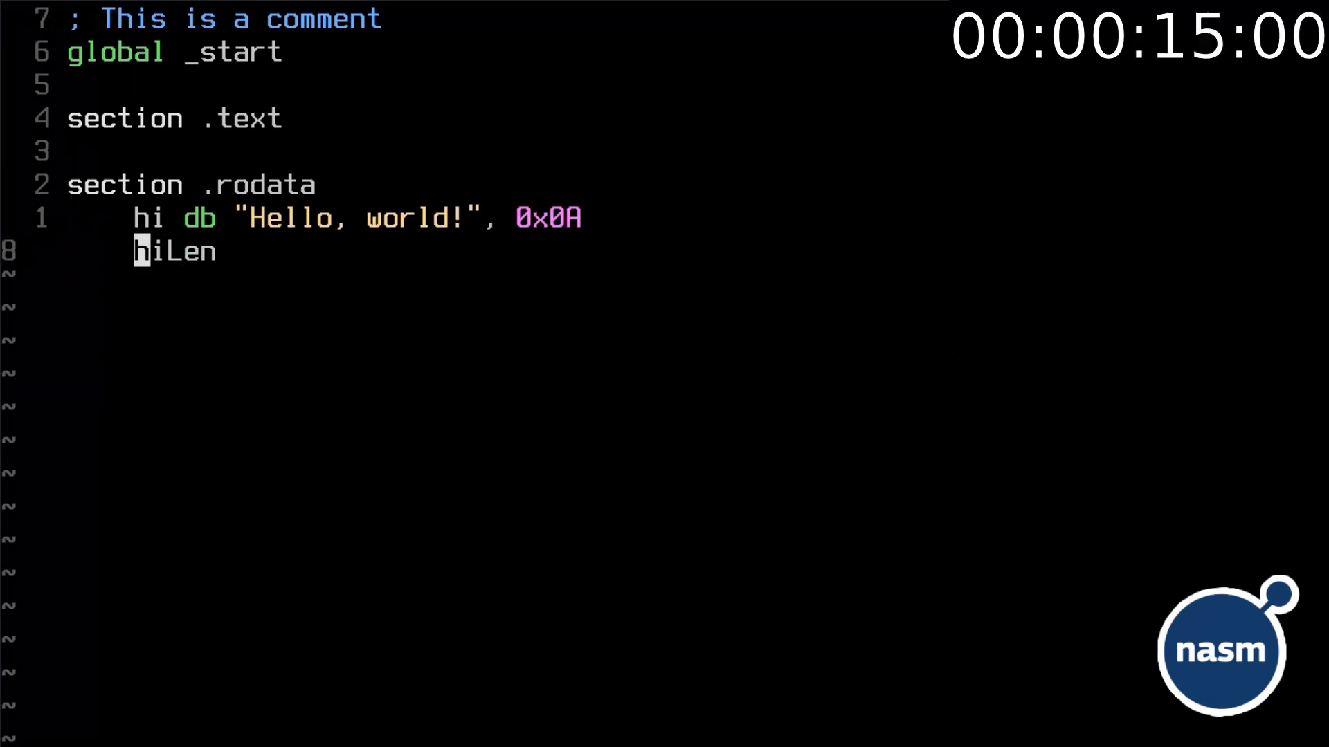
pyautogui.write('equ $')
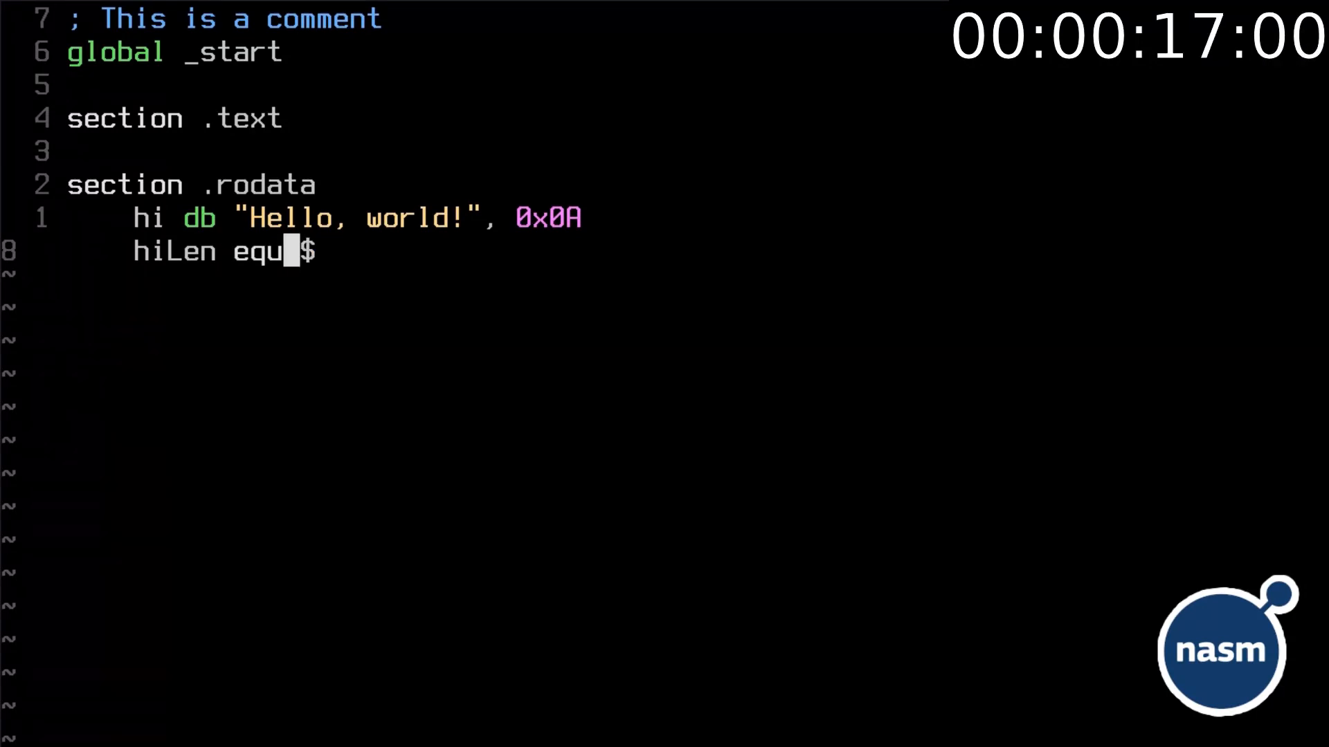
pyautogui.write('- hi')
pyautogui.write('_start:')
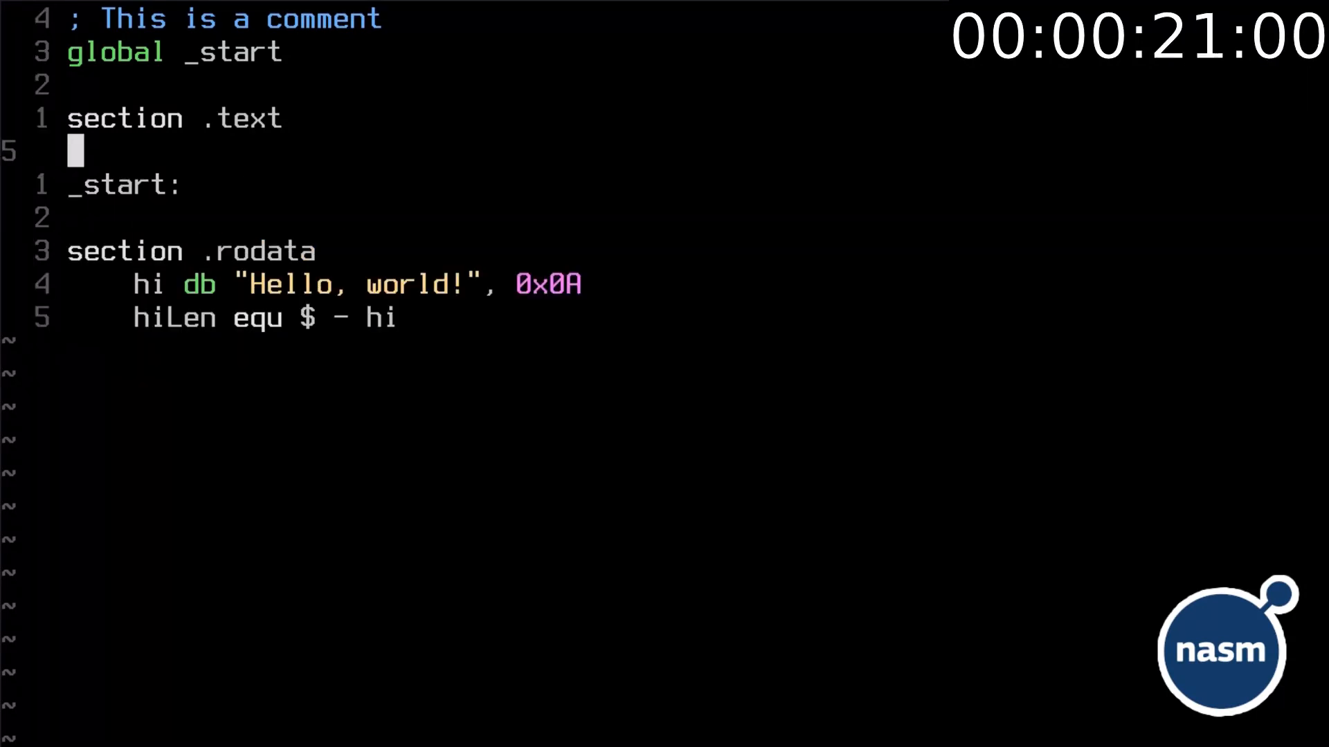
# - Write the write syscall: mov rax, 1, mov rsi, hi and the syscall instruction
pyautogui.write('mov')
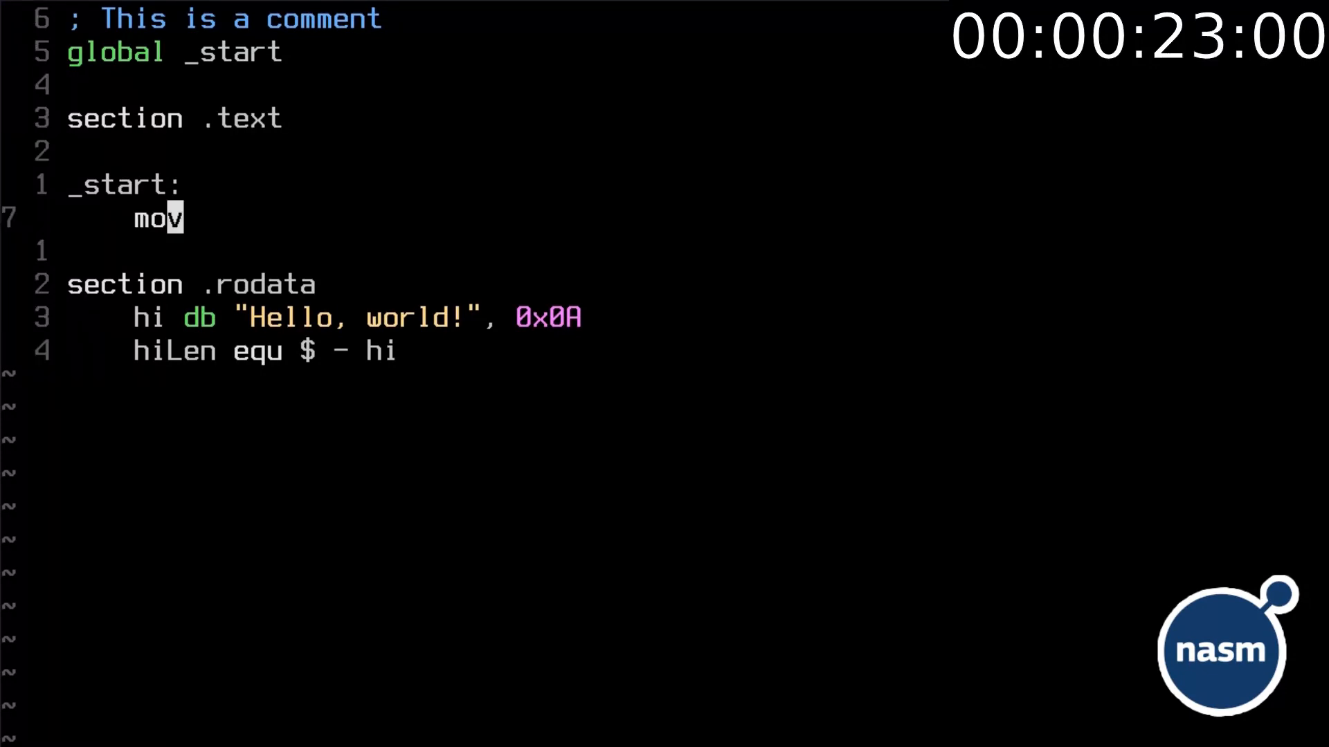
pyautogui.write('rax,')
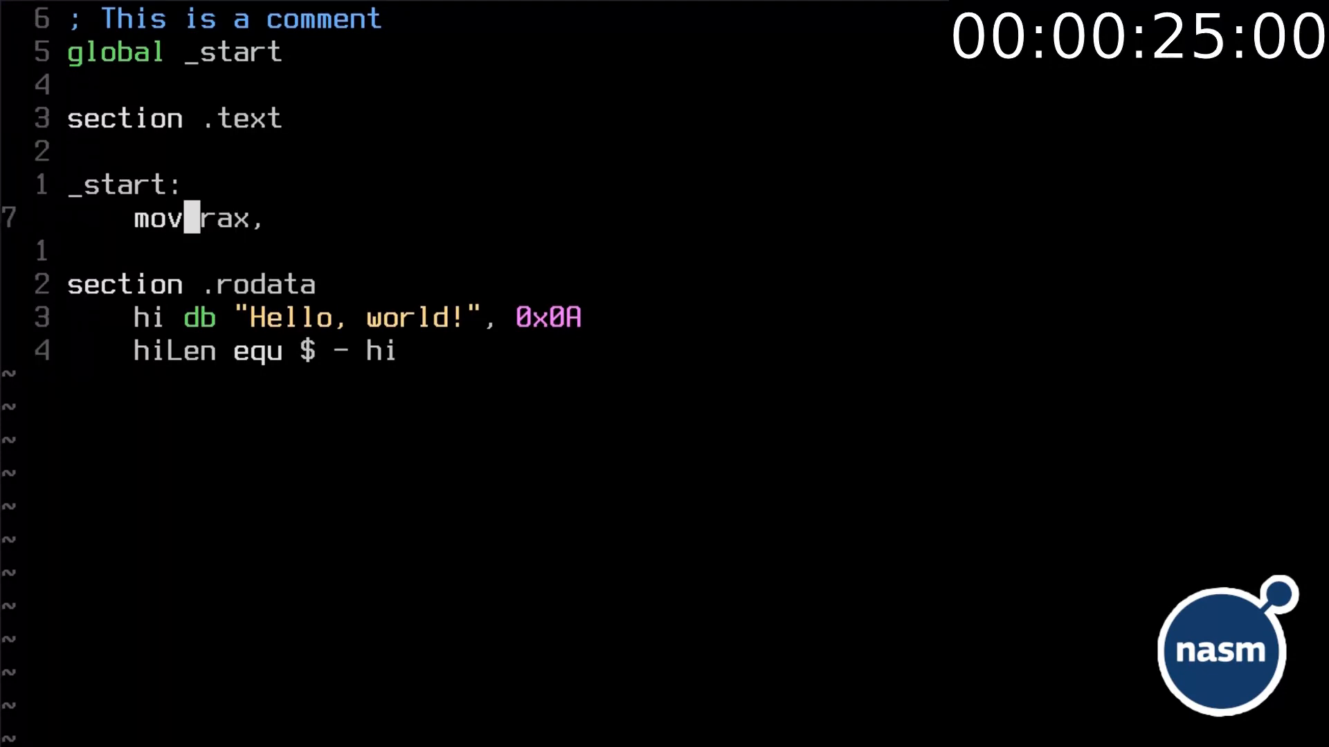
pyautogui.write('1      ; write(')
pyautogui.write('mov rdi, 1      ;  stdout,')
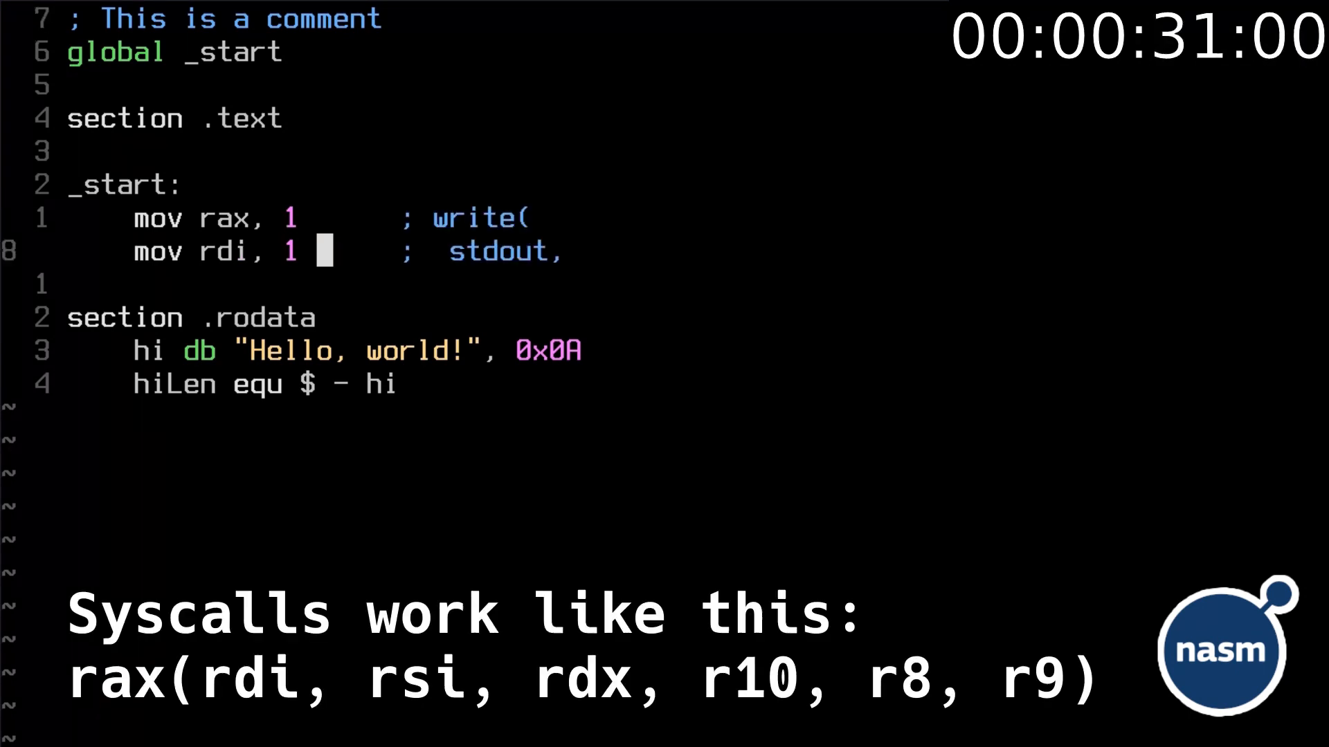
pyautogui.write('mov rsi, hi     ;  hi,')
pyautogui.write('mov rdx, hiLen  ;  hiLen);')
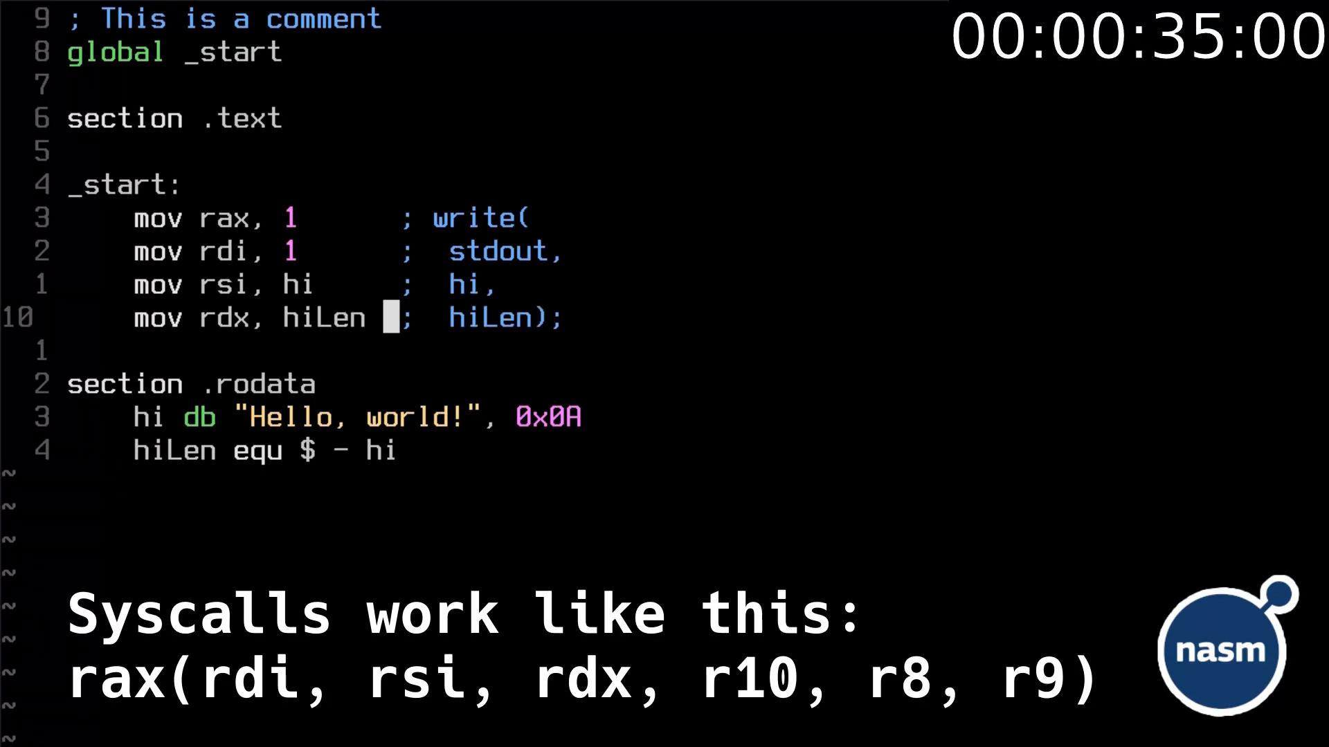
pyautogui.write('syscall')
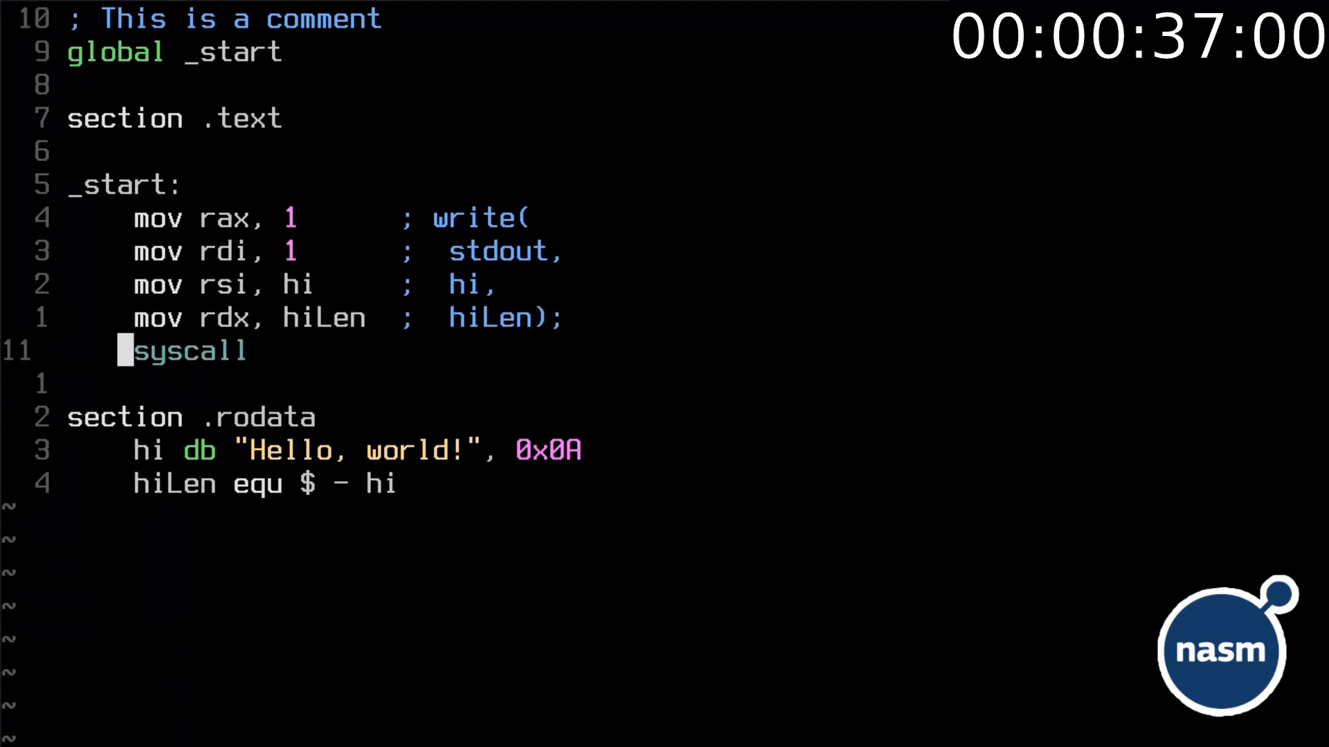
# - Jump to an exit label that loads 60 into rax with an exit() comment and xor rbx, rbx
pyautogui.write('jmp exit')
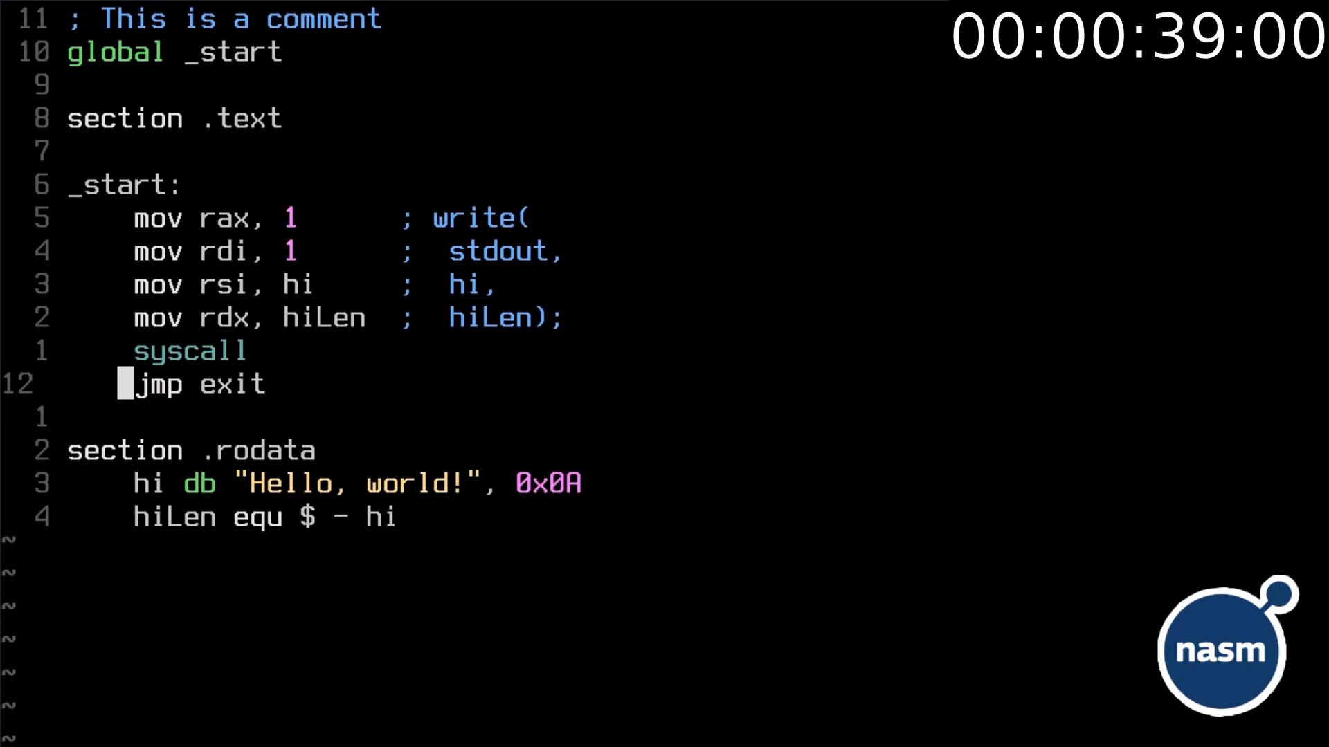
pyautogui.write('exit:')
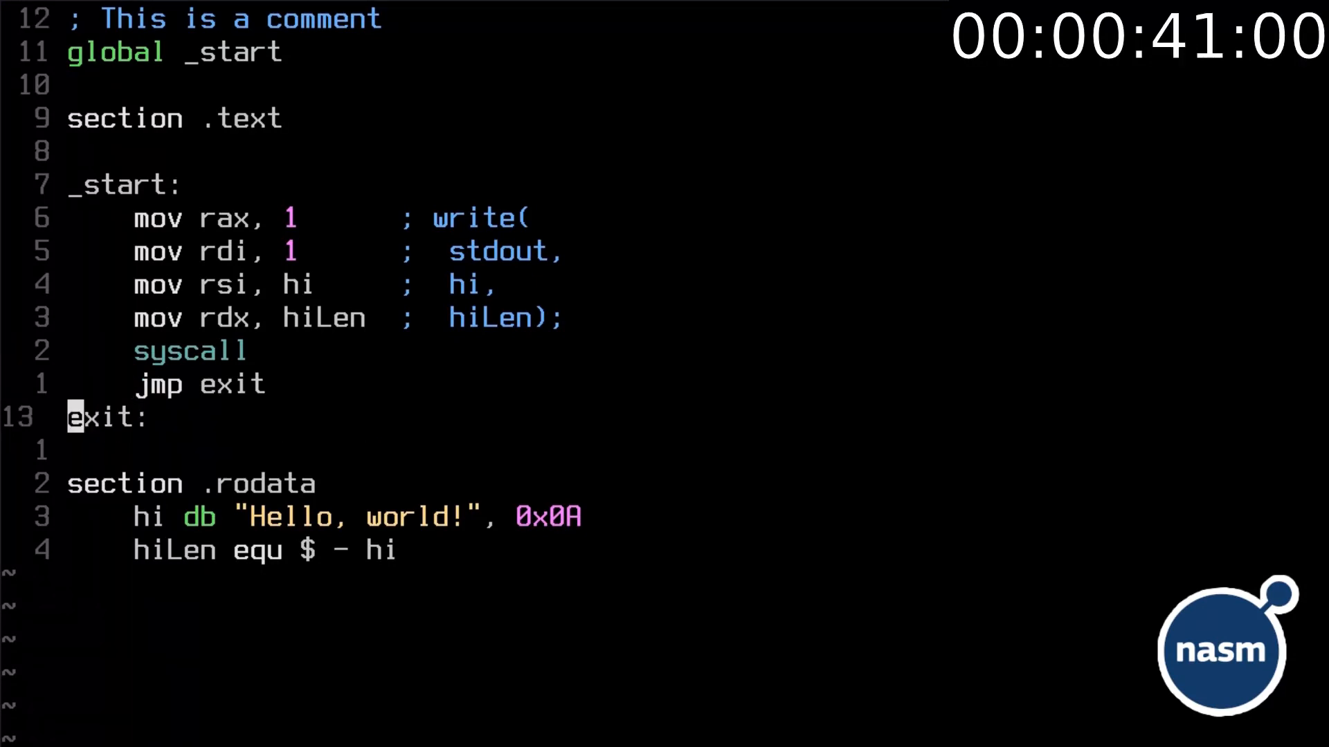
pyautogui.write('mov rax, 60')
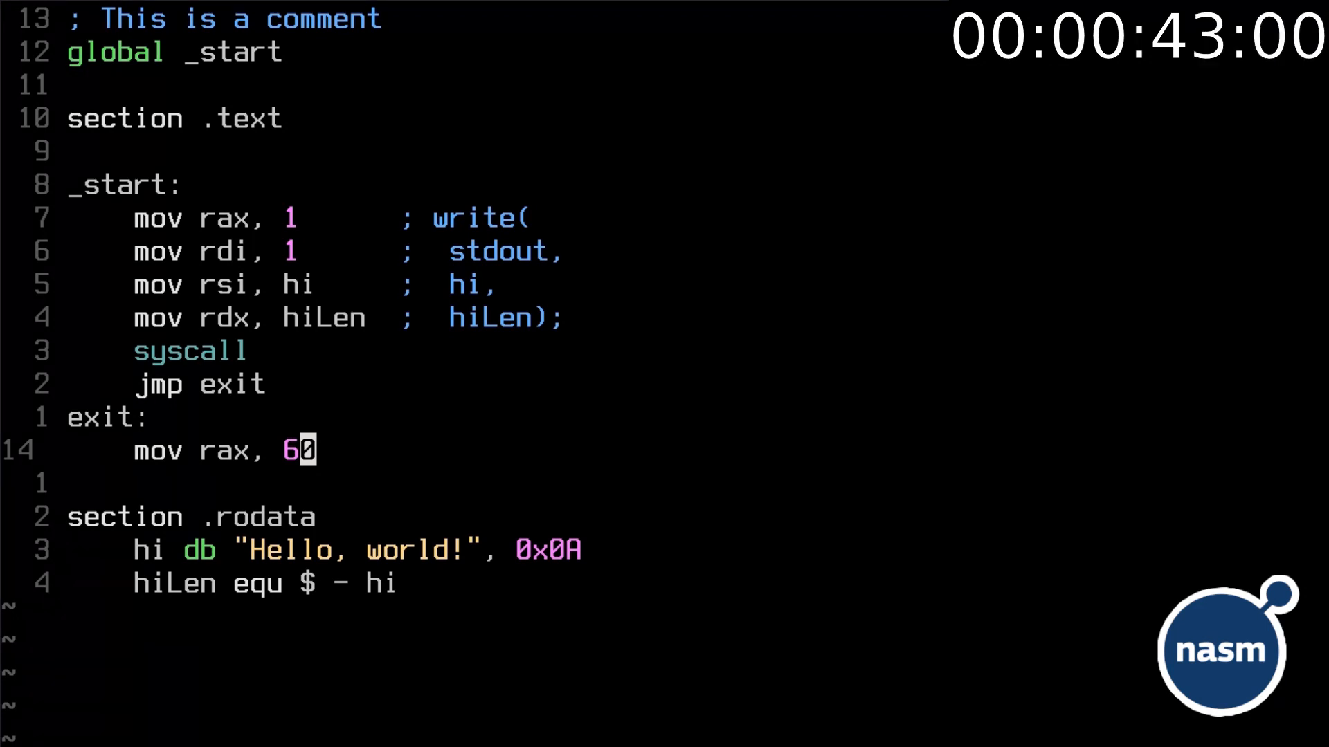
pyautogui.write('; exit(')
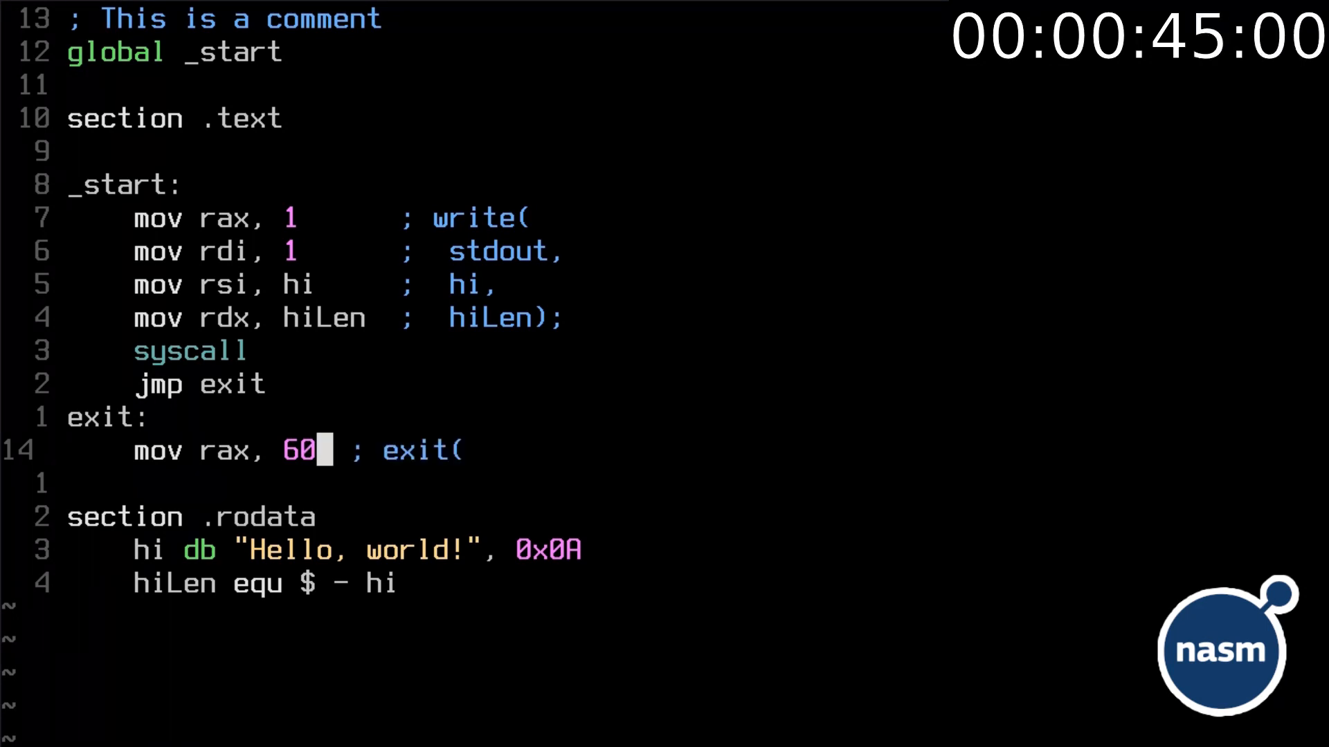
pyautogui.write('xor rbx, rbx')
pyautogui.write('nasm -f e')
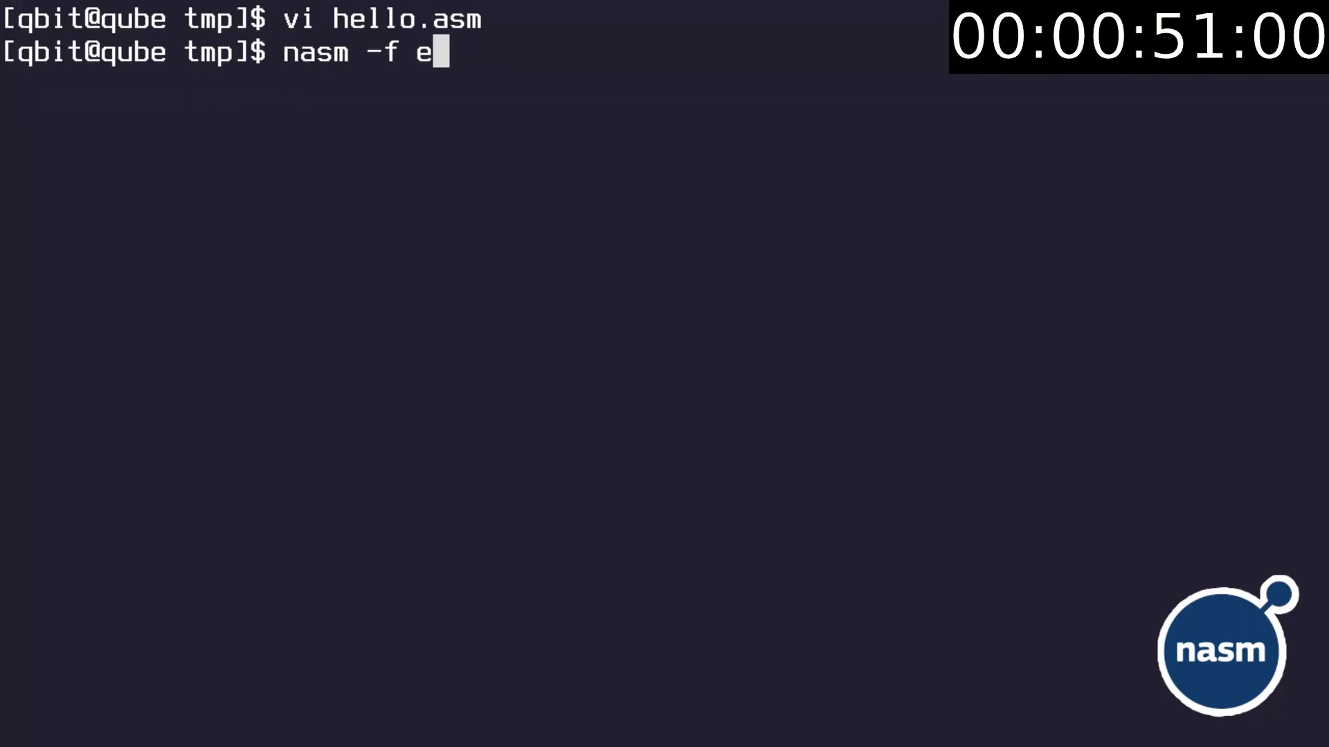
# - Assemble with nasm -f elf64 hello.asm -o hello.o and link it into hello with ld
pyautogui.write('lf64 hel')
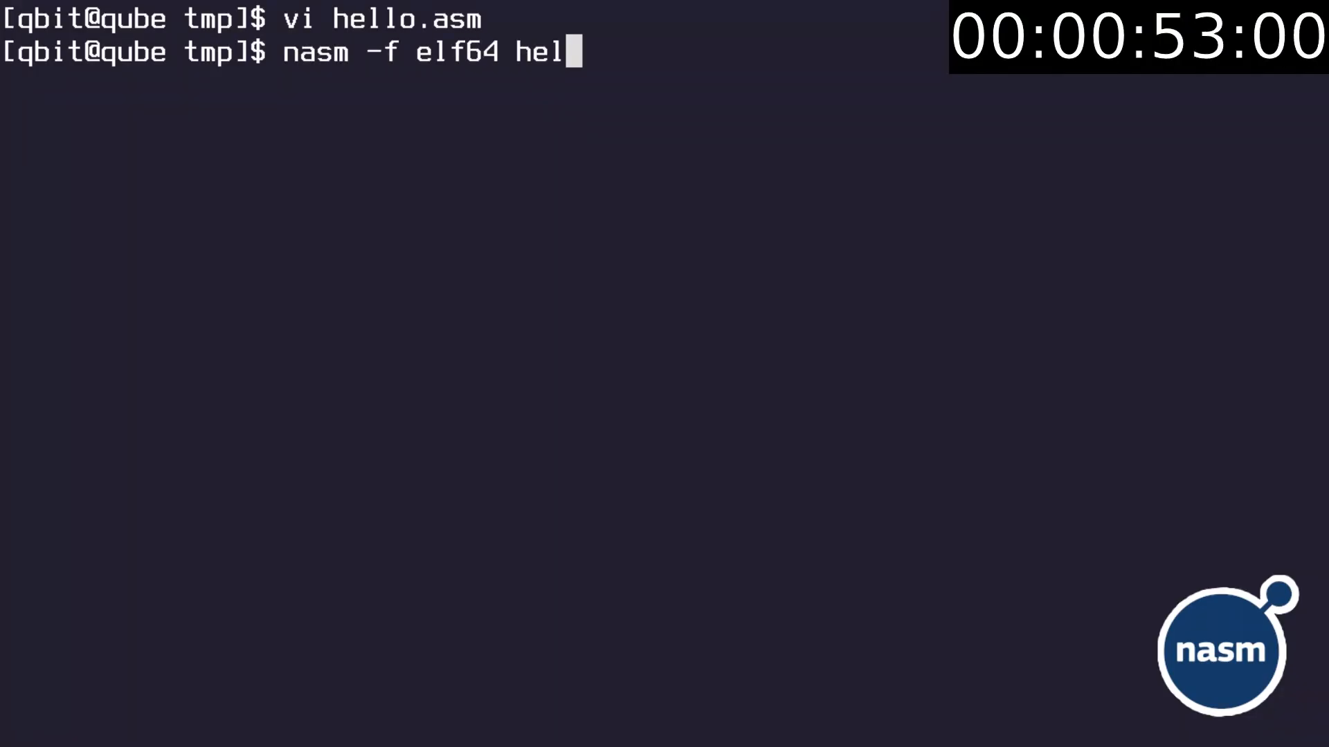
pyautogui.write('lo.asm -o hello.')
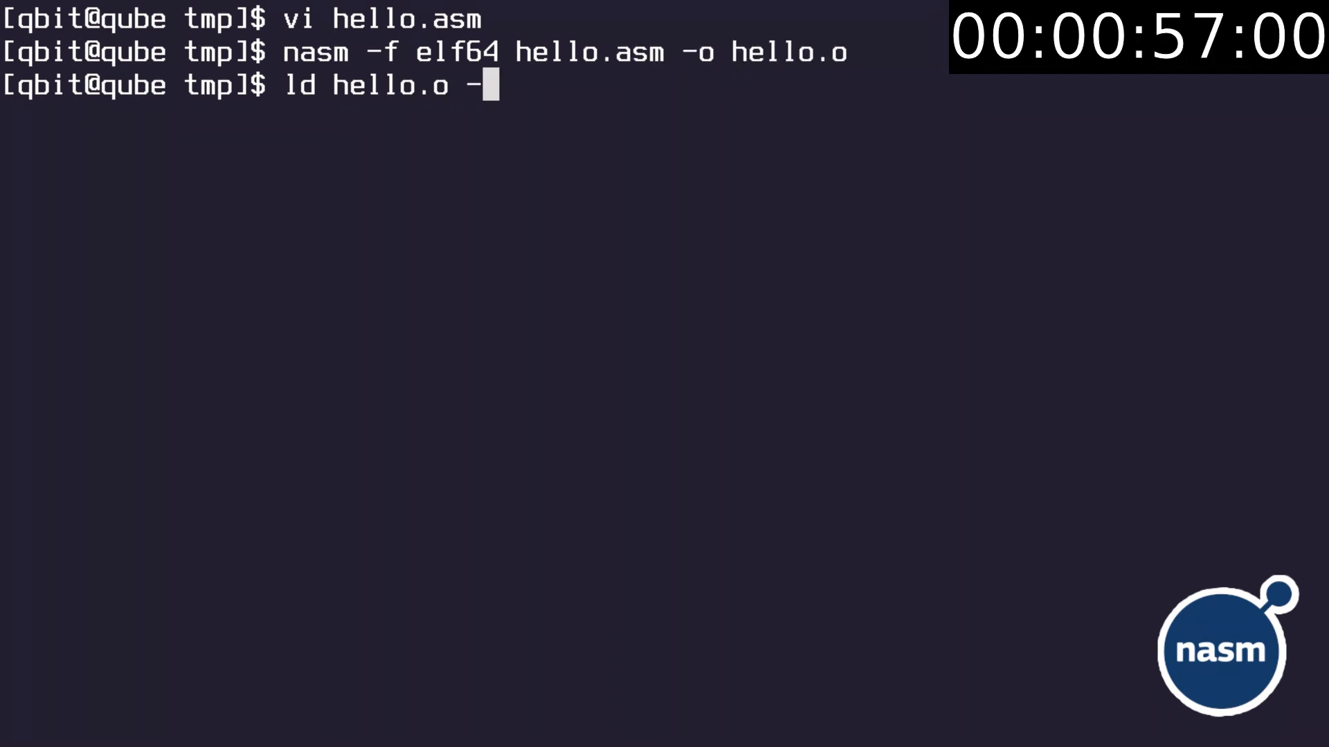
pyautogui.write('o hello')
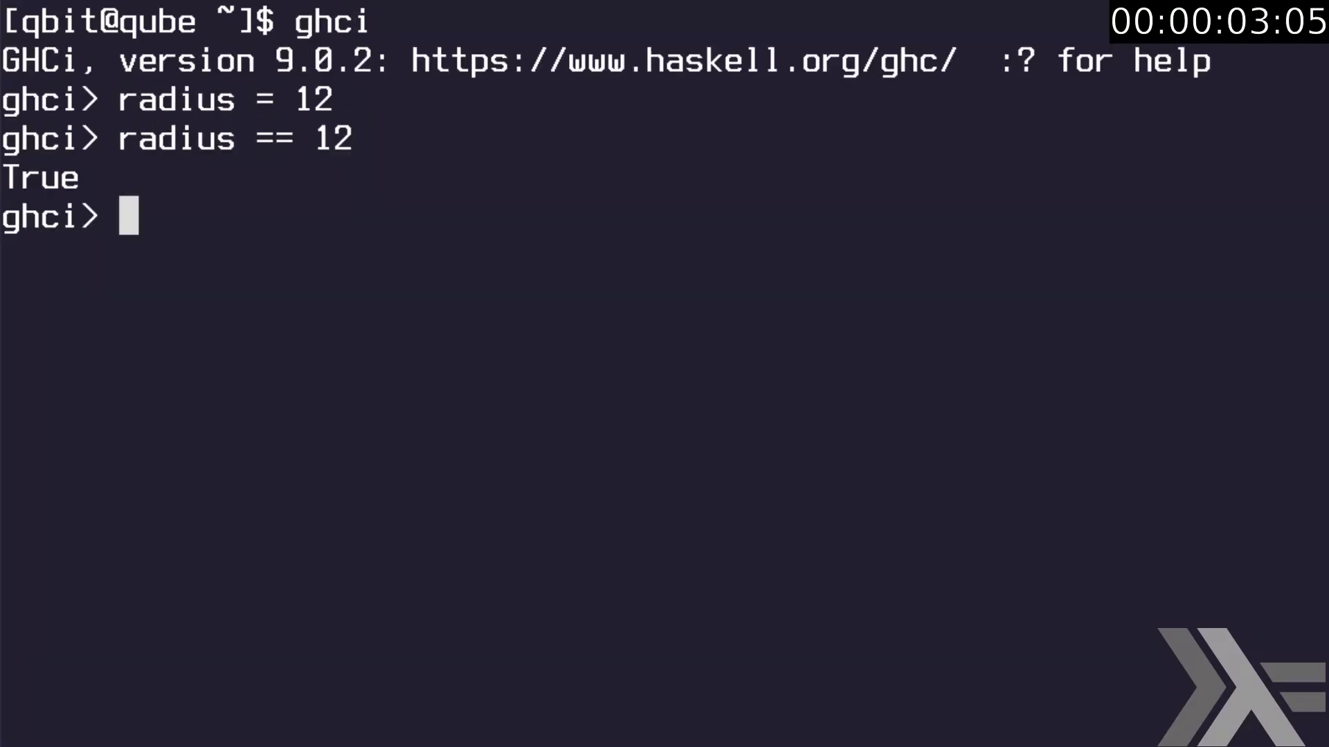
# - Check radius /= 12, define getArea r = r^2 * pi, and call getArea radius
pyautogui.write('radius /= 12')
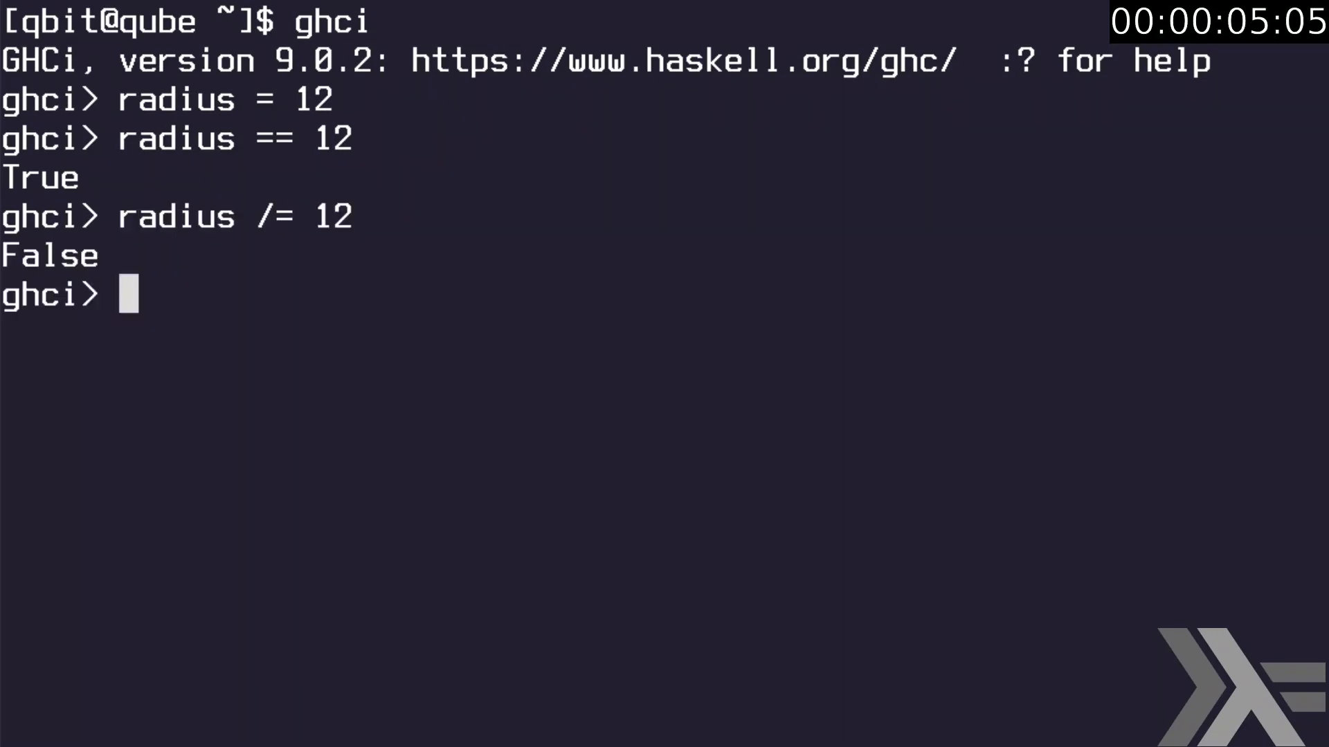
pyautogui.write('getArea r = r')
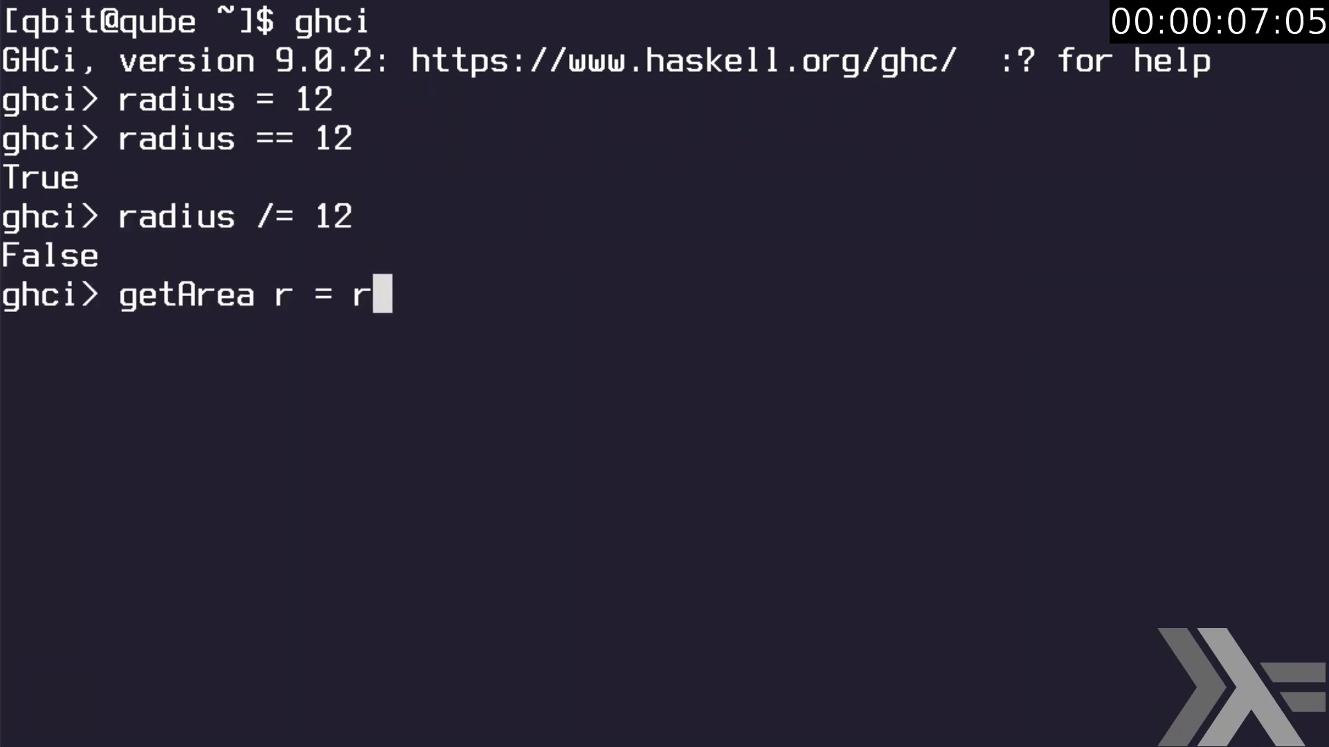
pyautogui.write('^2 * pi')
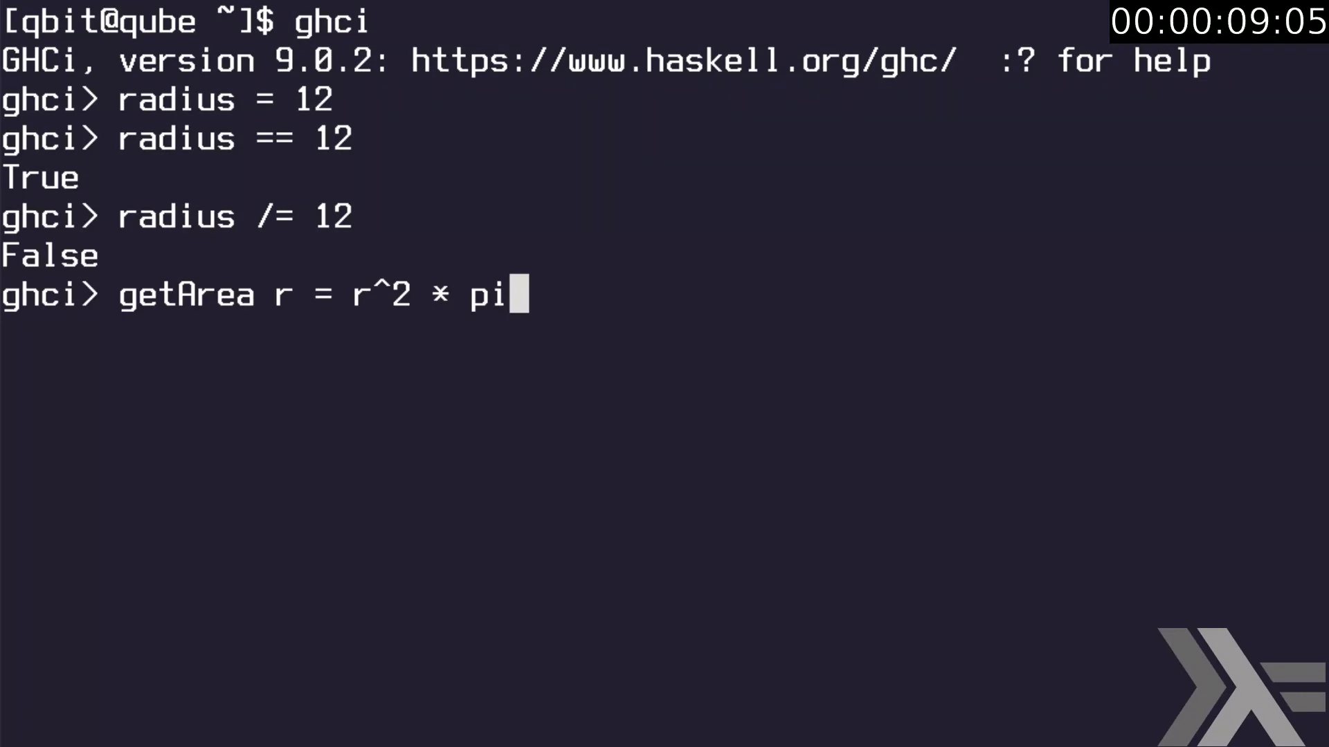
pyautogui.write('getArea radius')
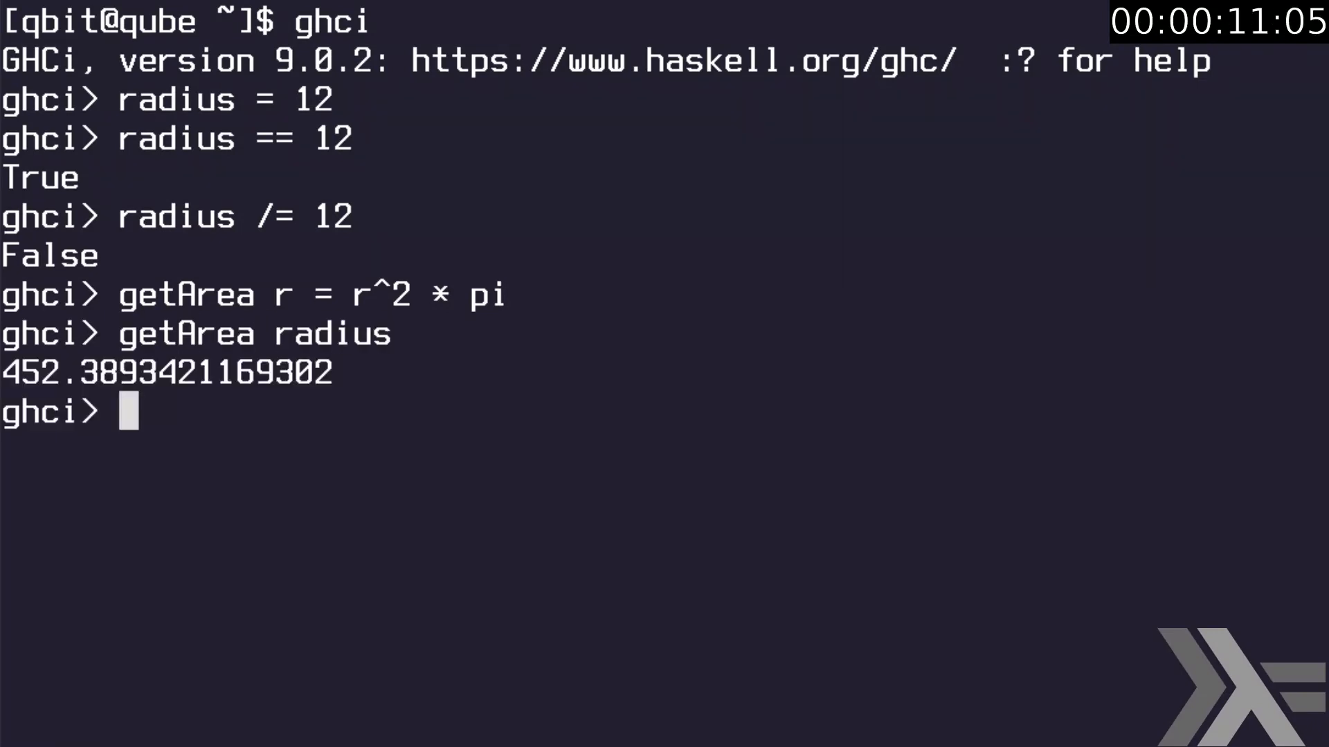
# - Bind rs = [3, 6, 9, radius, 22] and pattern-match Just x = a
pyautogui.write('rs = [3, 6, 9, radius, 22]')
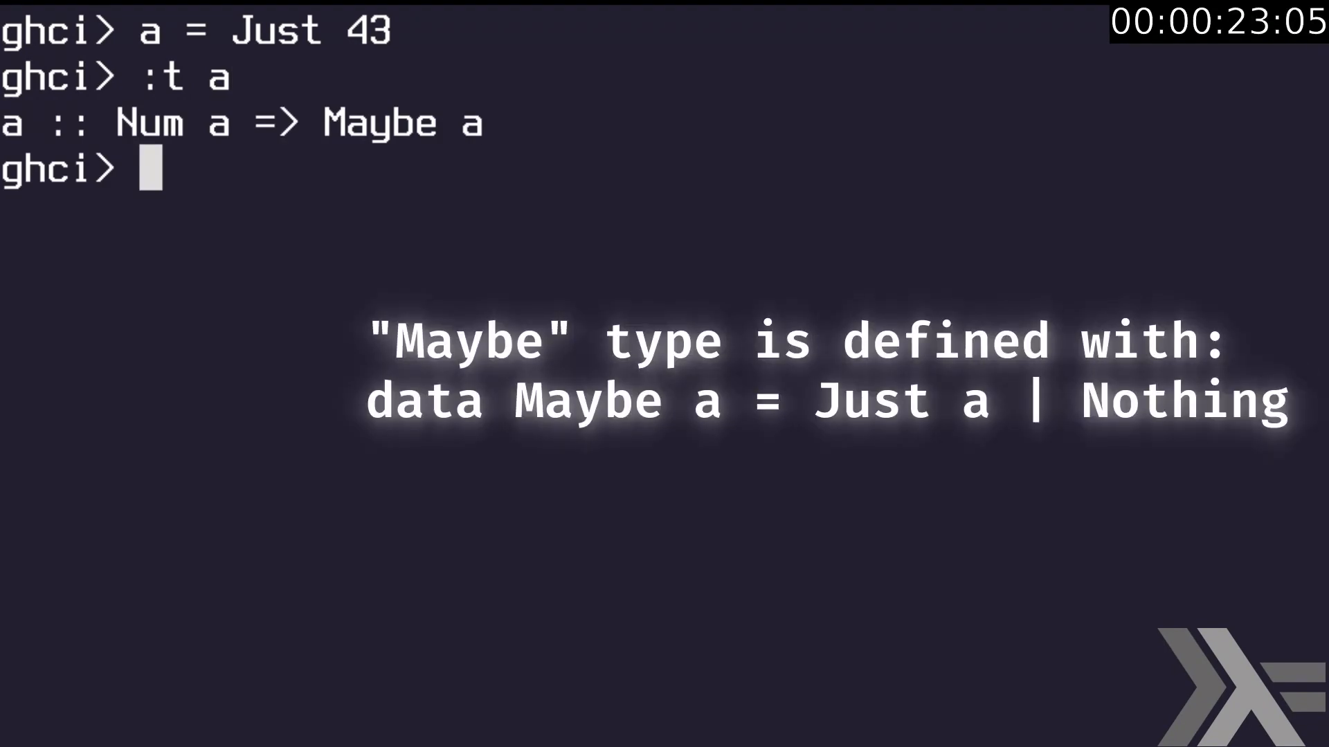
pyautogui.write('Just x = a')
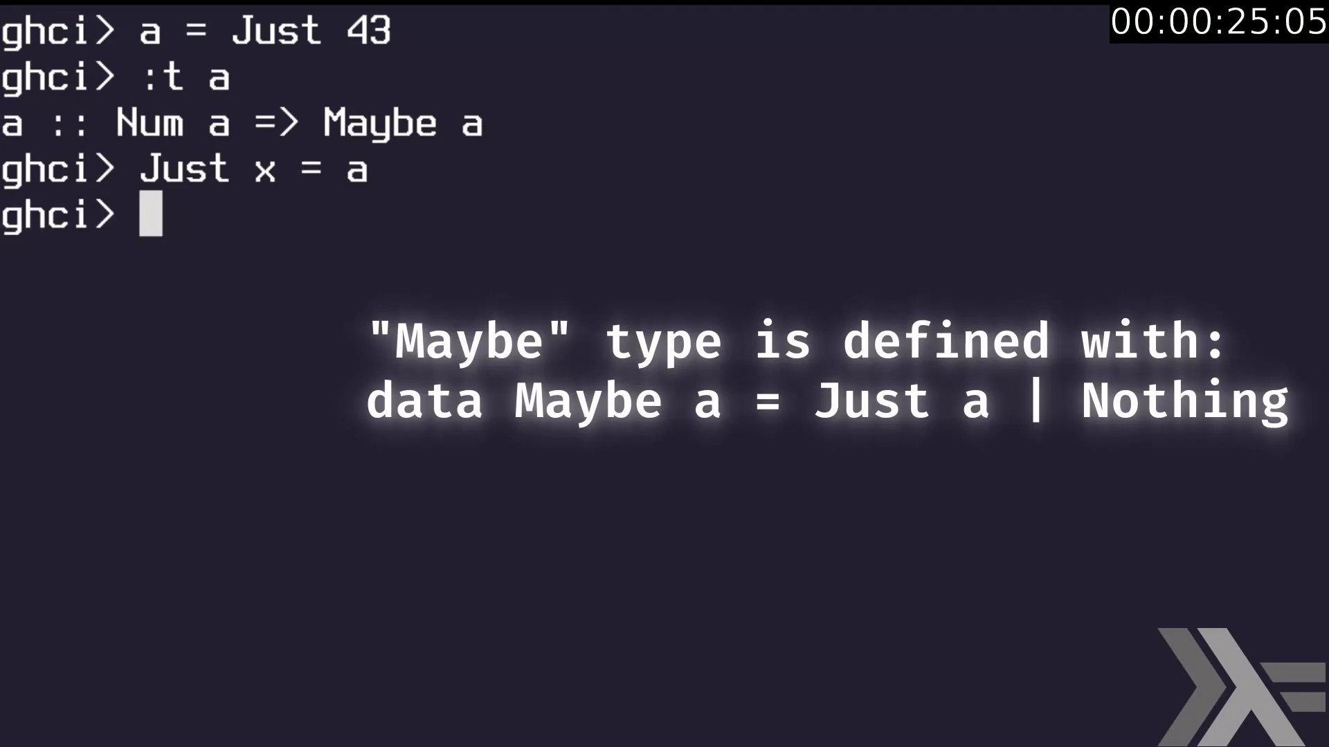
# - Define addTen n = n + 10 in GHCi and evaluate addTen 99 to get 109
pyautogui.write('addTen n')
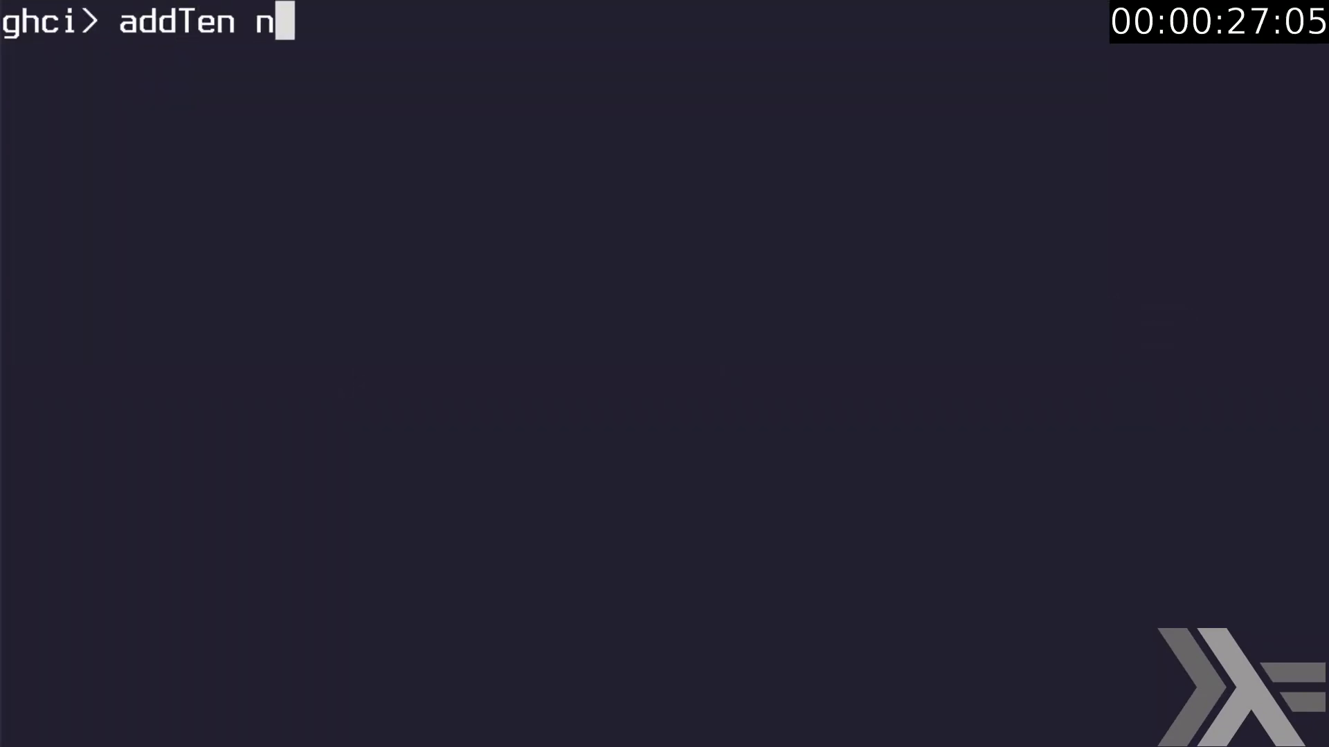
pyautogui.write('= n + 10')
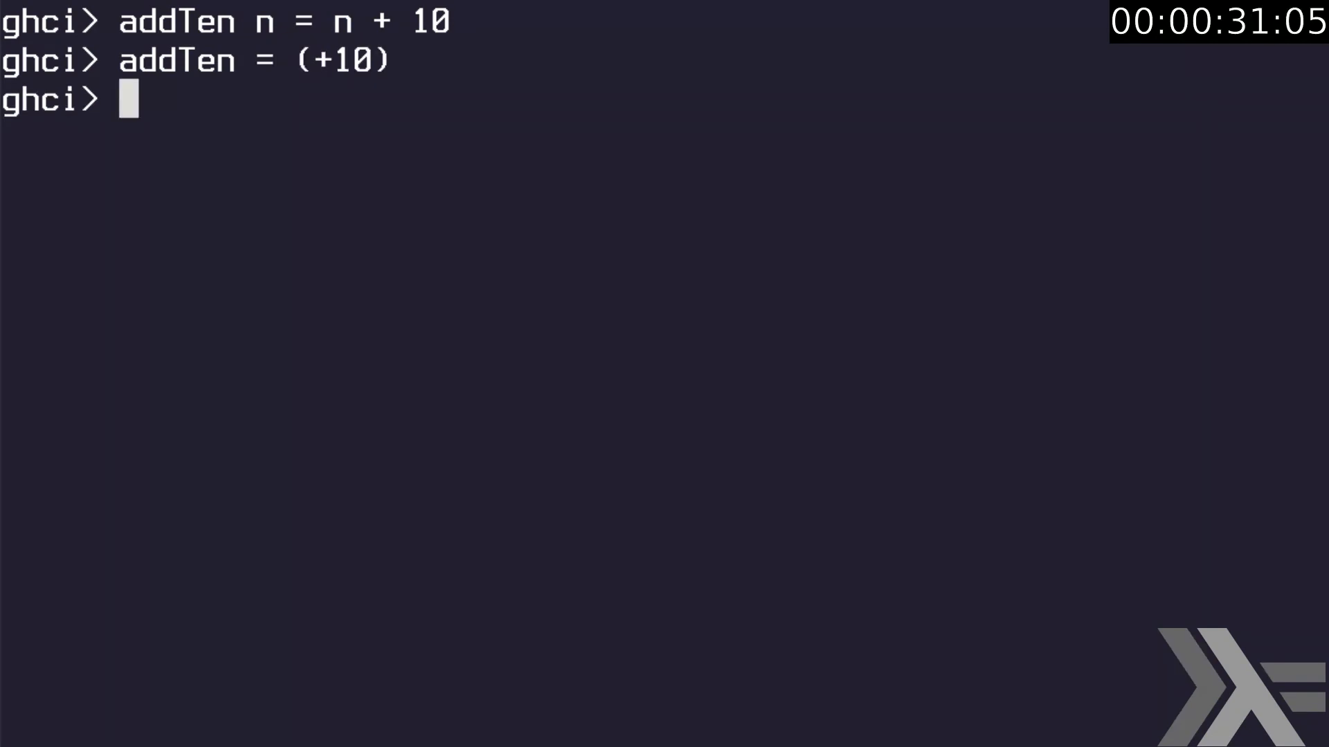
pyautogui.write('addTen 99')
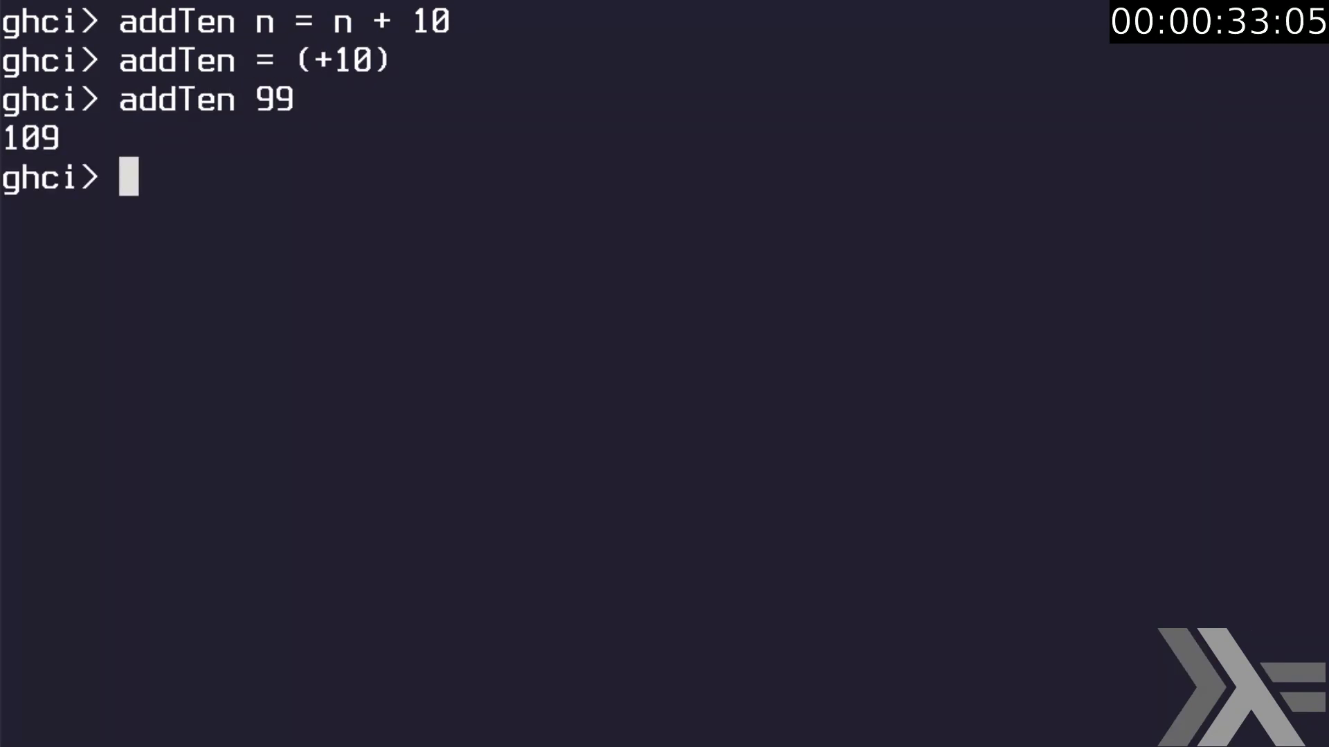
# - Filter areas greater than 100 and list the squares of 1 through 10
pyautogui.write('filter (>100) areas')
pyautogui.write('[x^2 | x <- ')
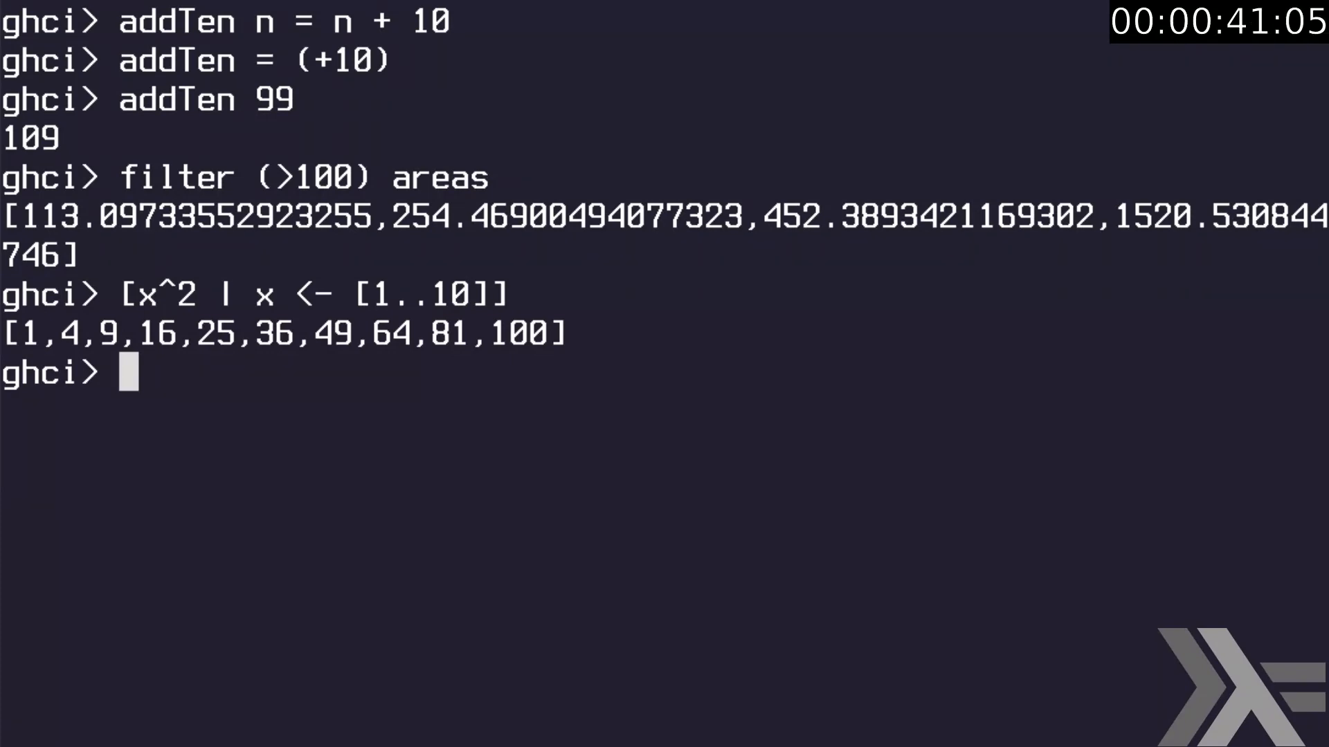
pyautogui.write('[1..10]')
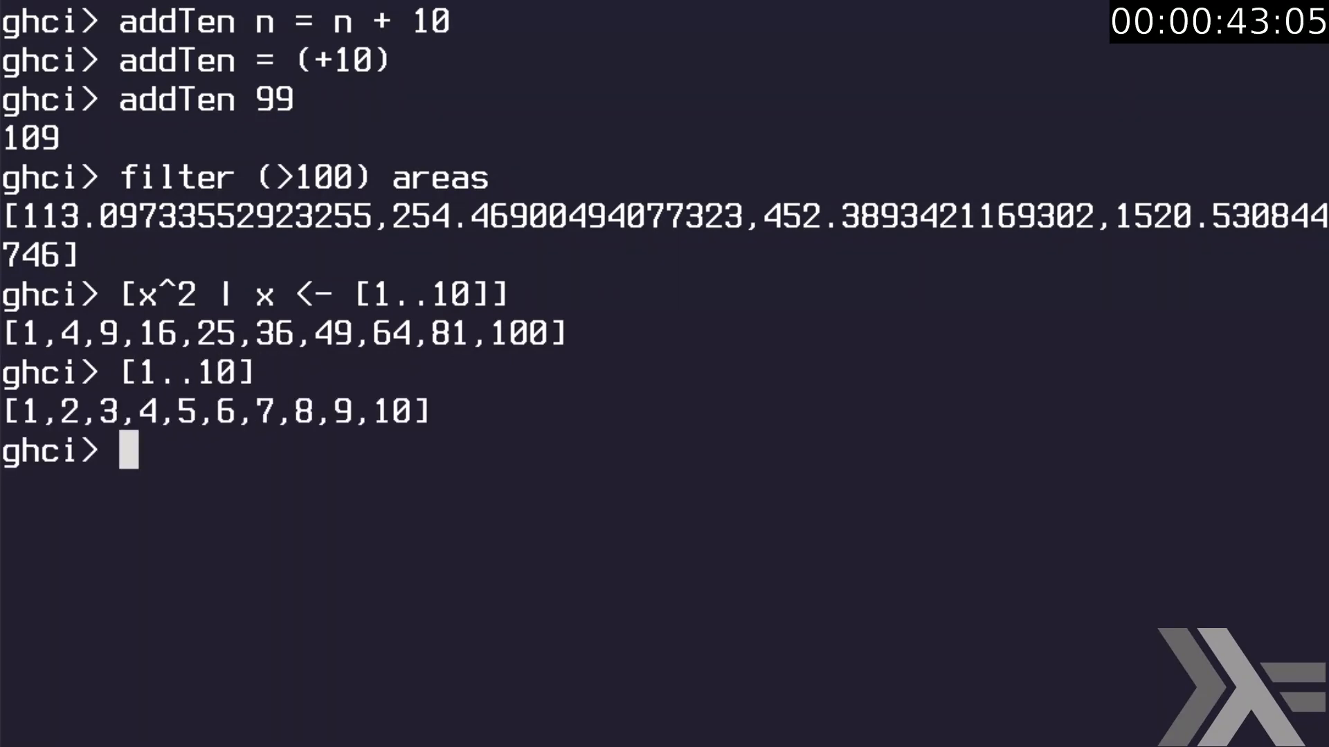
pyautogui.write('[1,4')
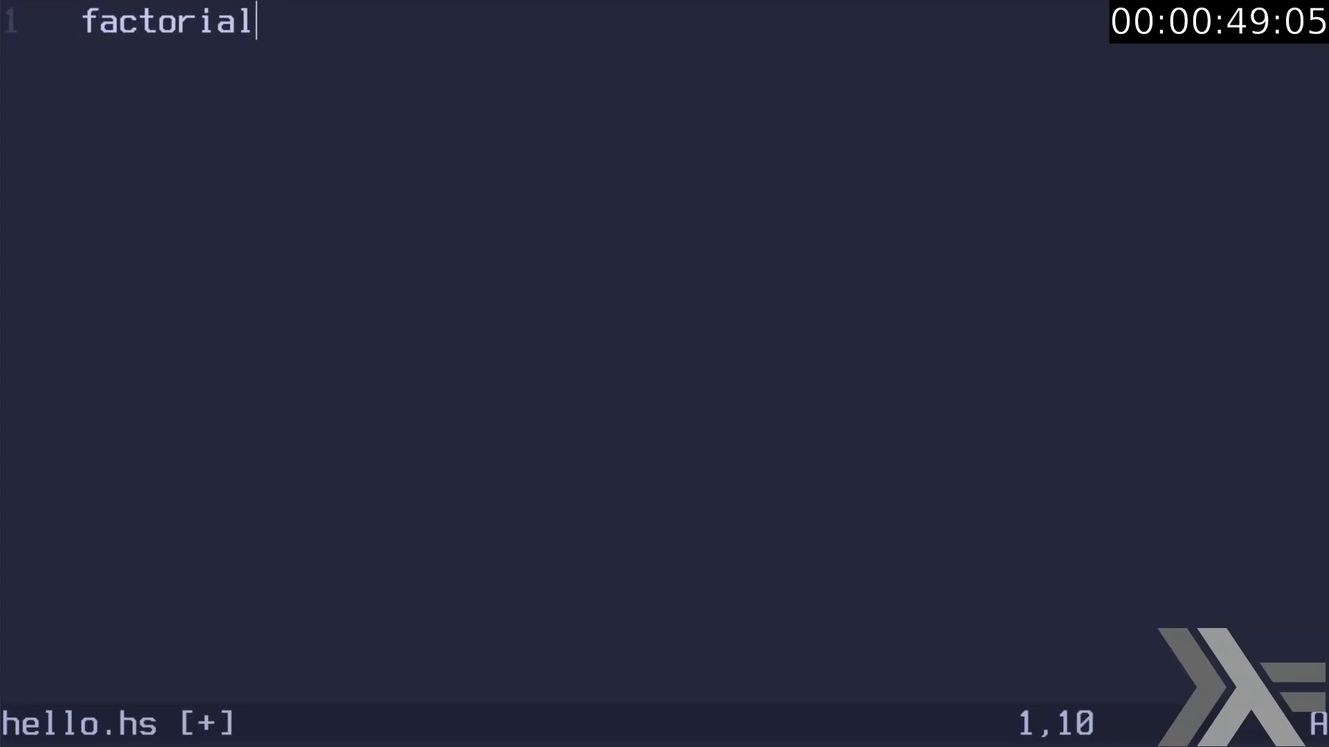
# - Write factorial's base and recursive equations and a main that prints the collatz result with putStrLn $ show
pyautogui.write('1 = 1\\n')
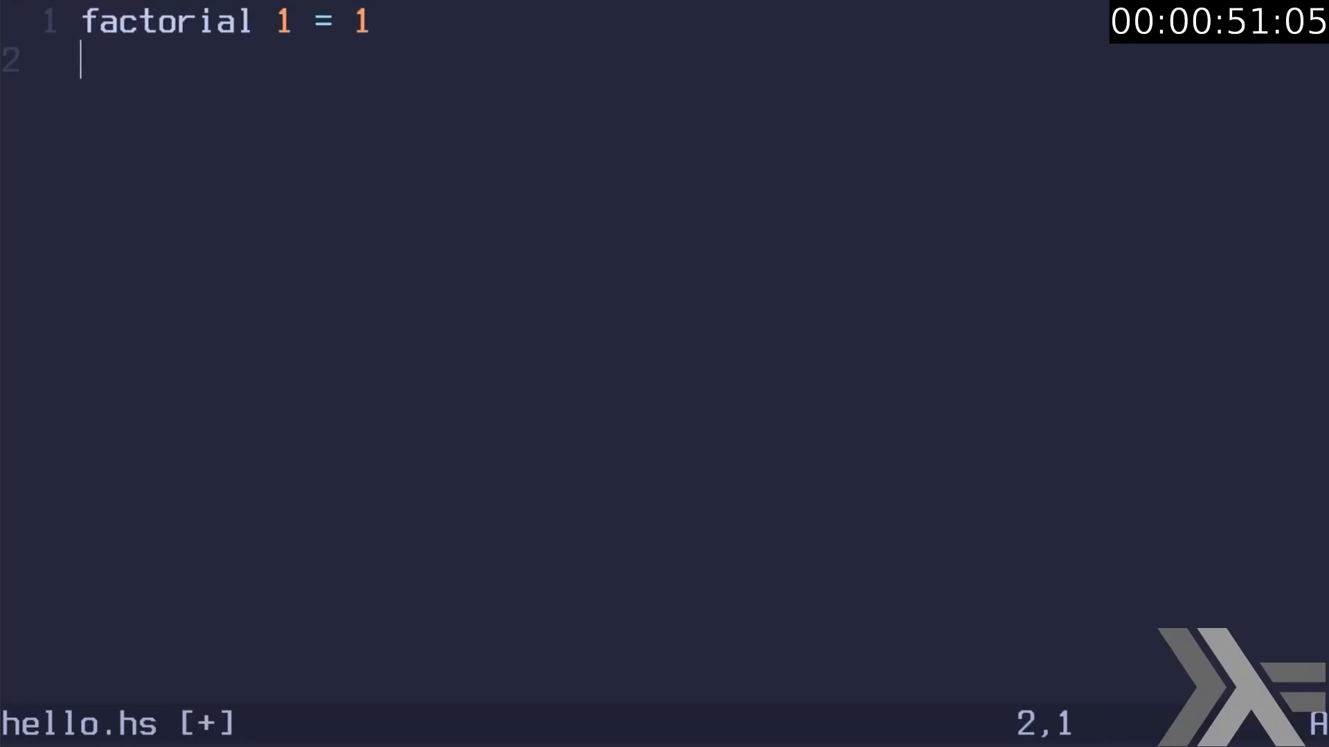
pyautogui.write('factorial n = n * factorial (n-1')
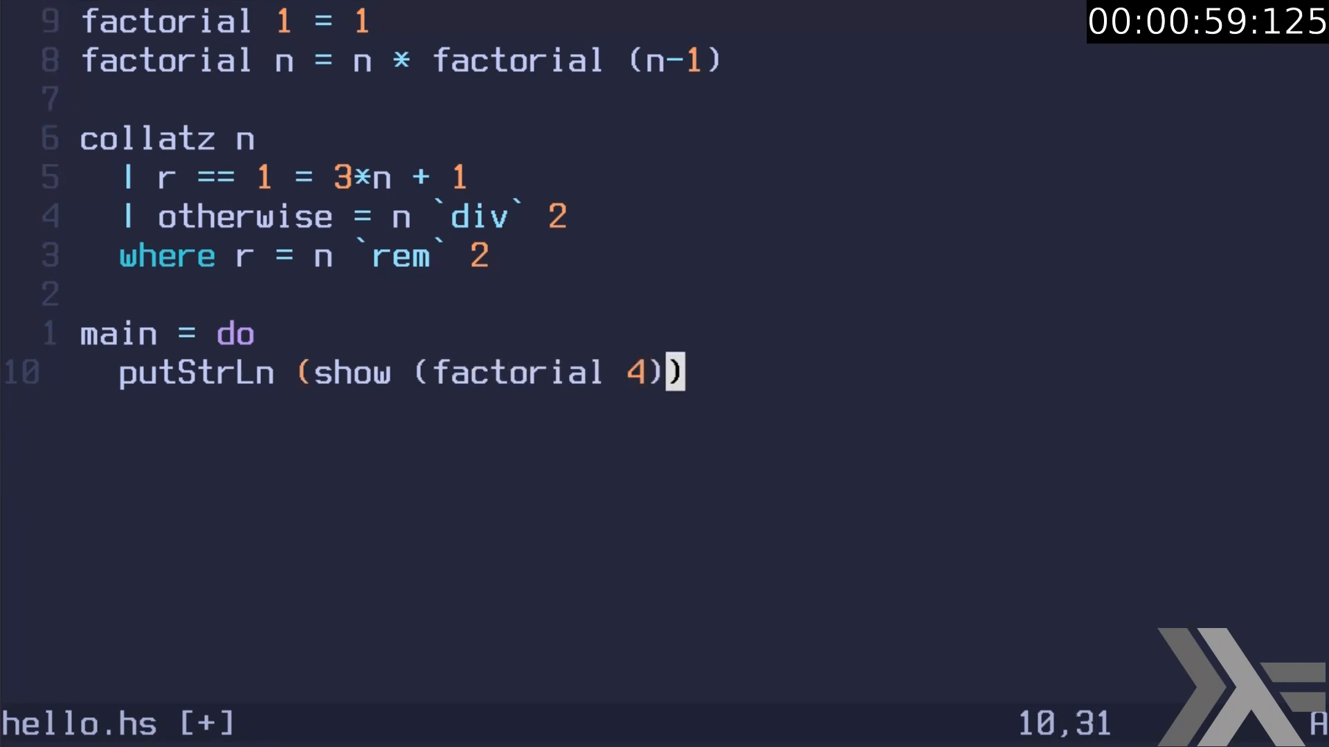
pyautogui.write('putStrLn $ show $ collat')
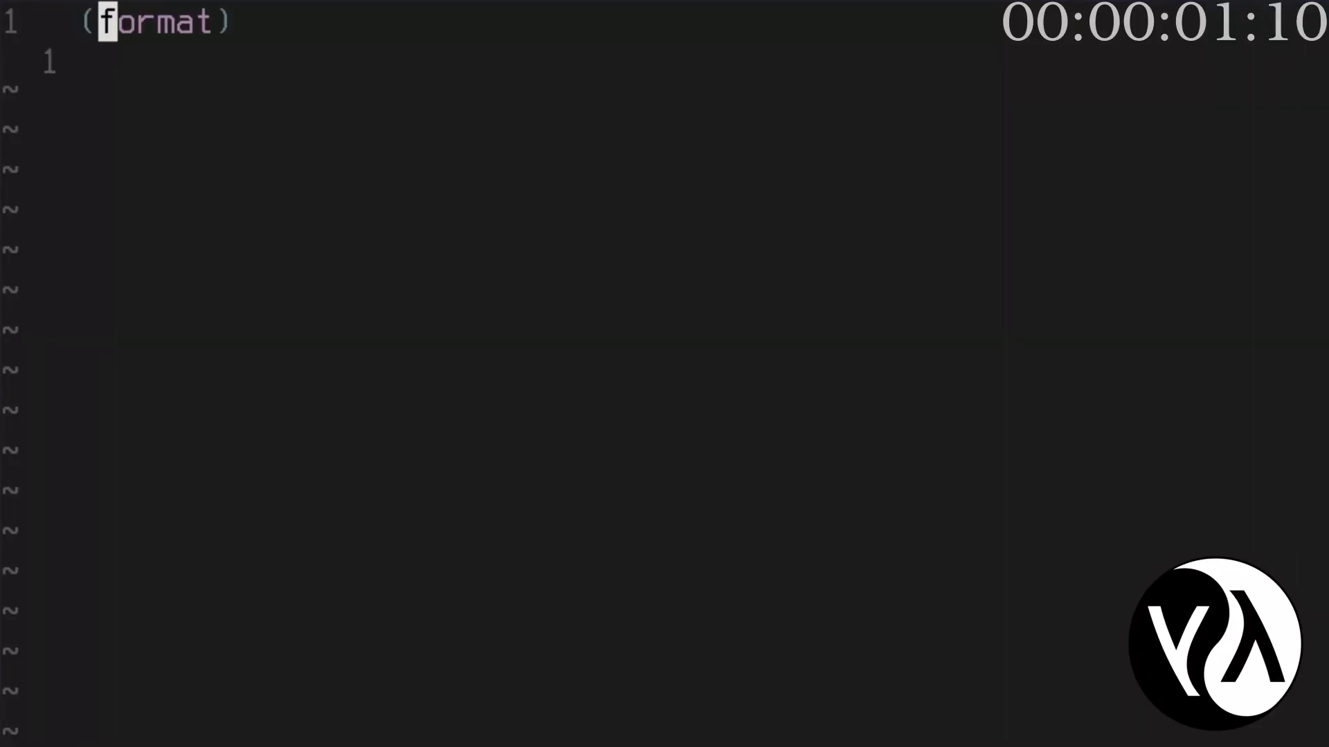
# - Write (format t "Hello, World!~%"), a comment and (+ 2 3) in the Lisp buffer
pyautogui.write('t "Hello, World!~%"')
pyautogui.write('; This is a comment')
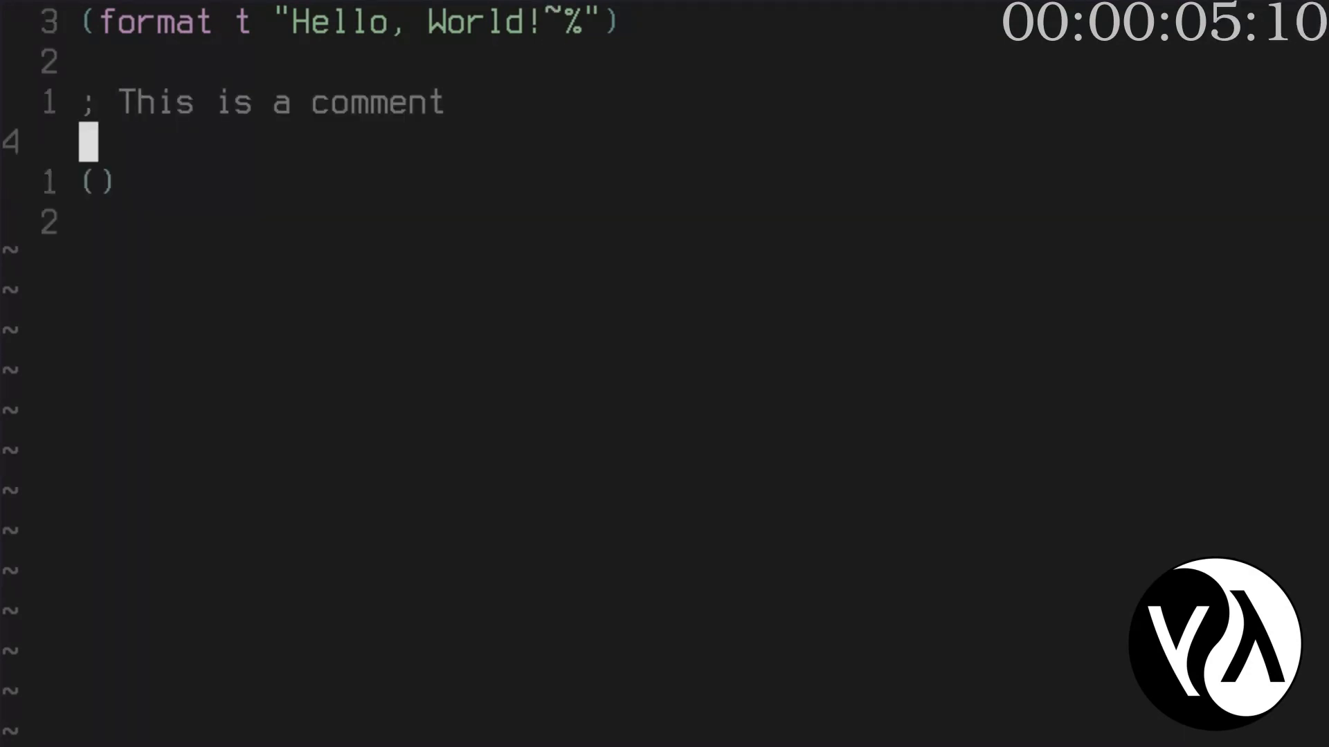
pyautogui.write('2')
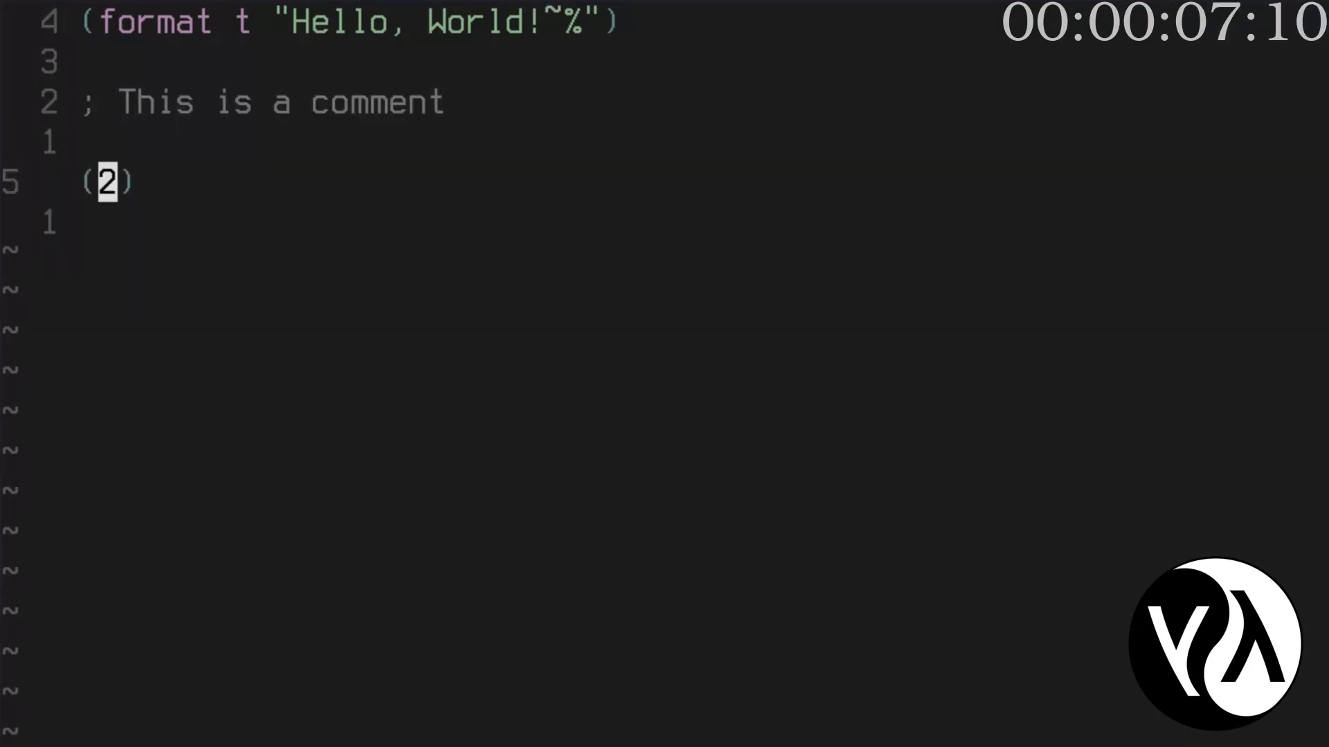
pyautogui.write('+ 2 3')
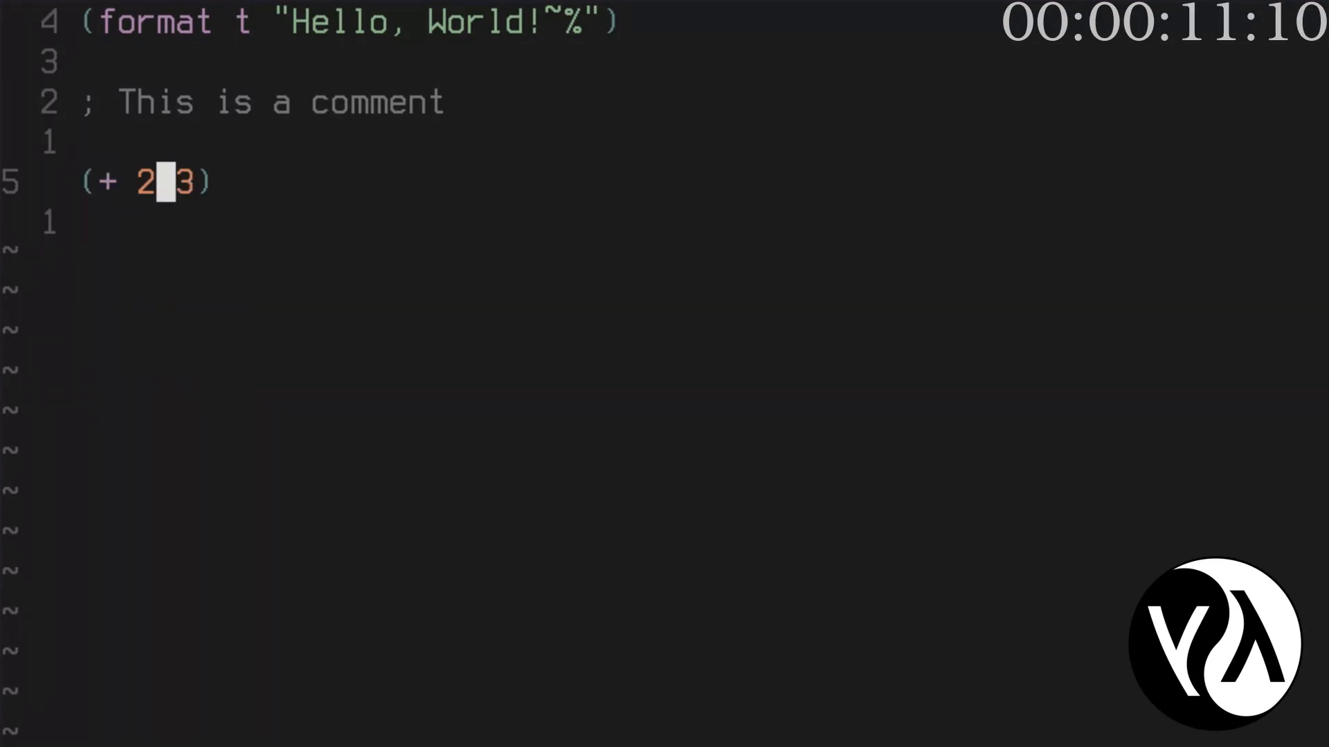
# - Add (defvar x 42) and an if form printing "~d is bigger than 30"
pyautogui.write('(defvar x)')
pyautogui.write('(if (< 30 x')
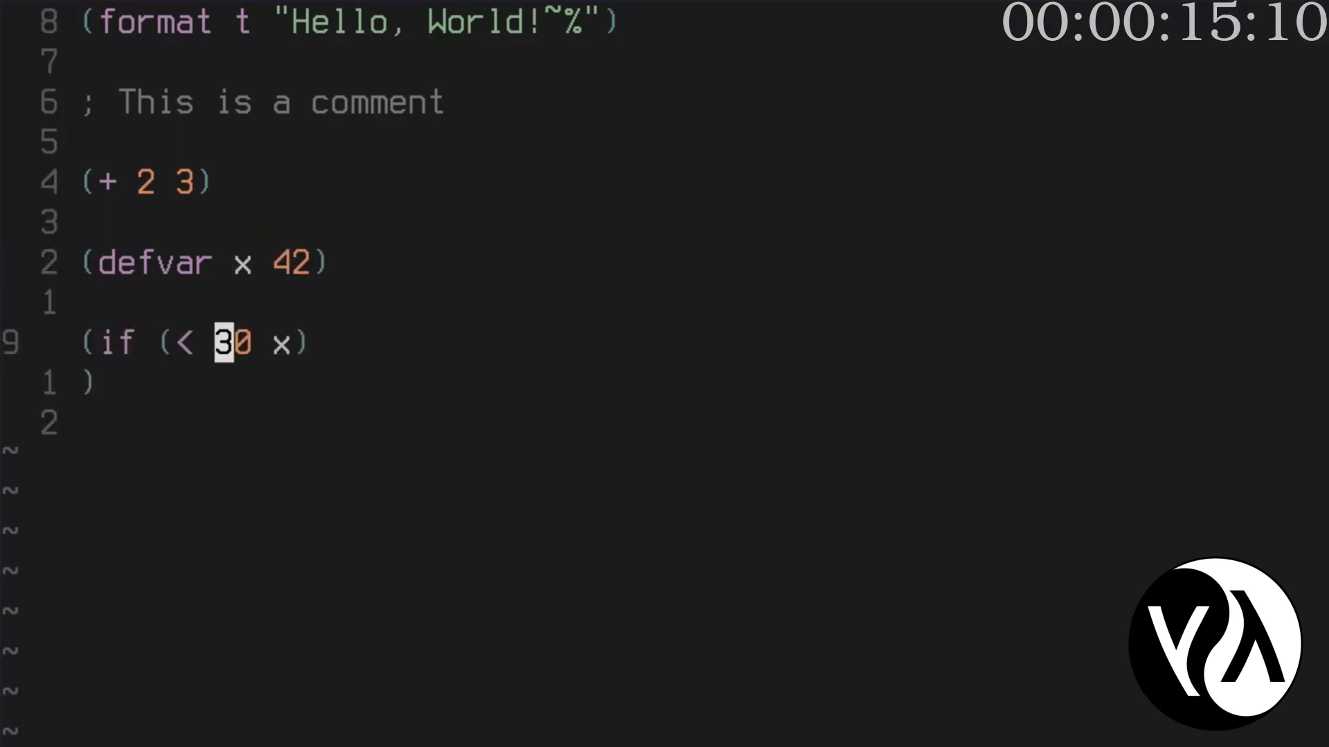
pyautogui.write('(format t "~d is bigger than 30")')
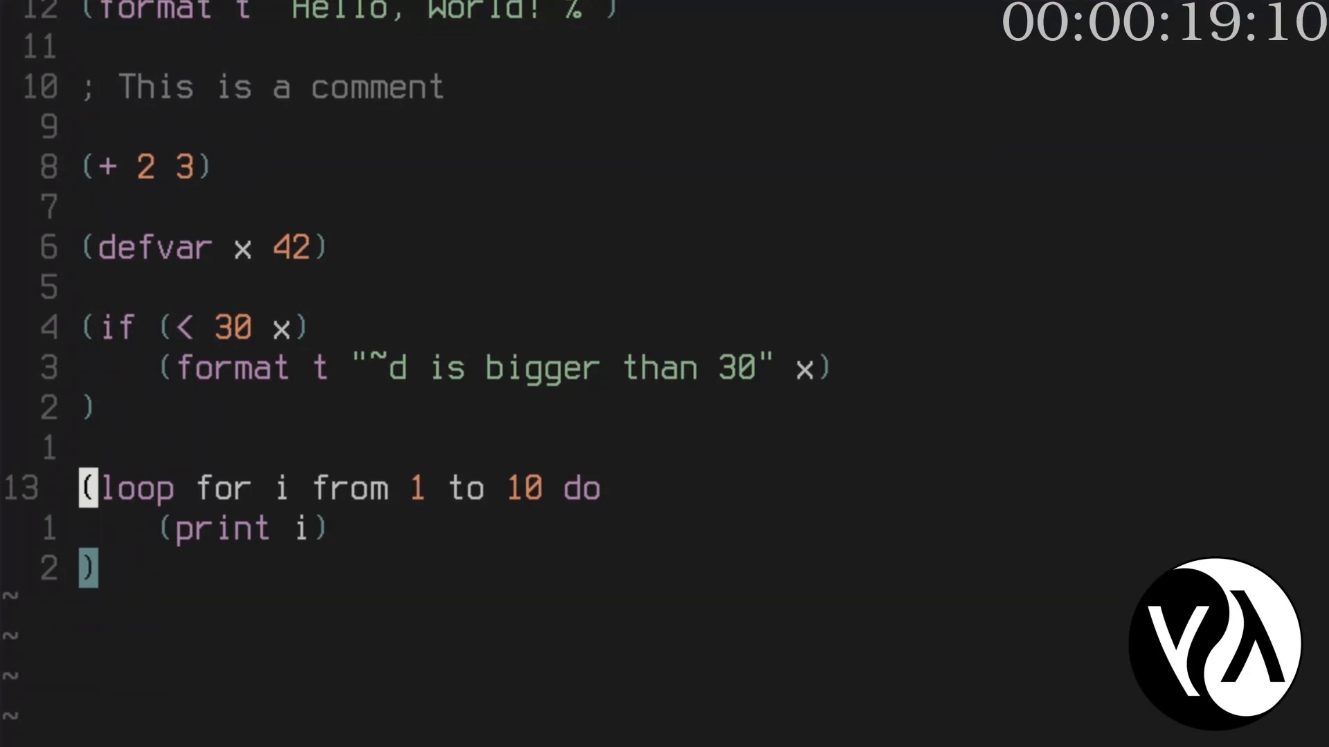
pyautogui.scroll(-3)
pyautogui.write('(print (euler-number 1000000')
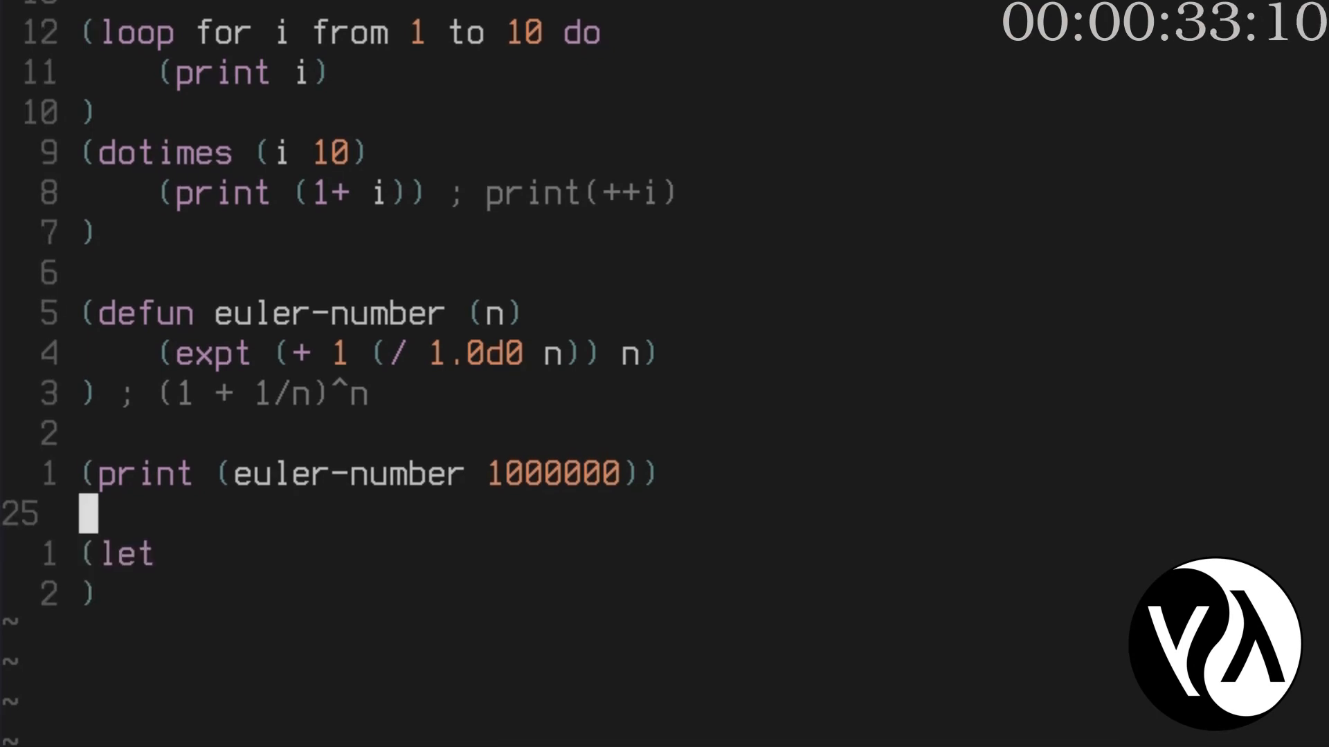
# - Write a let with sum 0 and a dotimes (i 100) adding (1+ i), save, and start sbcl --script
pyautogui.write('((sum 0))')
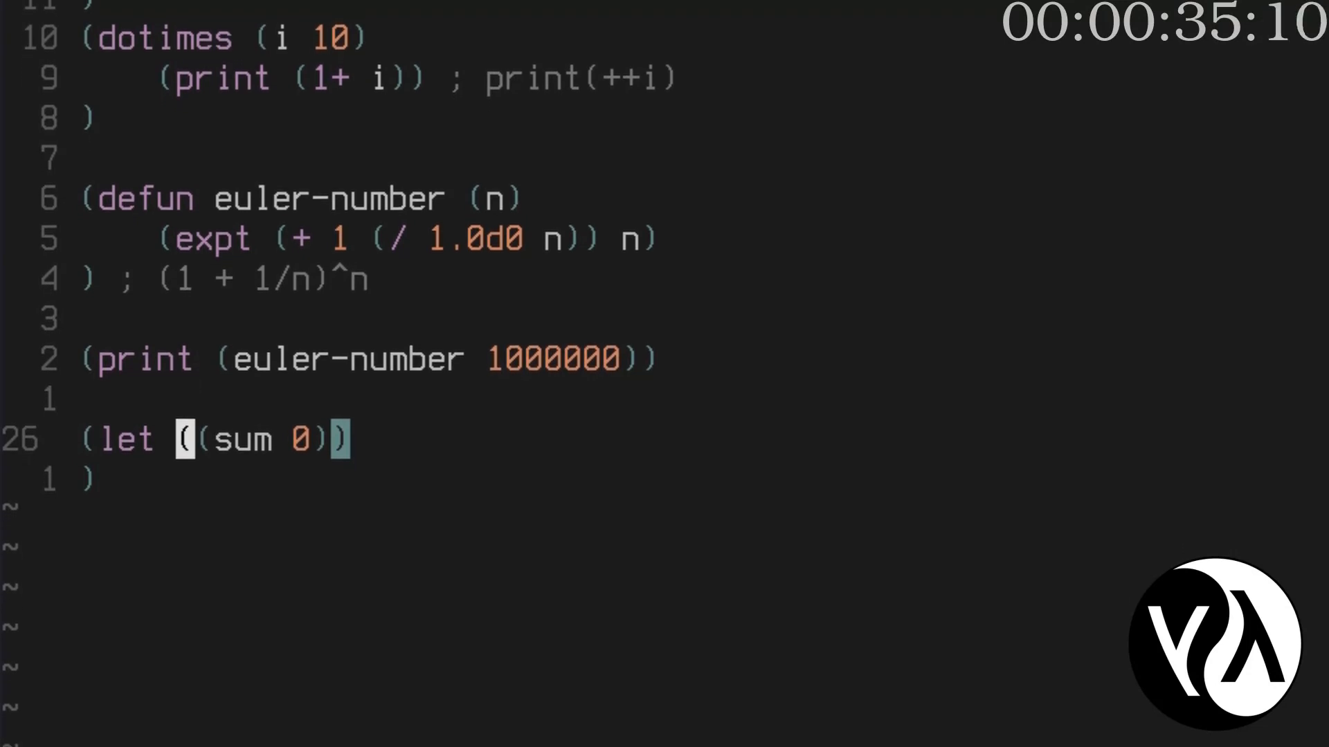
pyautogui.write('(dotimes (i 100)')
pyautogui.write('(setq sum (+ sum ')
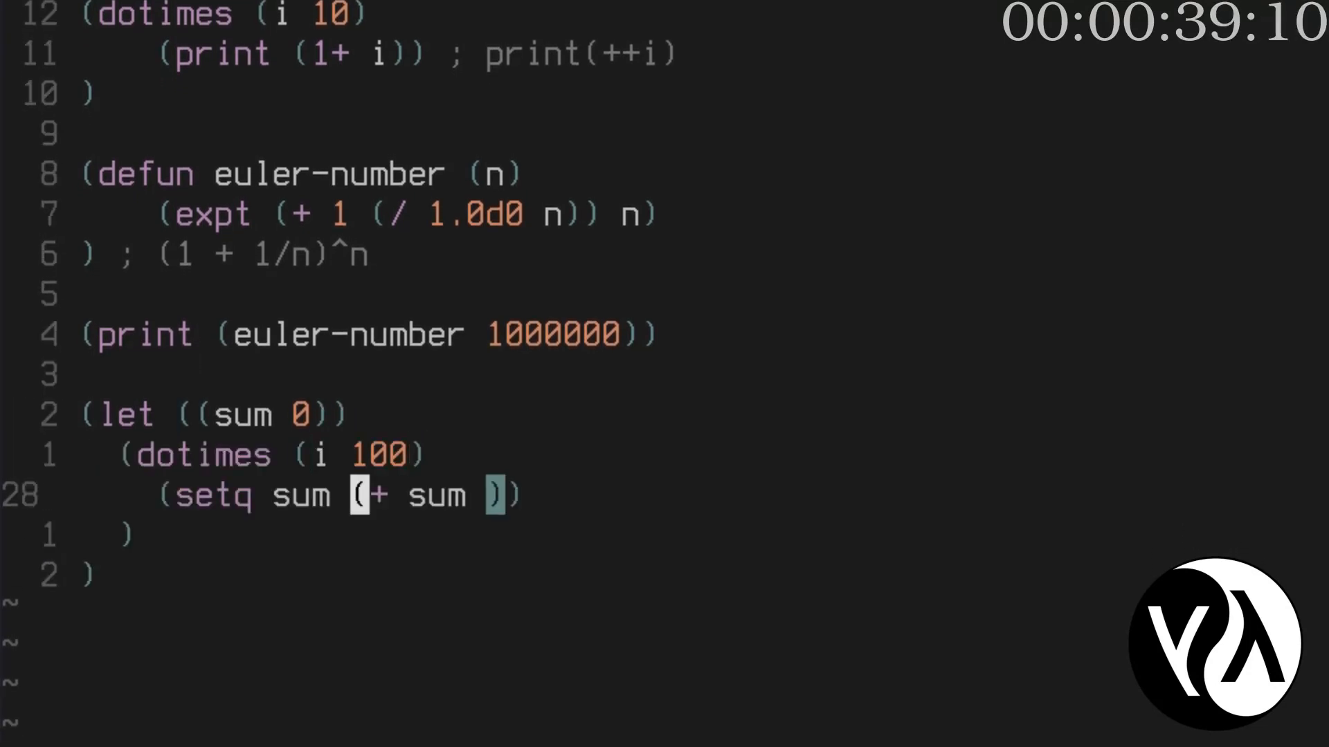
pyautogui.write('(1+ i)')
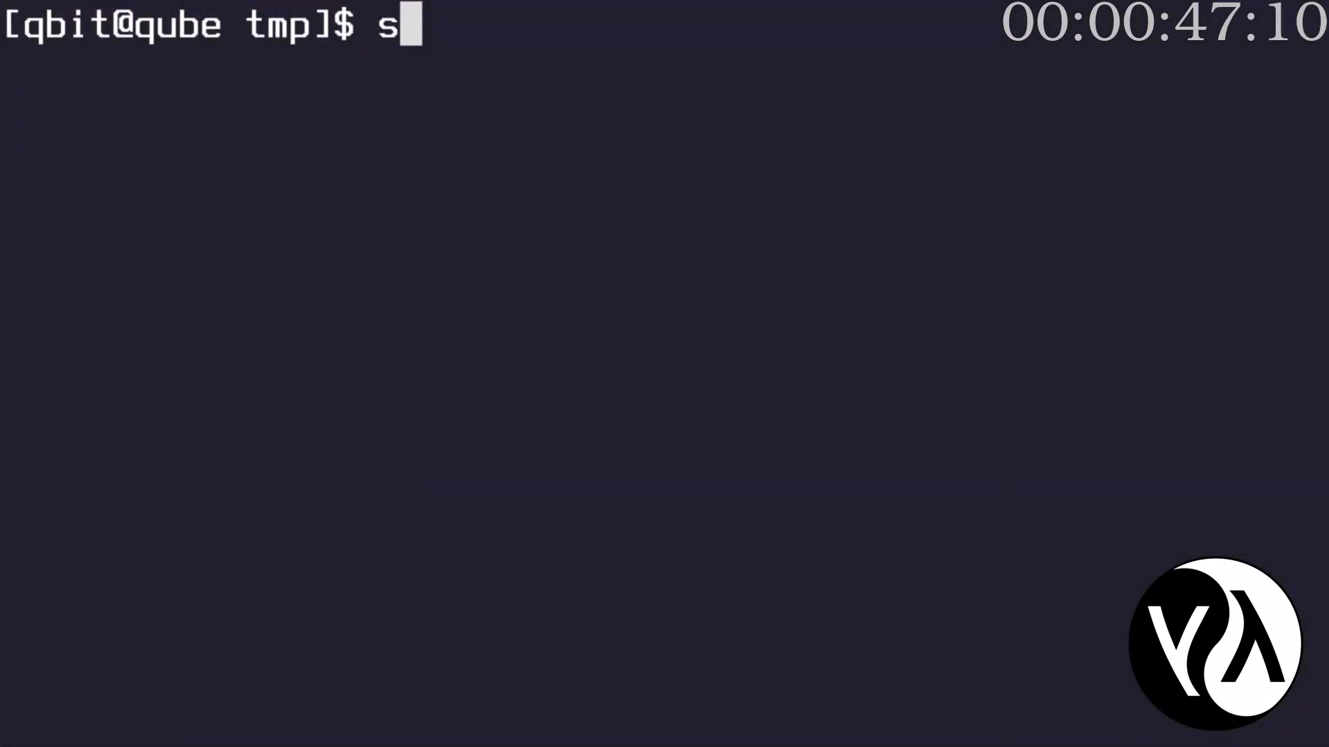
pyautogui.write('bcl --script')
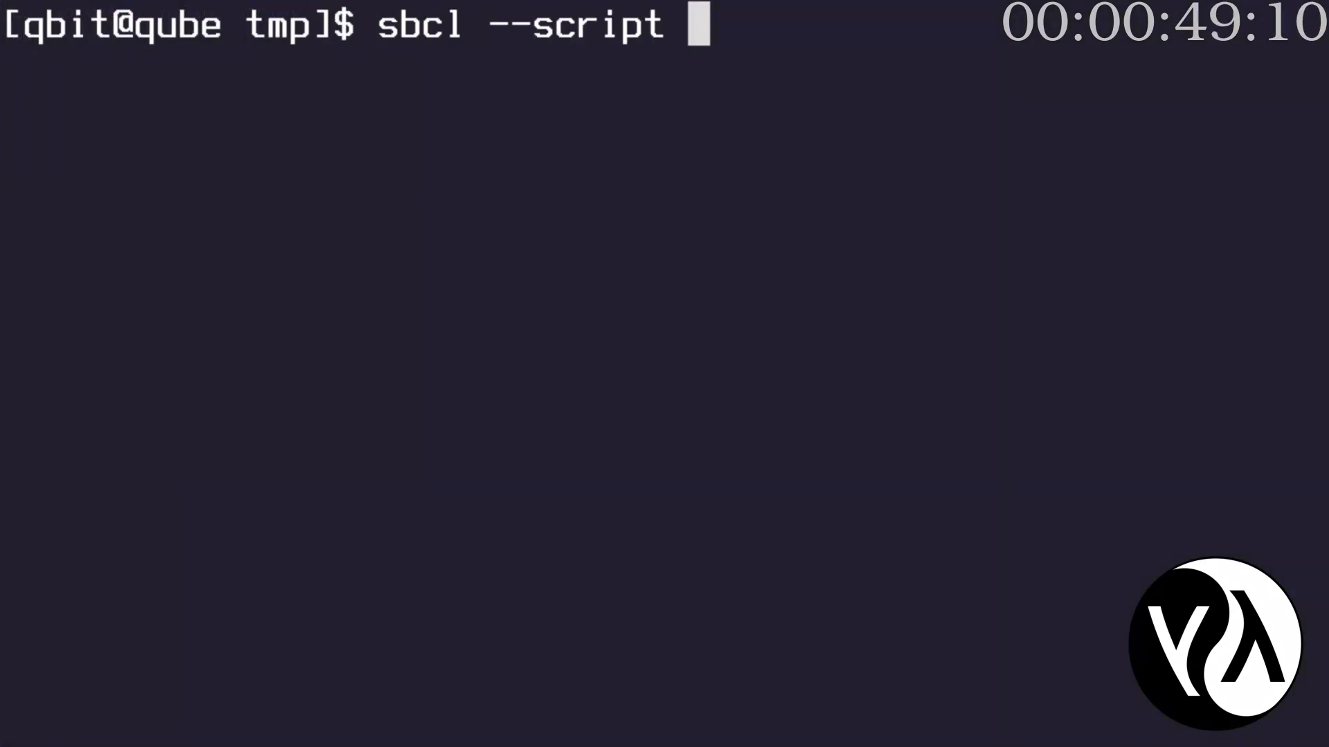